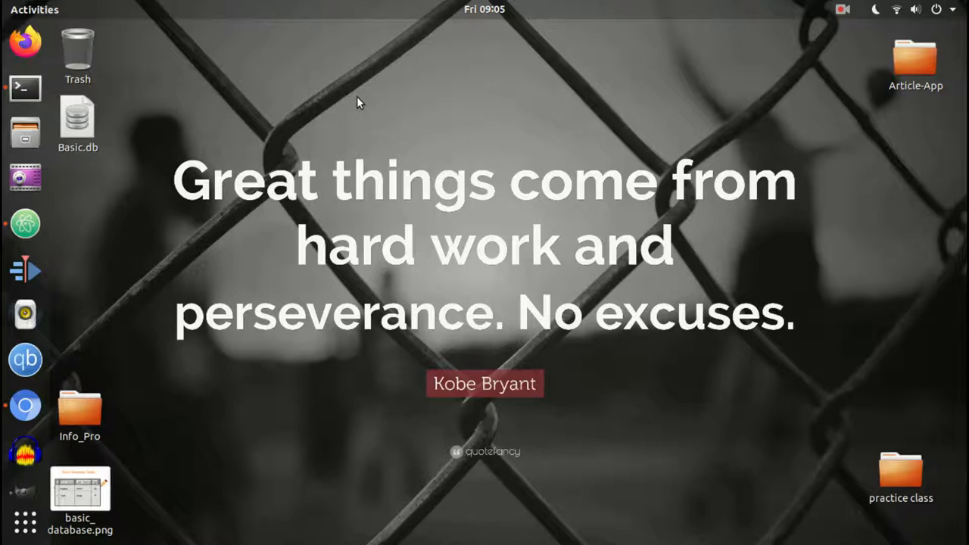
- Launch Chromium from the desktop icon to get a New Tab page
double_click(79, 408)
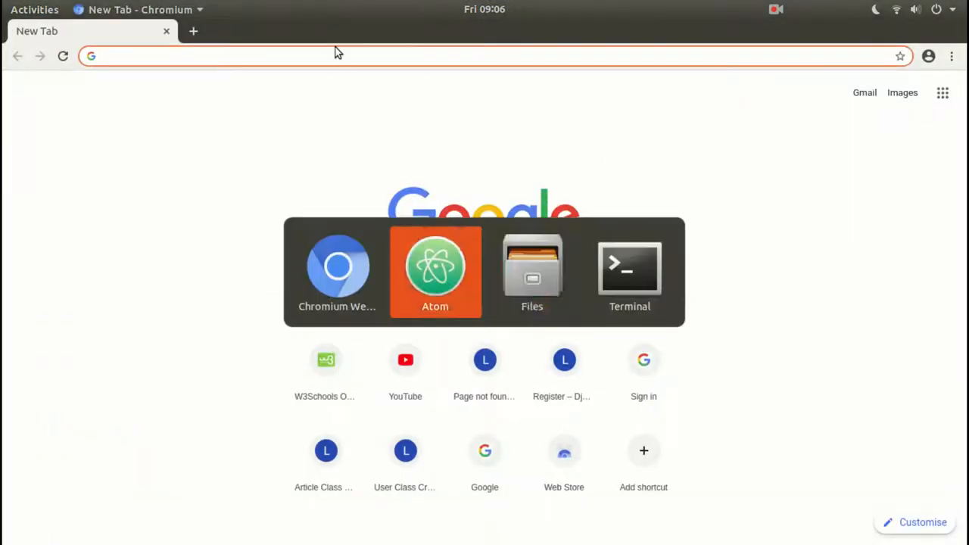
- Start the Django server by running 'python manage.py runserver' in the terminal
left_click(630, 268)
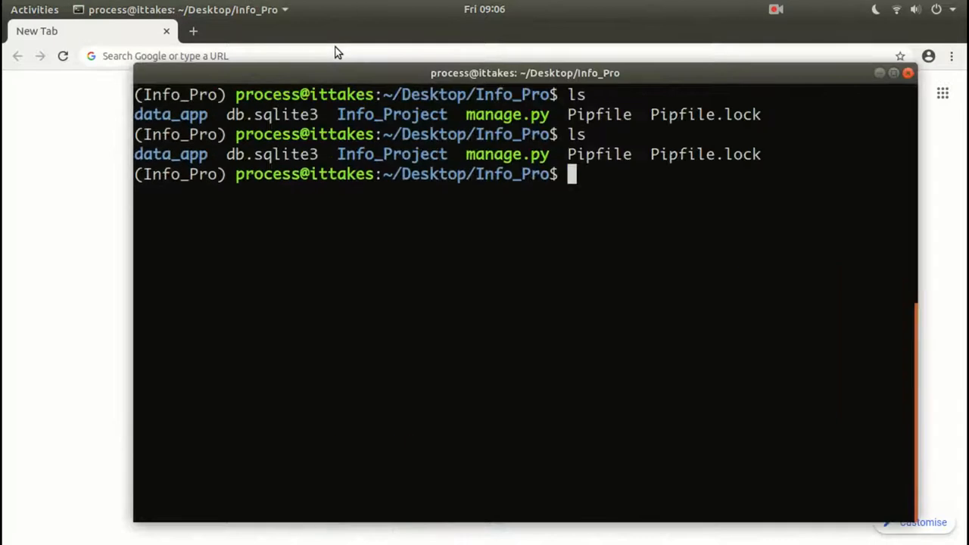
mouse_move(472, 252)
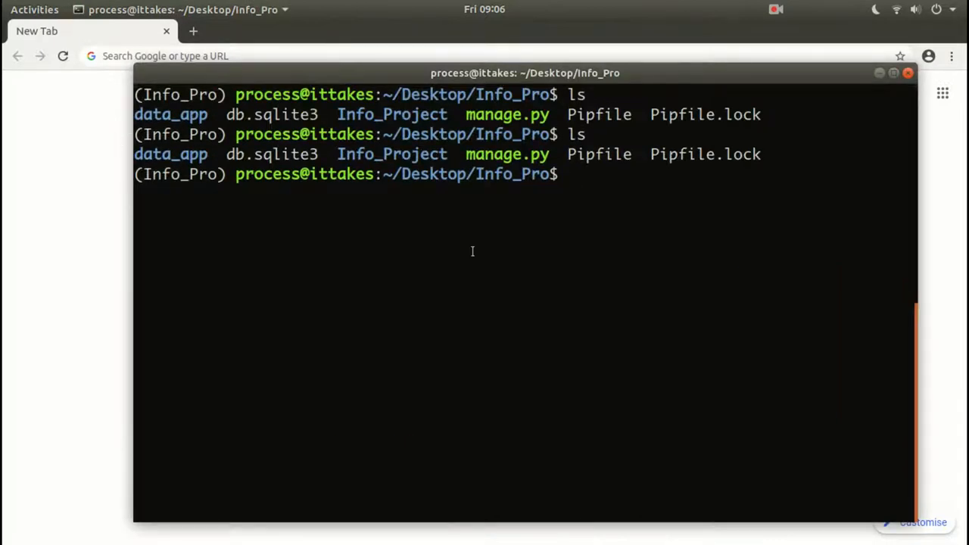
type("pytho")
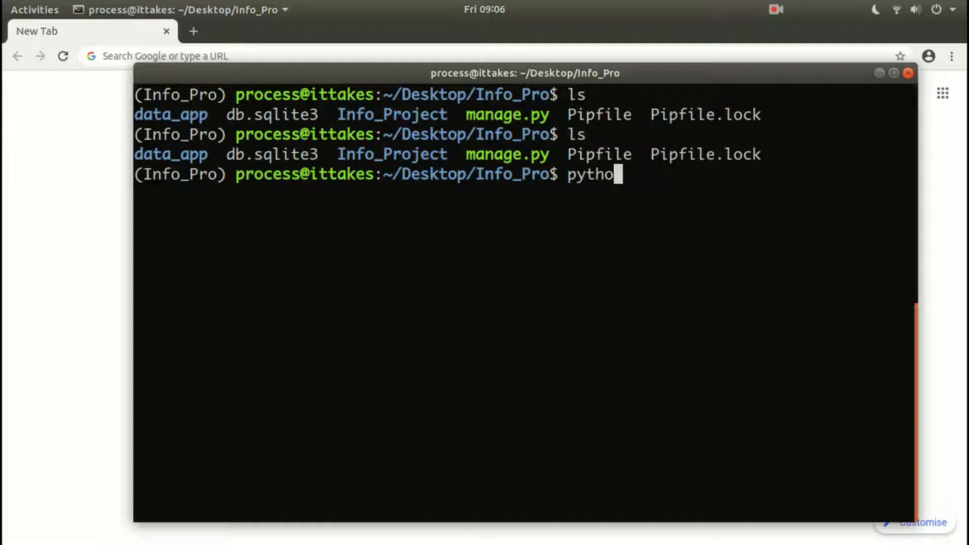
type("n manage.py ru")
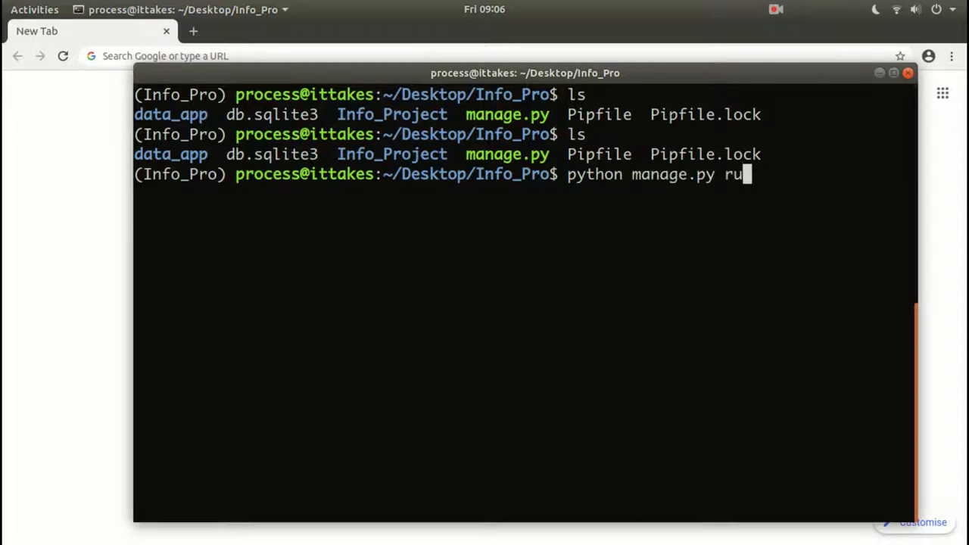
key("Return")
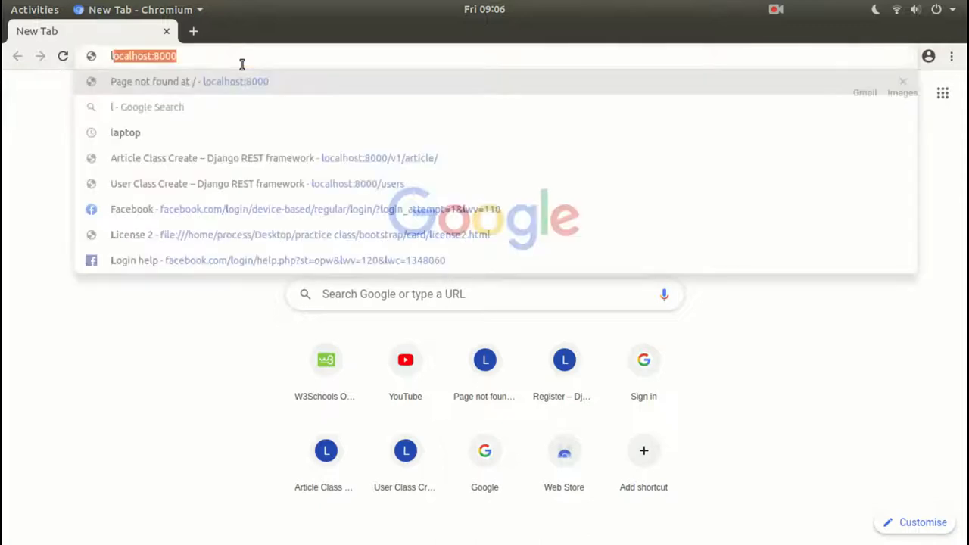
- Load localhost:8000 to view Django's success page
type("localhost:8000/")
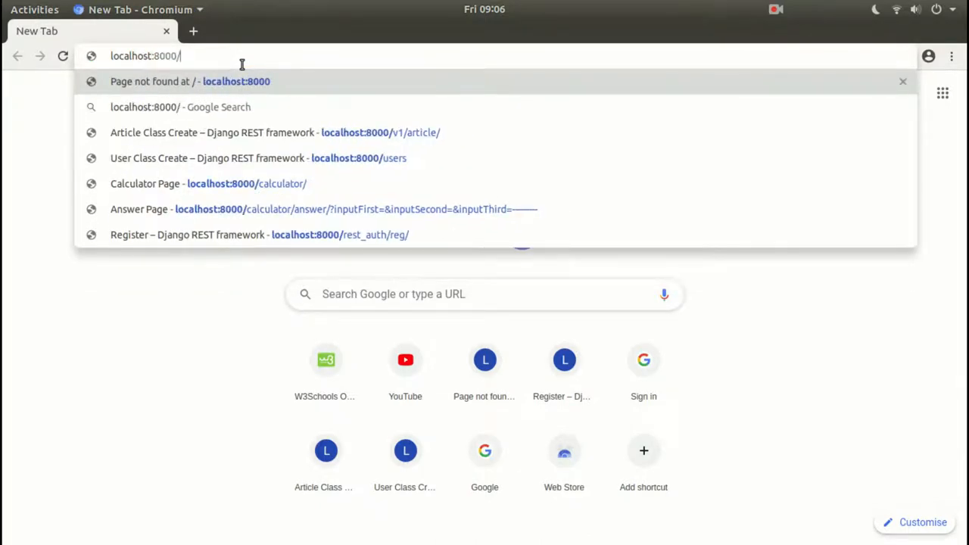
key("Return")
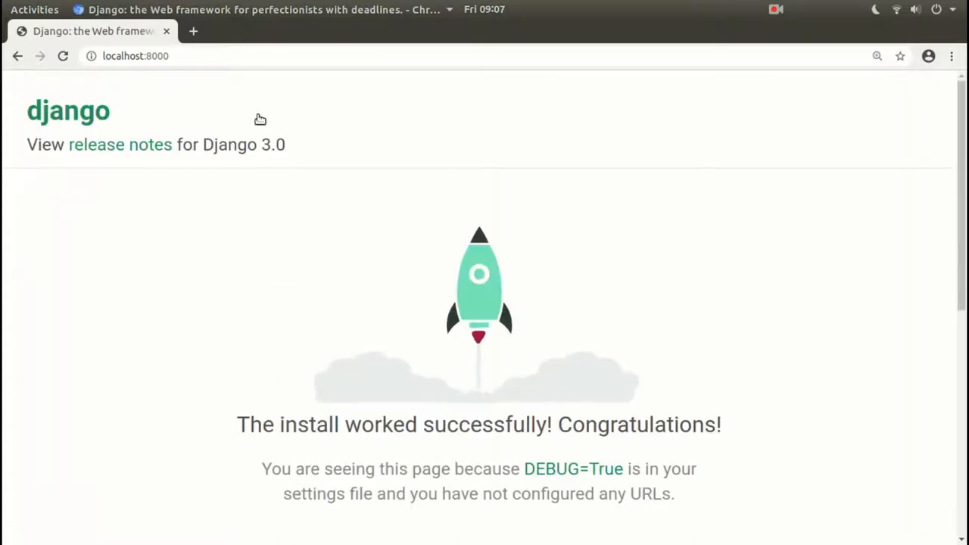
scroll("down", 3)
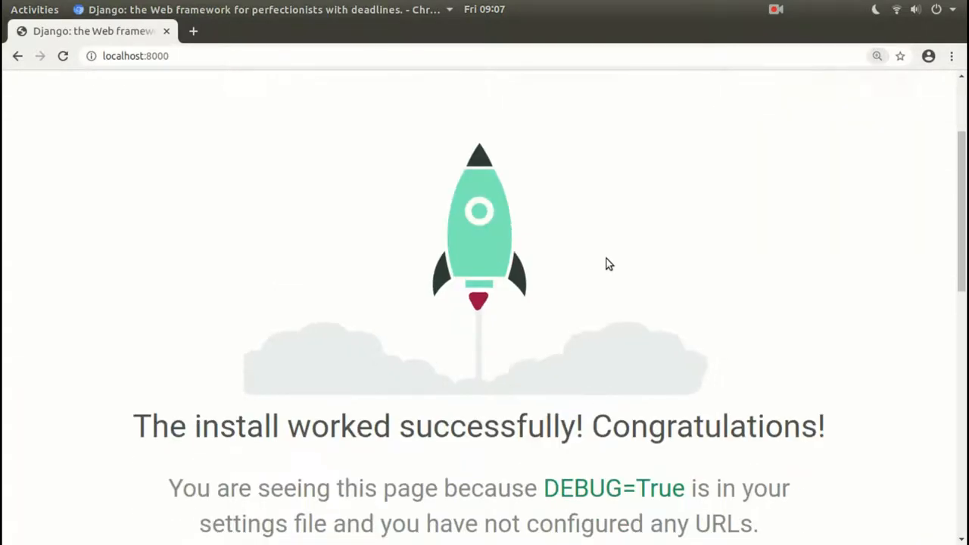
mouse_move(605, 336)
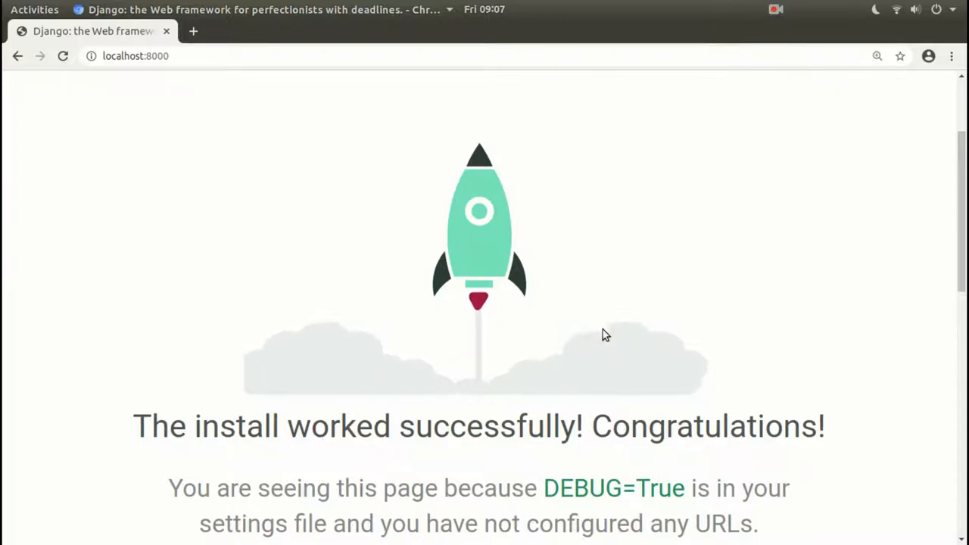
mouse_move(589, 356)
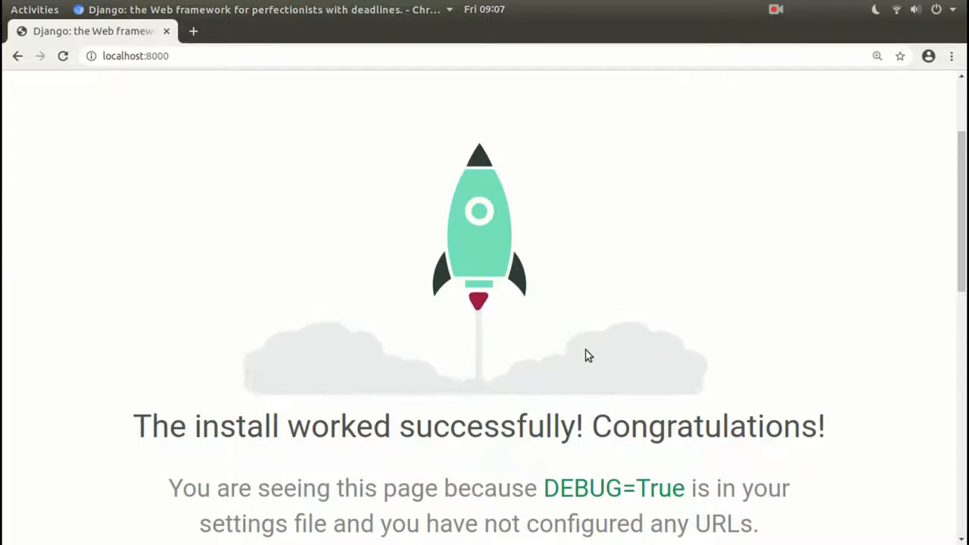
mouse_move(560, 309)
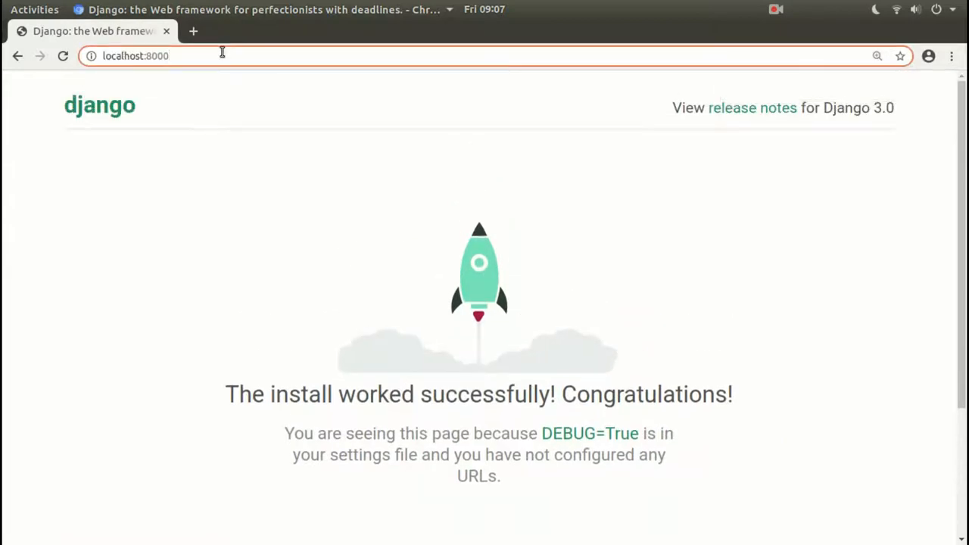
- Visit localhost:8000/jfksadj to see the 404 page listing admin/
left_click(151, 55)
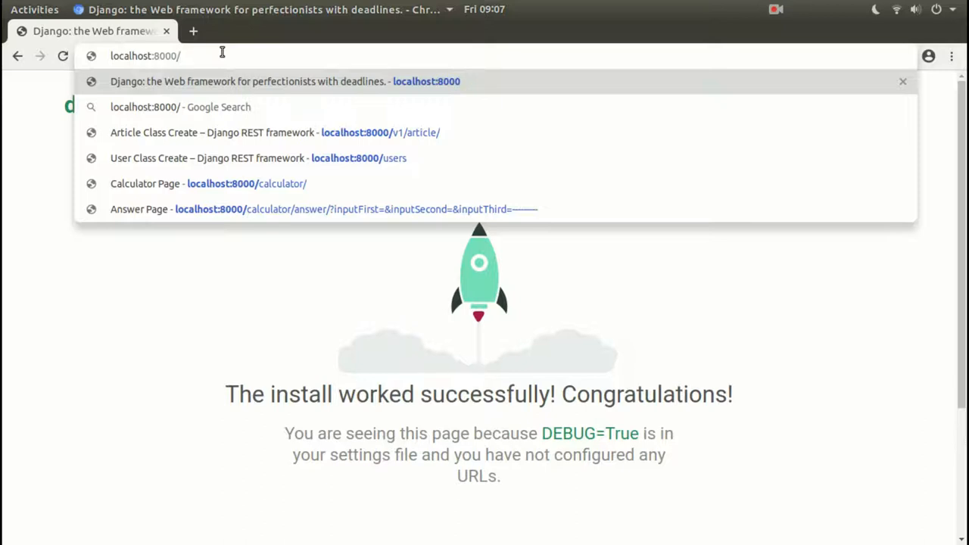
type("jfksadj")
key("Return")
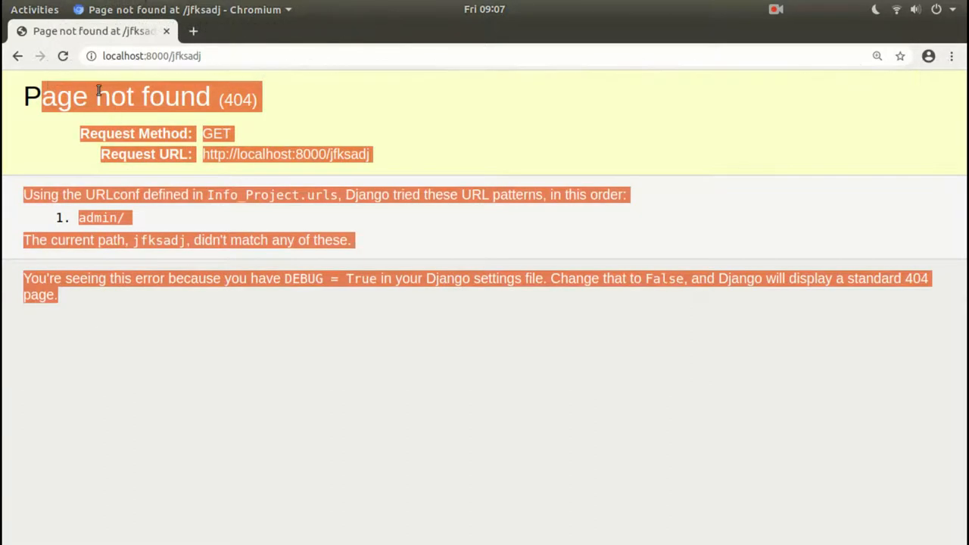
mouse_move(123, 263)
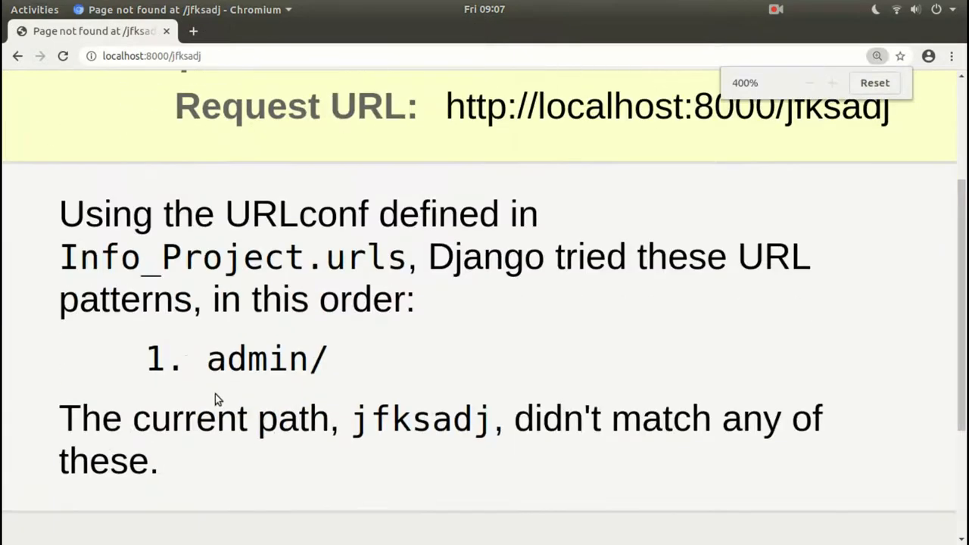
left_click(808, 84)
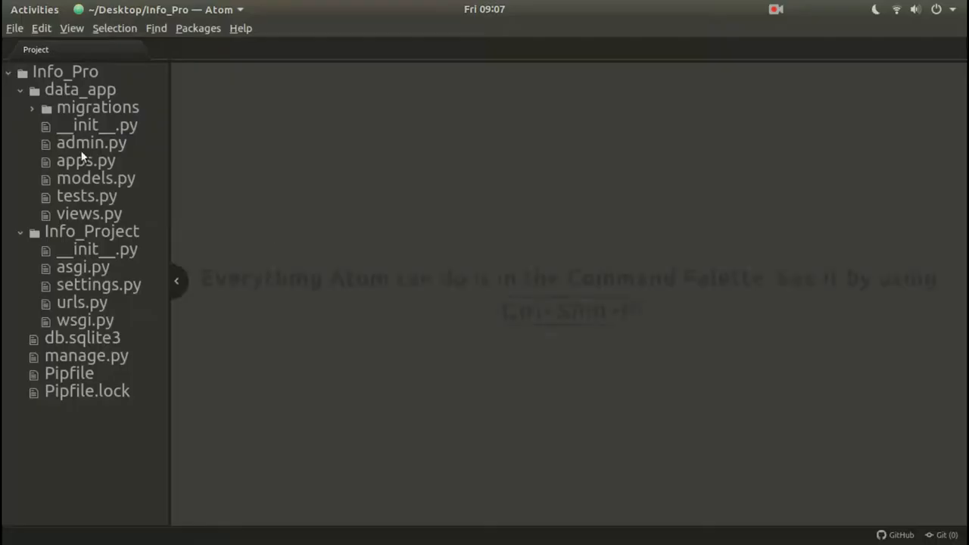
mouse_move(81, 302)
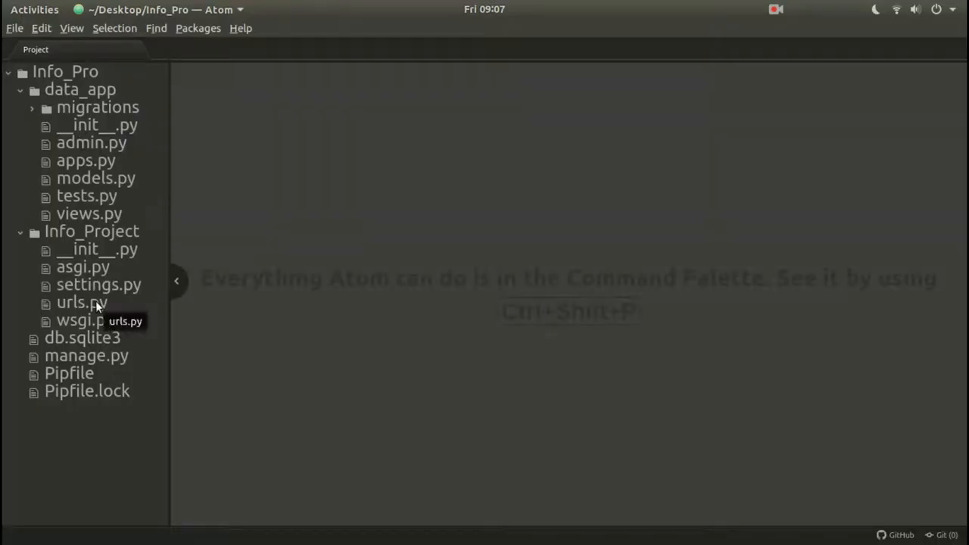
- Open wsgi.py and urls.py from the Info_Project folder in Atom
left_click(20, 230)
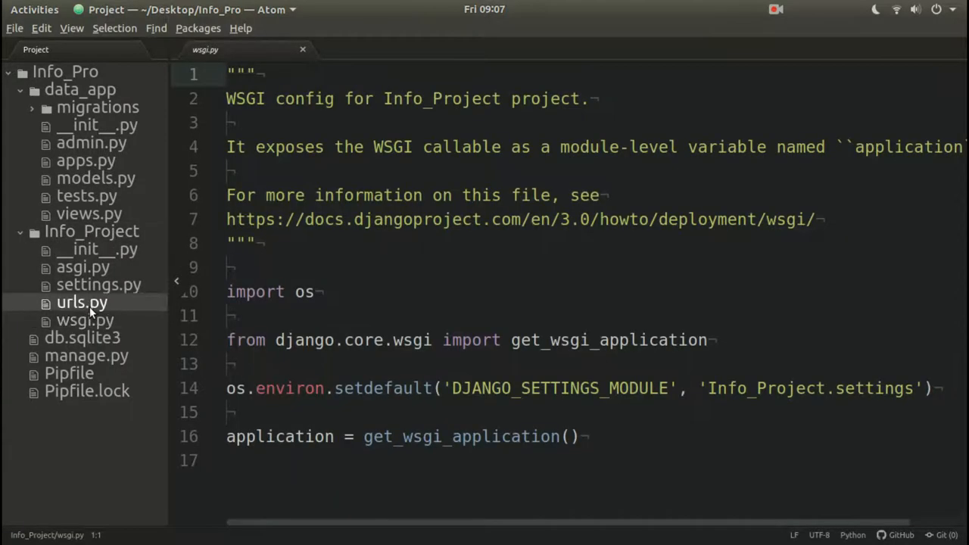
left_click(82, 301)
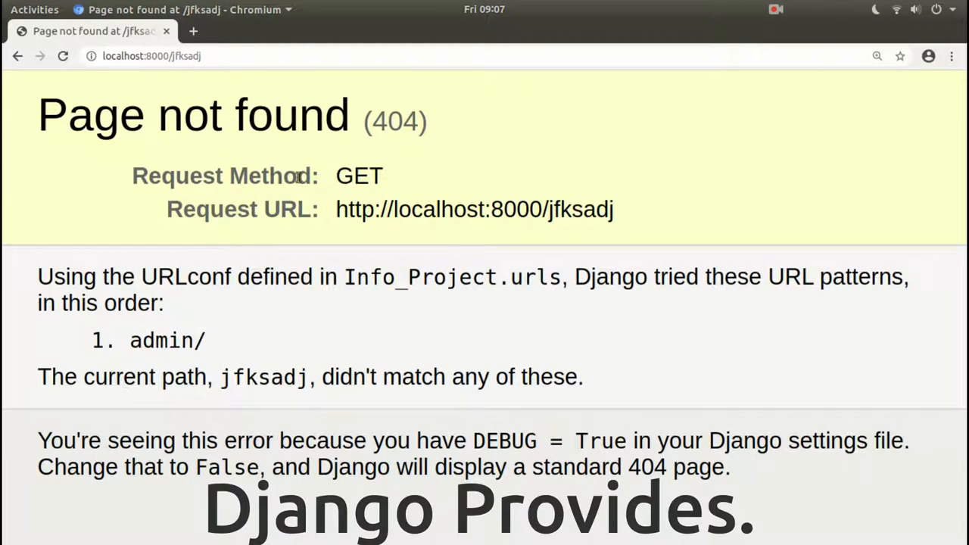
- Go to localhost:8000/admin and focus the Username field on the login page
left_click(151, 56)
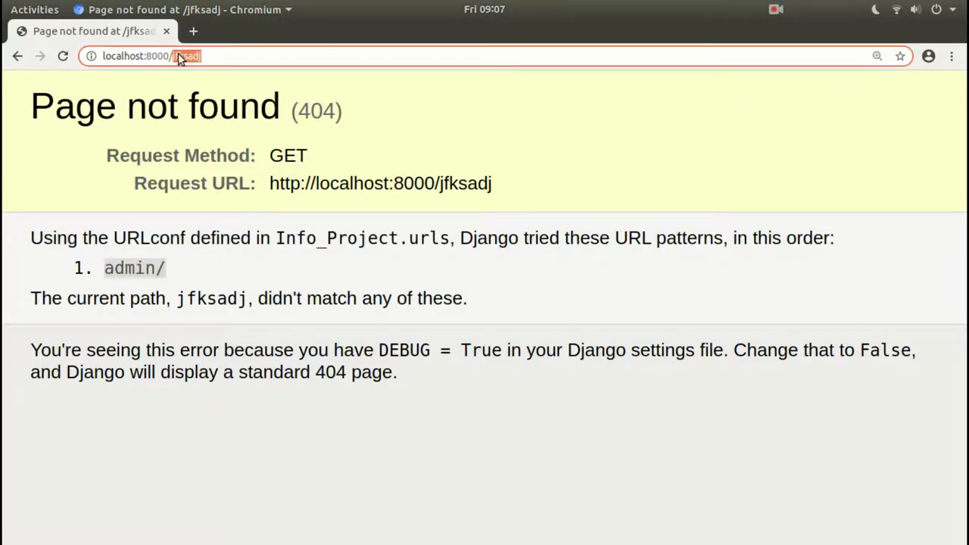
type("admin")
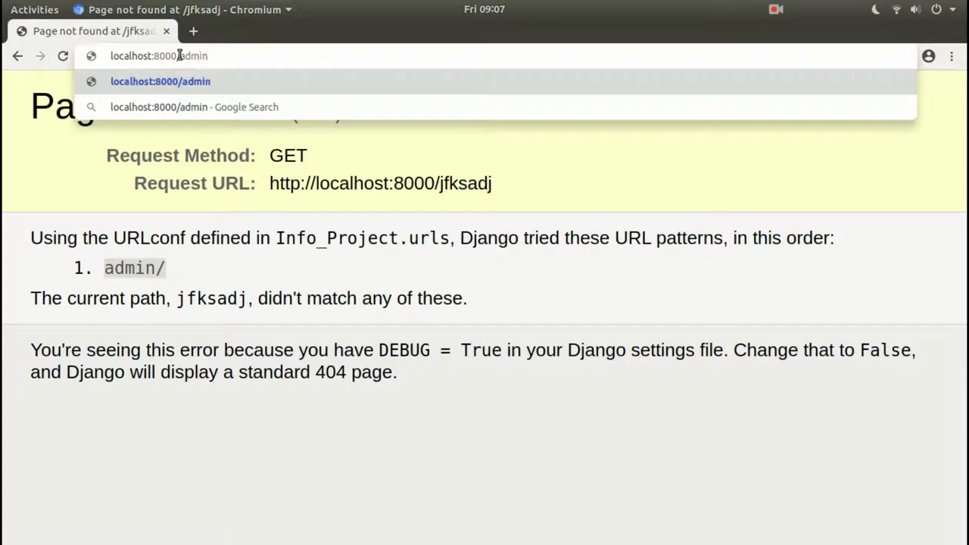
left_click(160, 81)
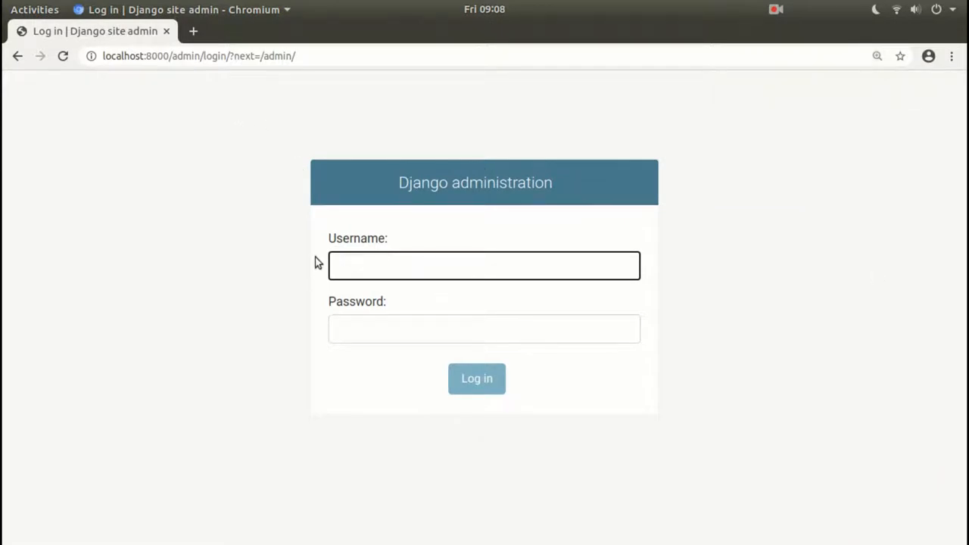
left_click(484, 265)
type("'")
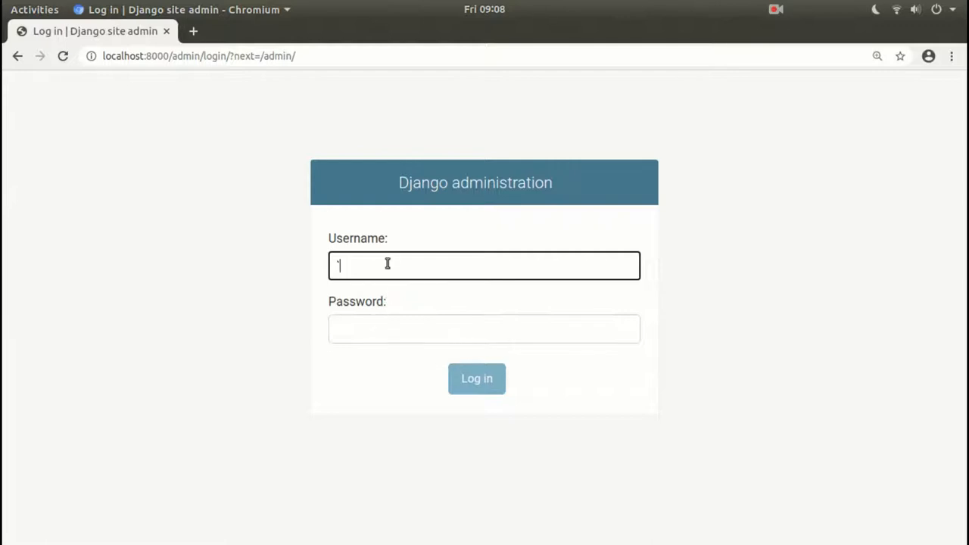
key("Backspace")
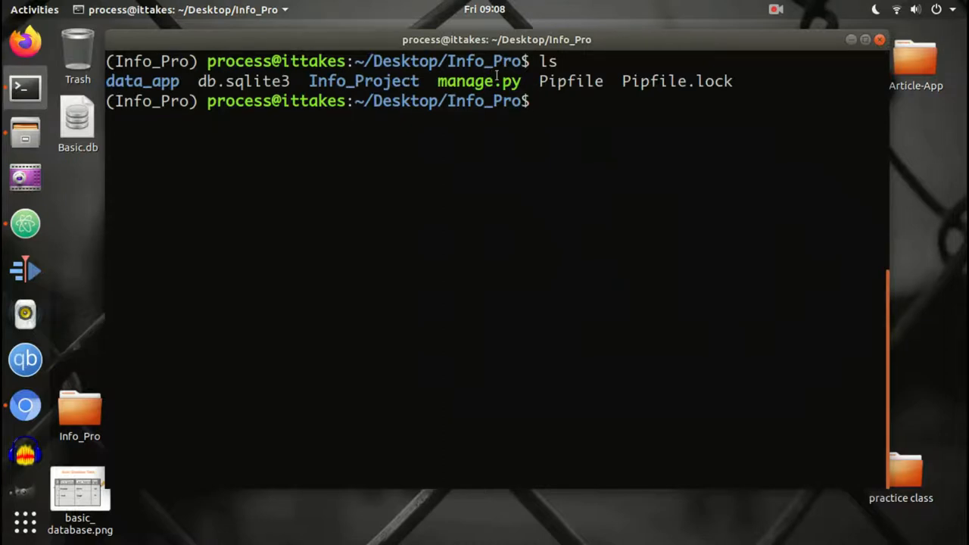
- Run 'python manage.py' and scroll through its subcommands, including createsuperuser and runserver
double_click(479, 81)
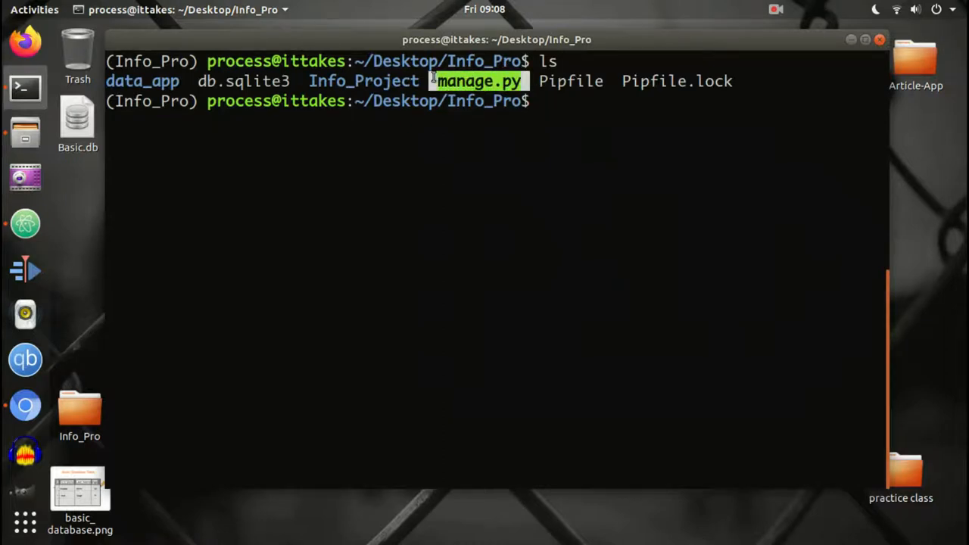
type("pytho")
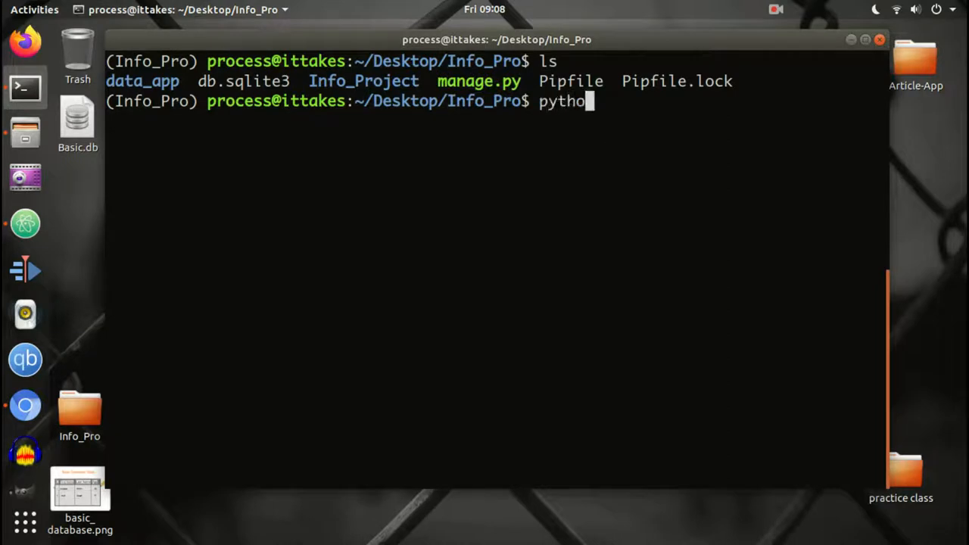
type("n")
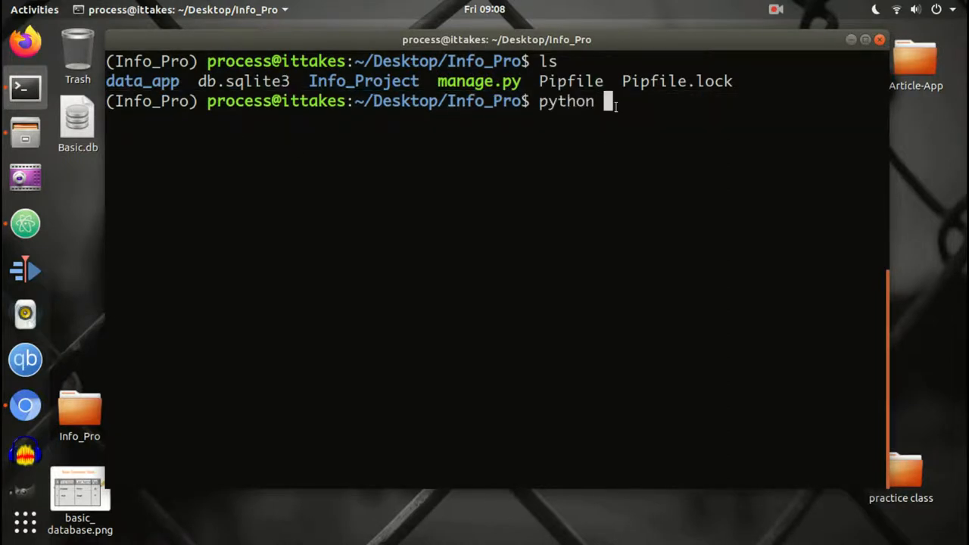
type("manage.py")
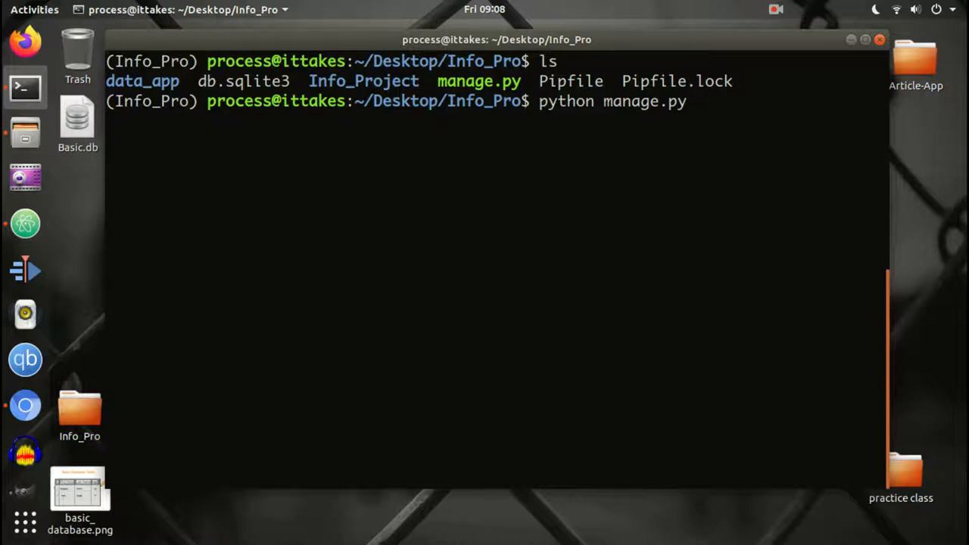
key("Return")
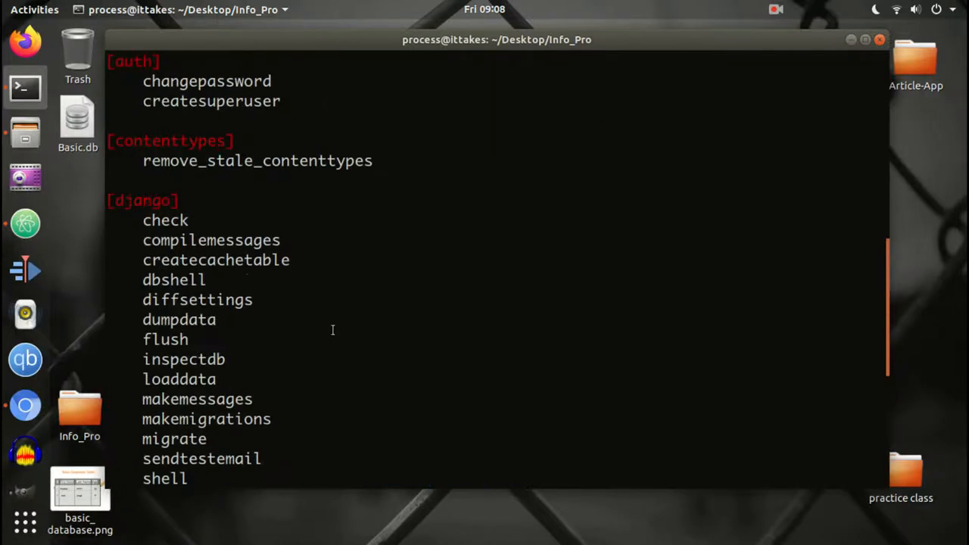
scroll("down", 3)
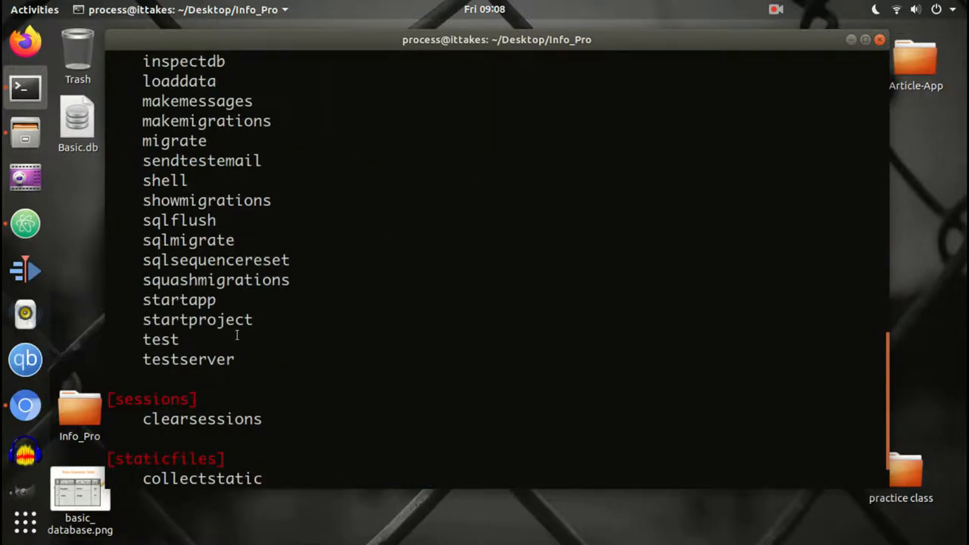
scroll("up", 3)
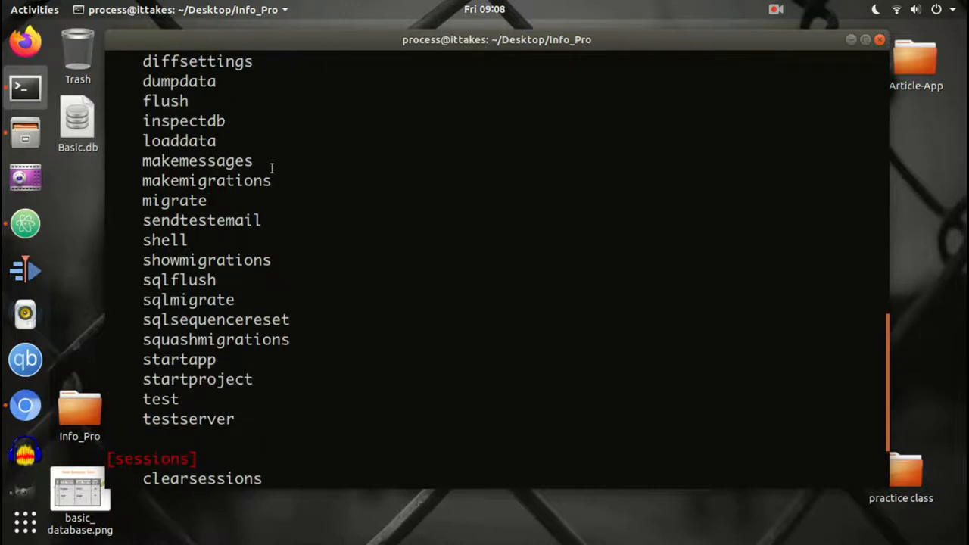
mouse_move(215, 201)
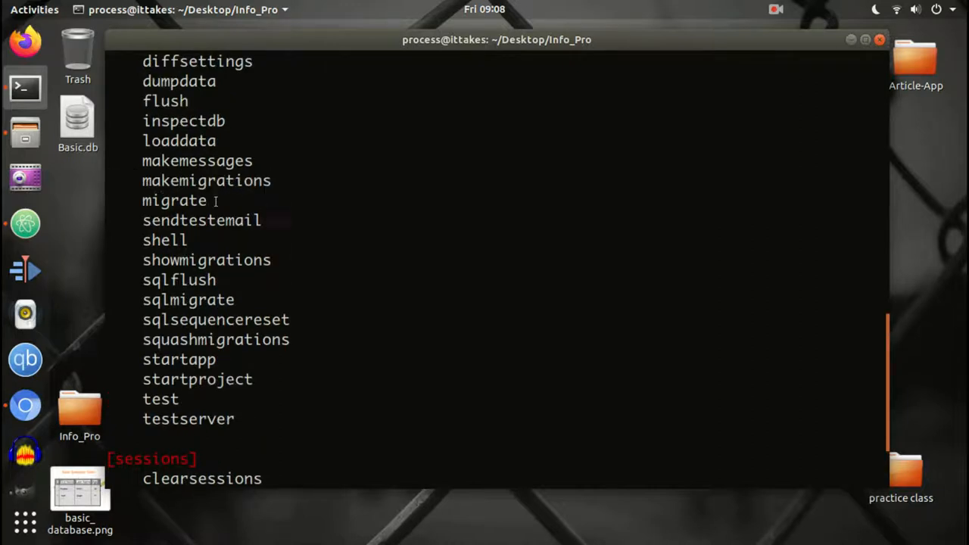
scroll("up", 3)
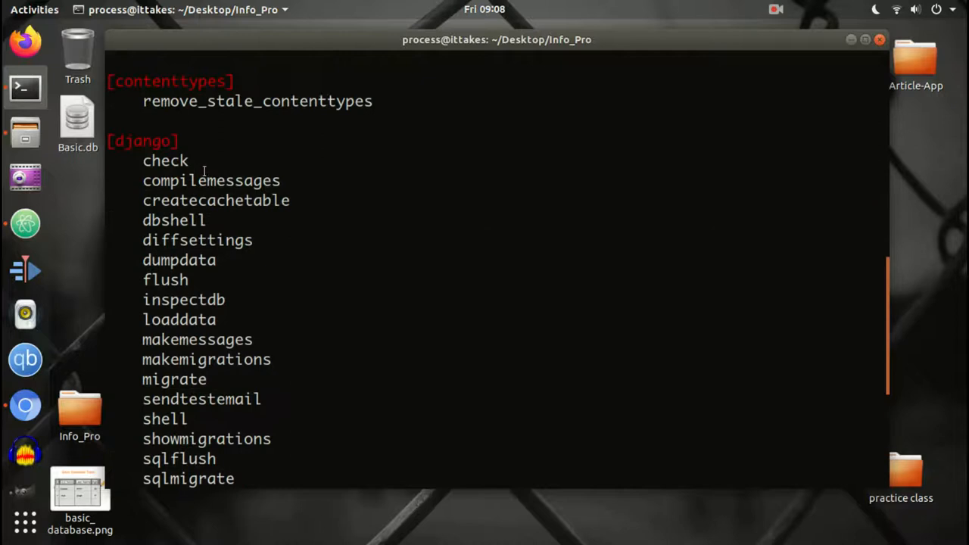
scroll("down", 3)
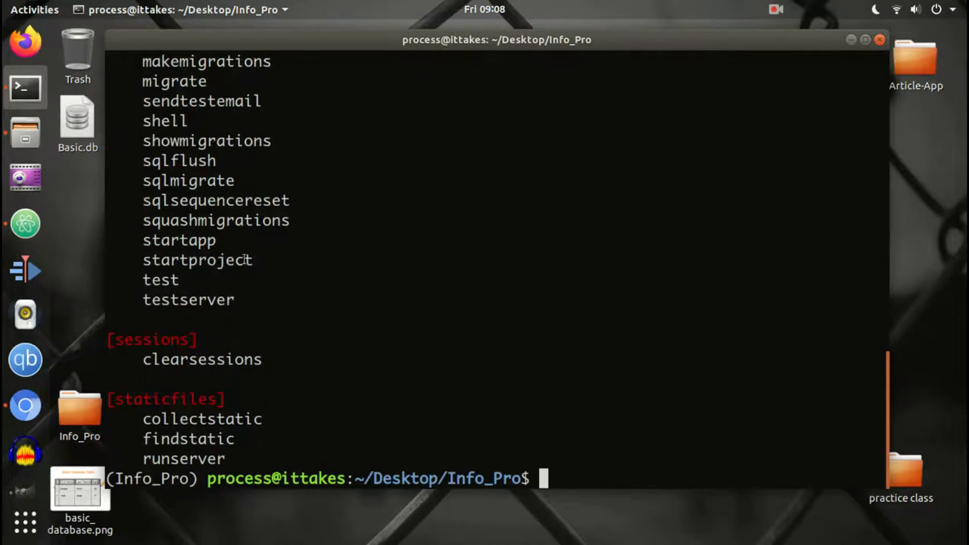
scroll("up", 3)
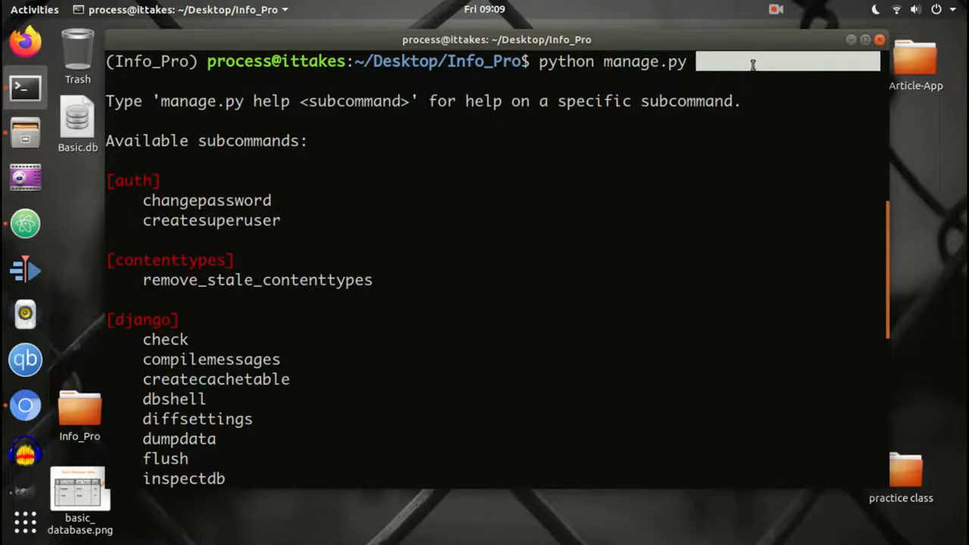
- Run 'python manage.py createsuperuser' in the terminal
scroll("down", 3)
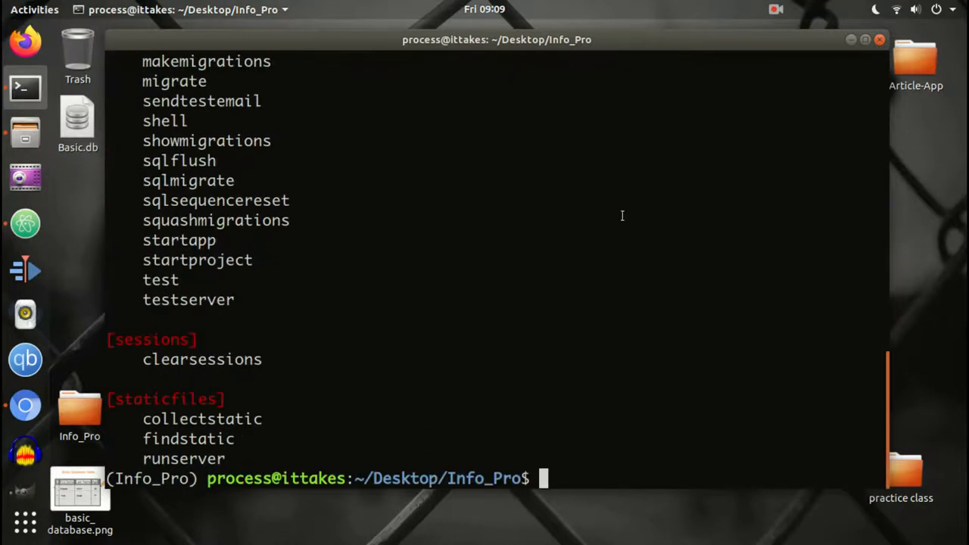
type("python manage.py")
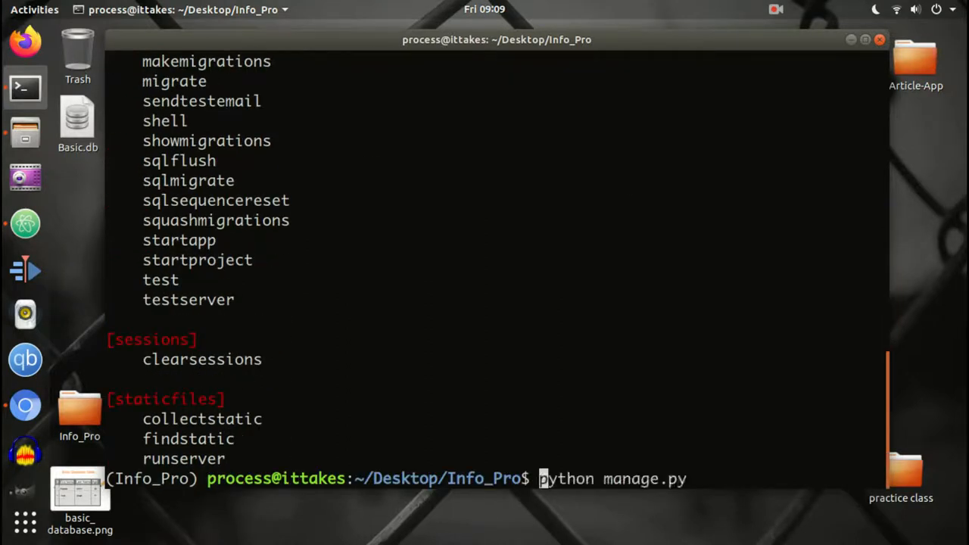
type("sub")
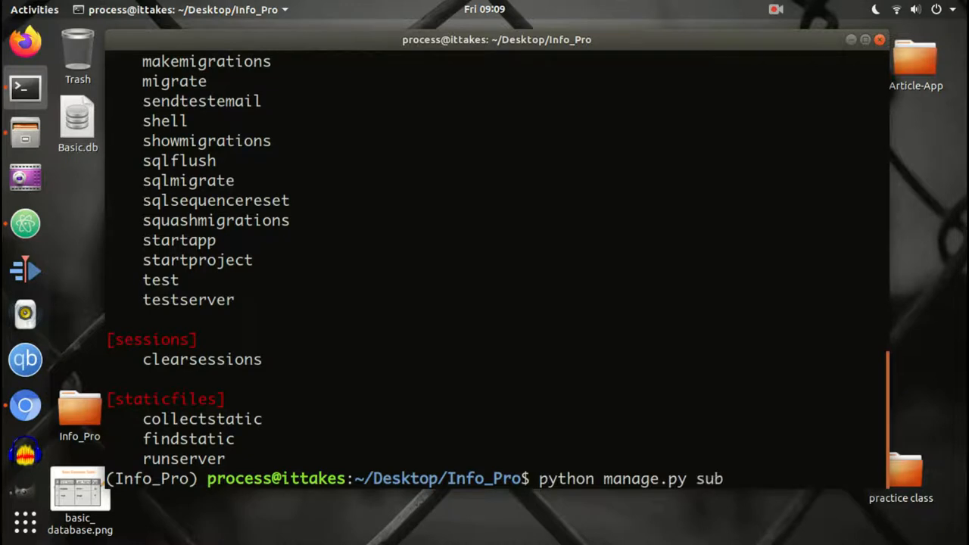
type("create")
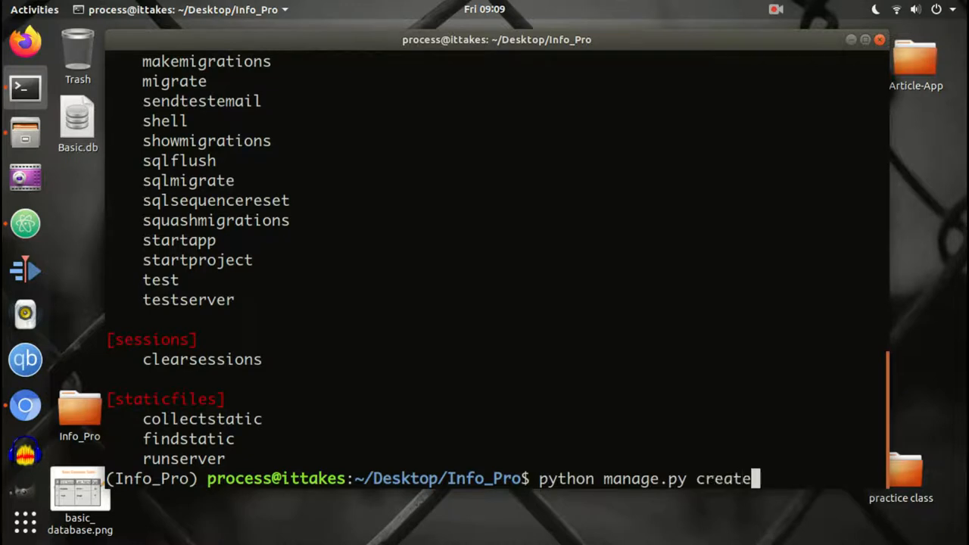
type("superuser")
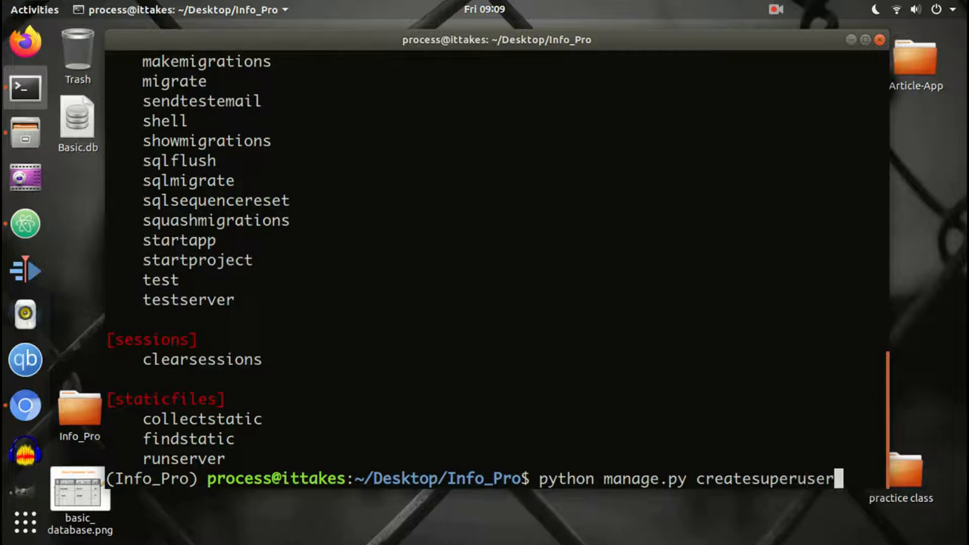
key("Return")
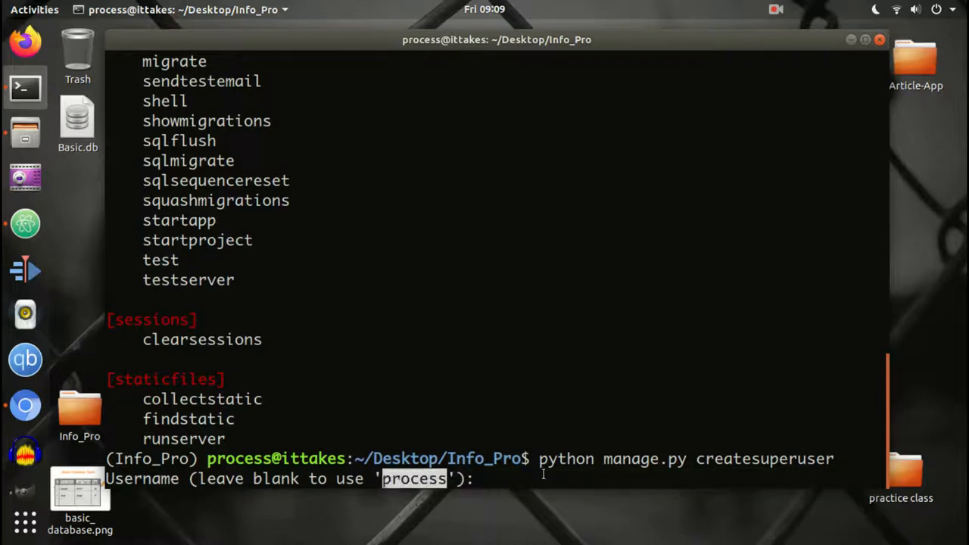
- Create superuser 'process' after 'admin' is taken, with blank email and bypassed validation
type("admin")
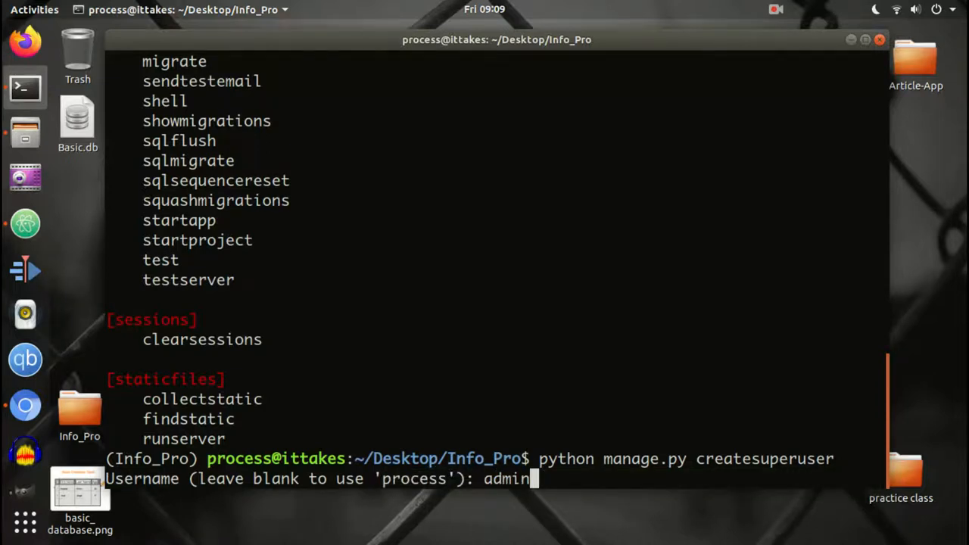
key("Return")
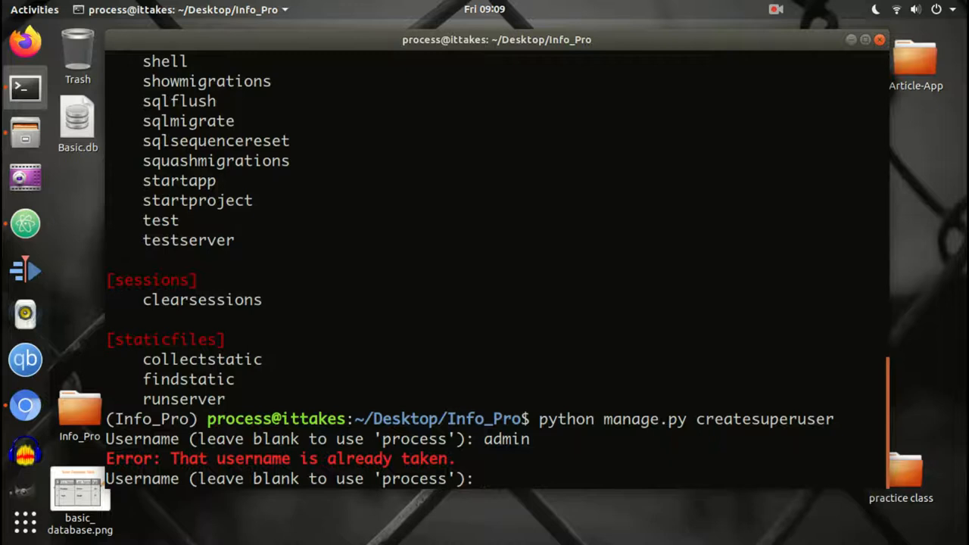
type("process")
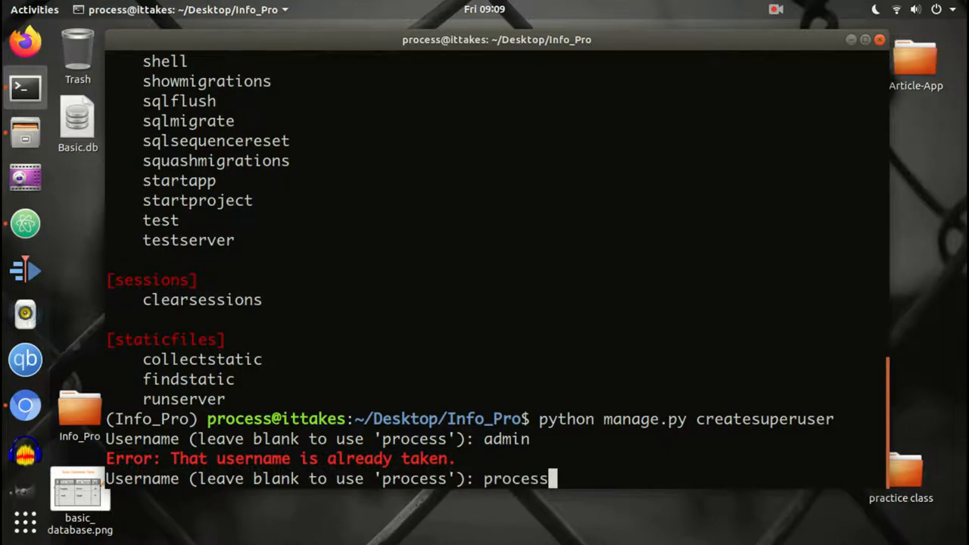
key("Return")
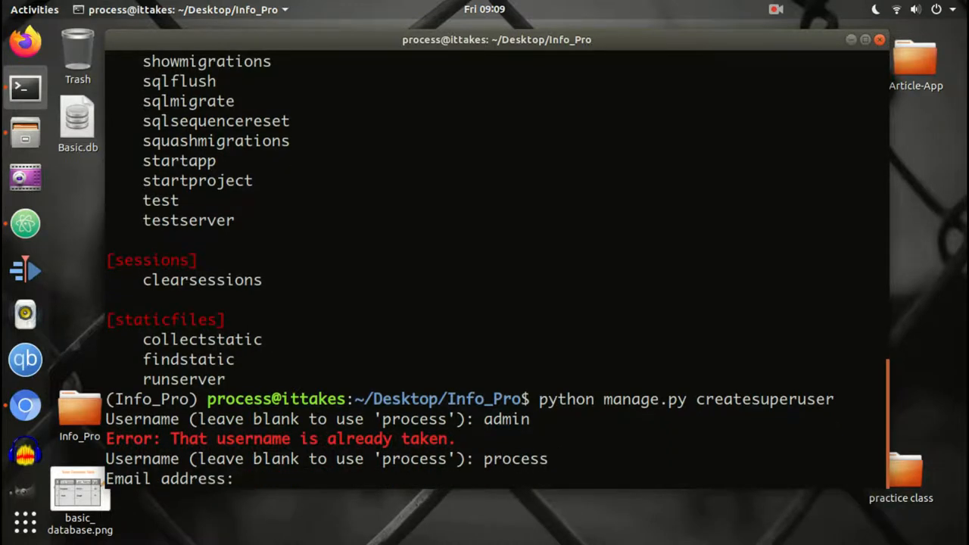
key("Return")
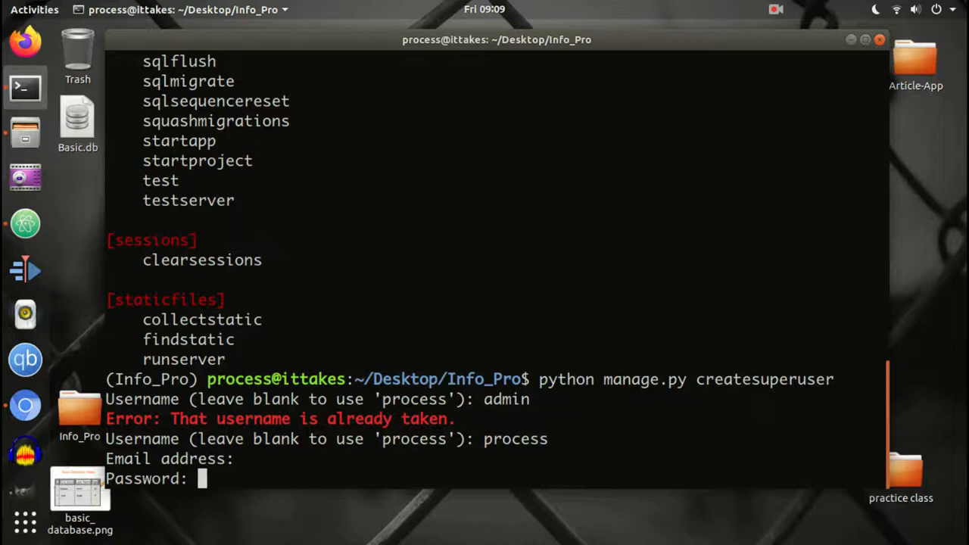
key("Return")
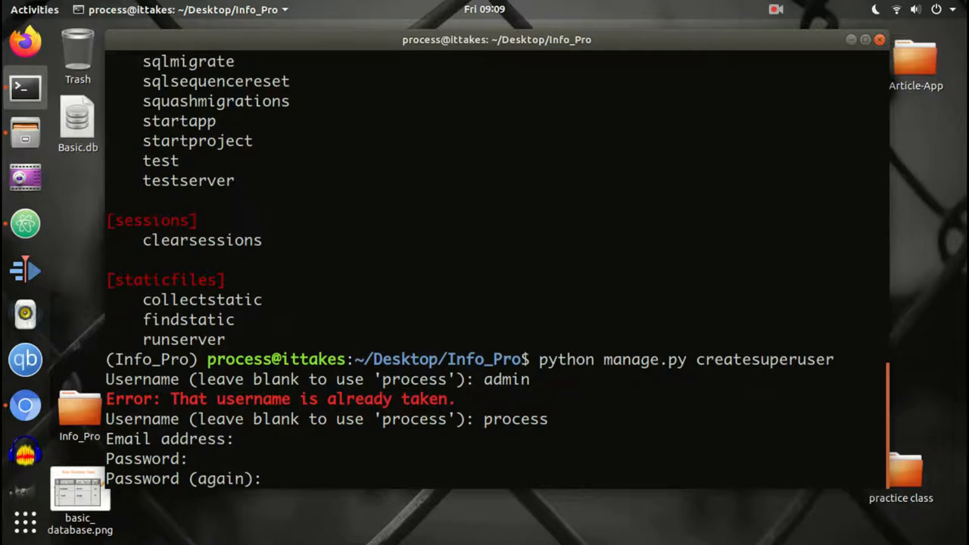
key("Return")
type("y")
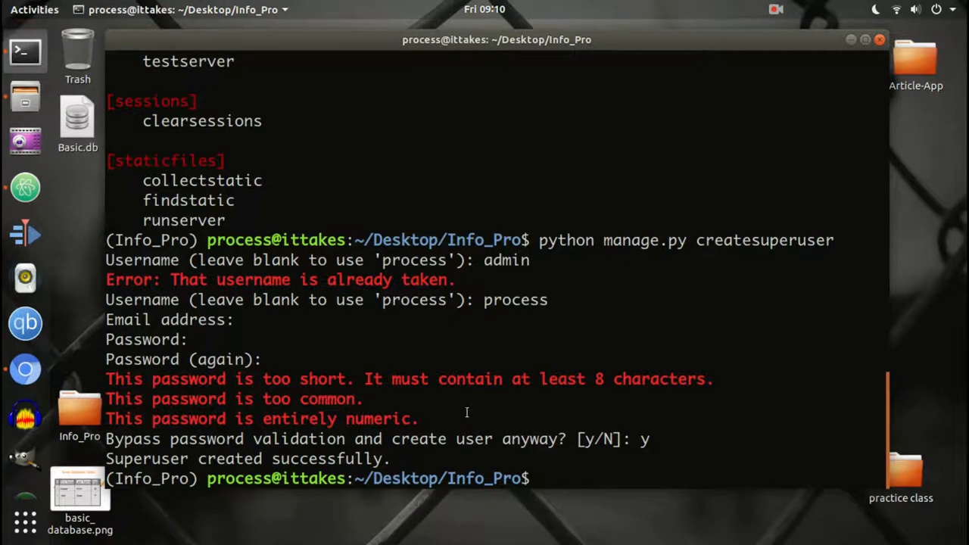
type("clear")
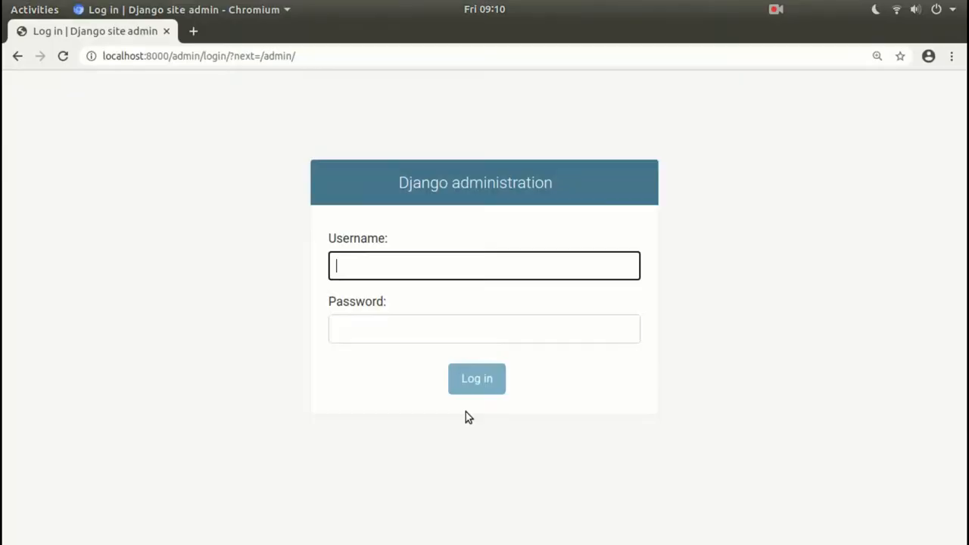
- Log in to Django admin as 'process' and open the Change Password form
type("prod")
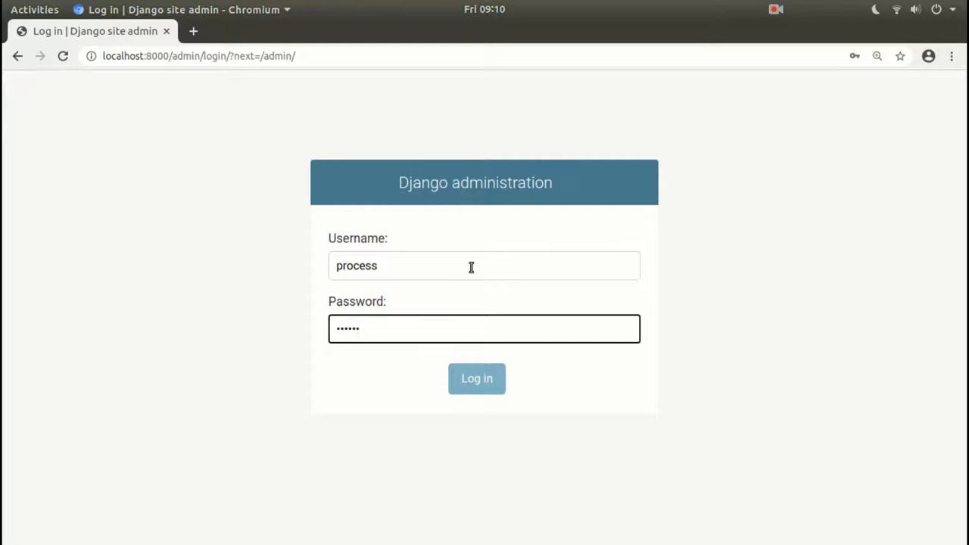
left_click(476, 379)
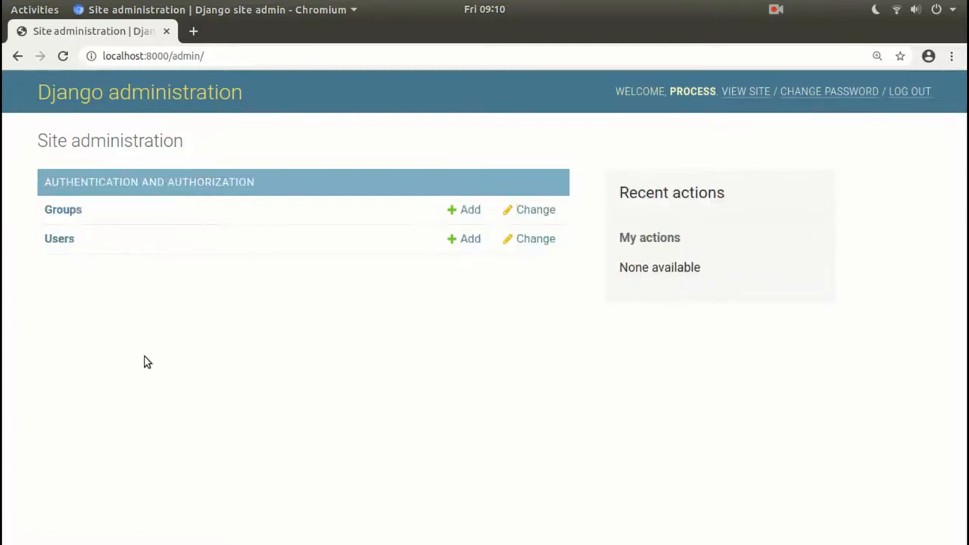
mouse_move(155, 326)
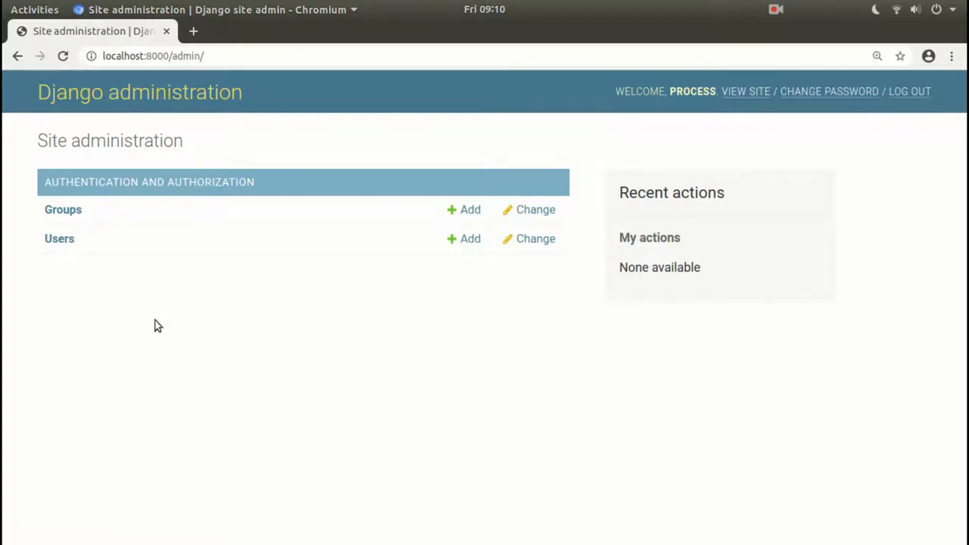
mouse_move(427, 214)
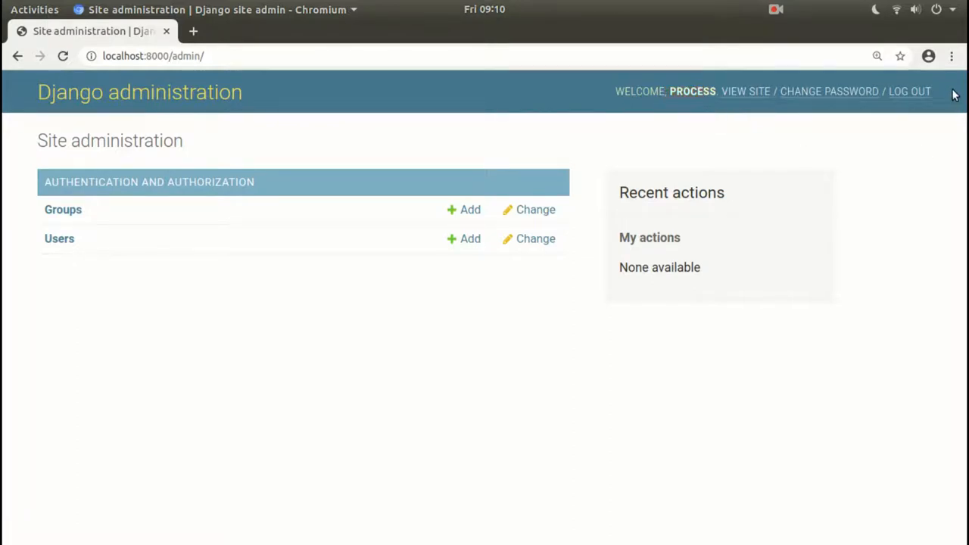
mouse_move(829, 97)
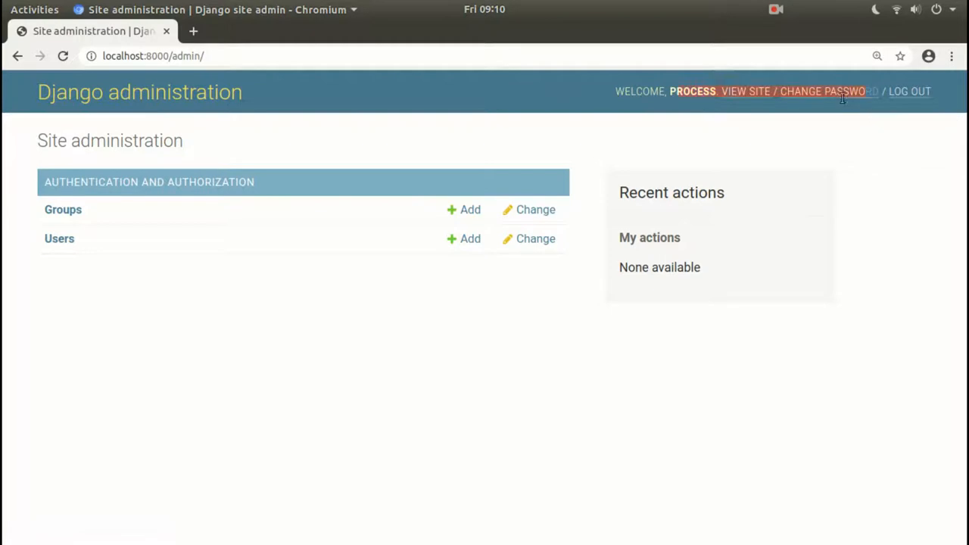
left_click(822, 91)
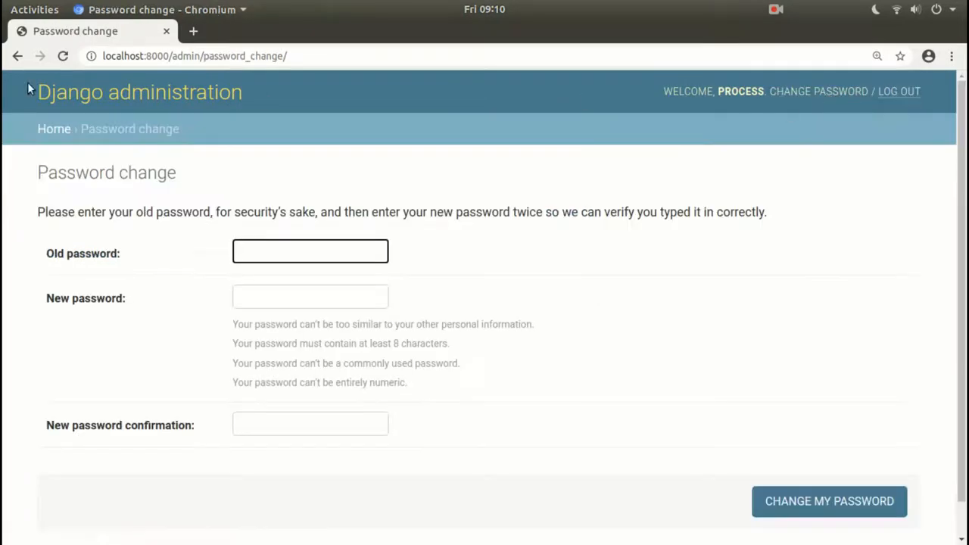
left_click(54, 128)
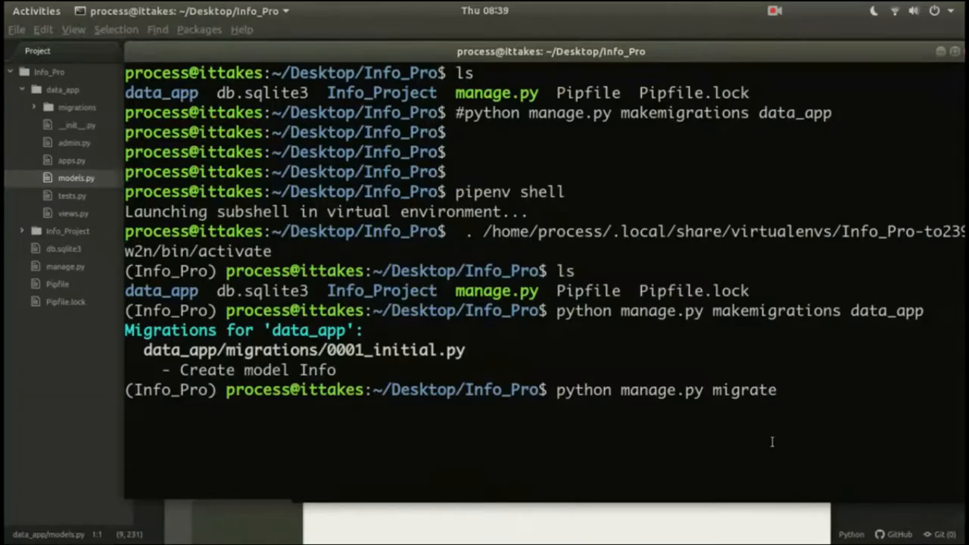
- Run 'python manage.py migrate' and confirm admin, auth, data_app and sessions migrations OK
key("Return")
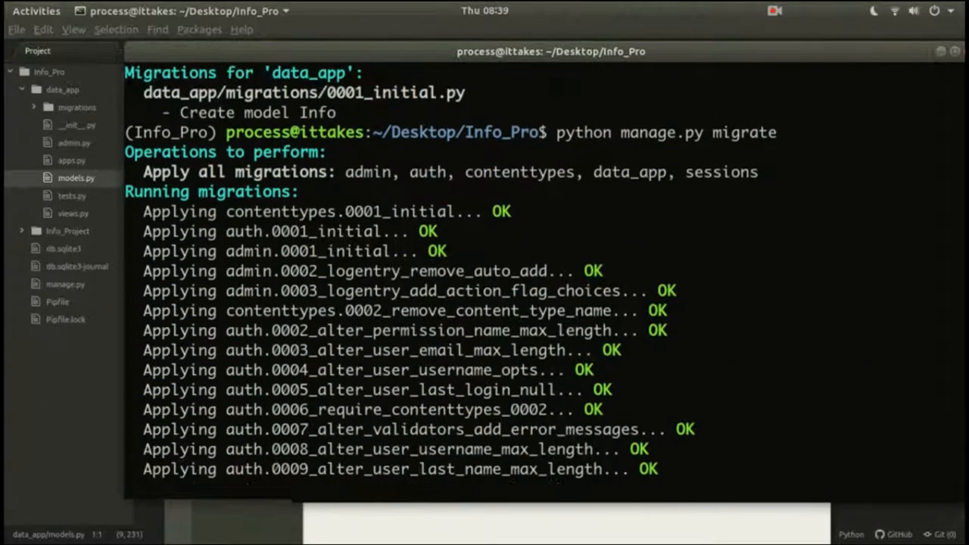
scroll("down", 3)
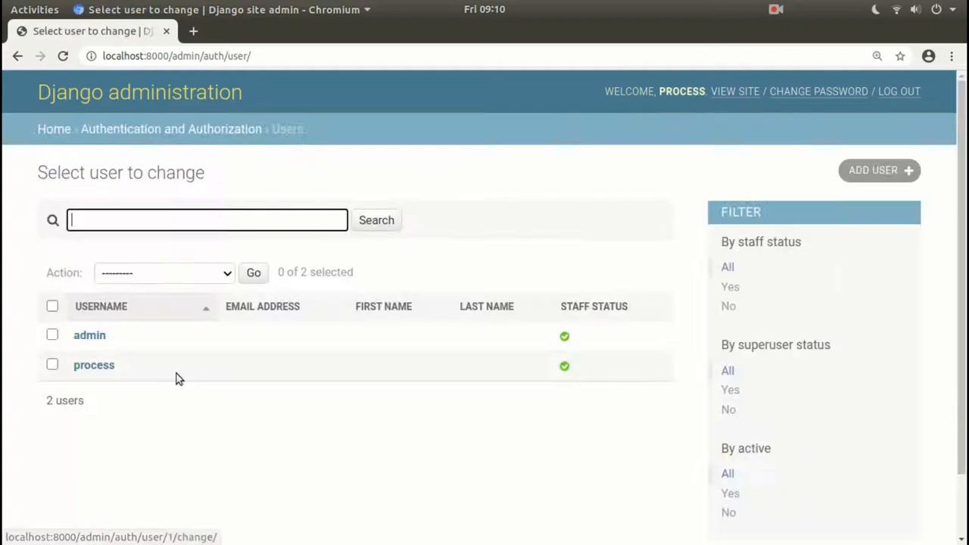
mouse_move(111, 331)
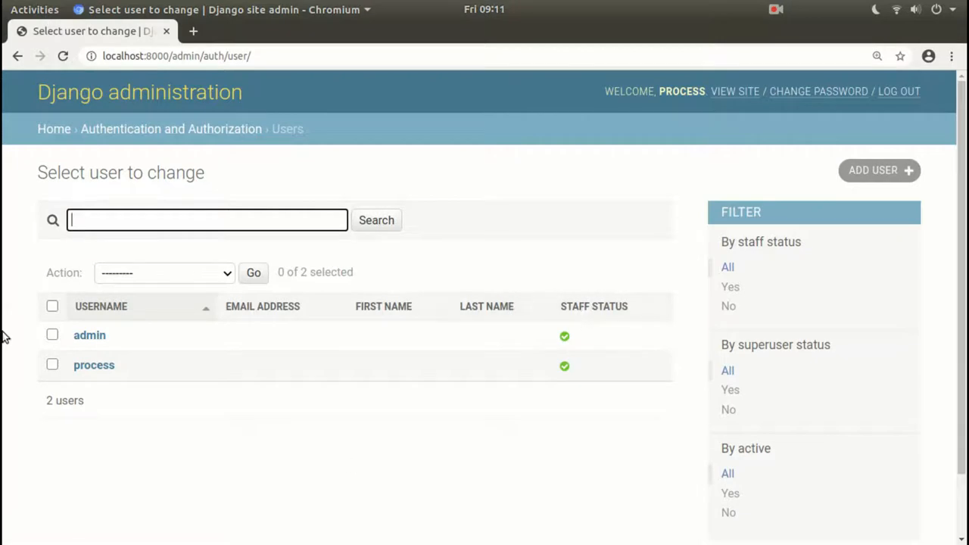
mouse_move(615, 322)
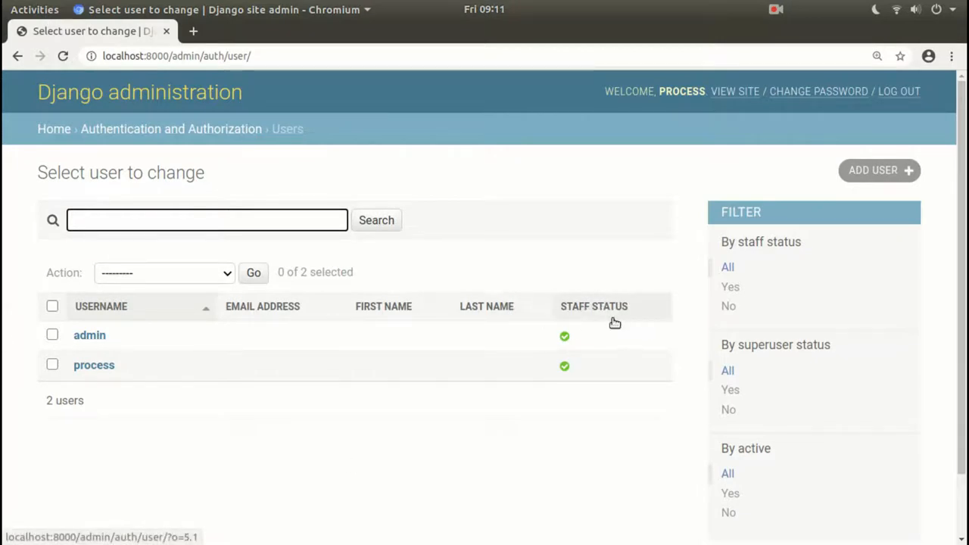
mouse_move(89, 334)
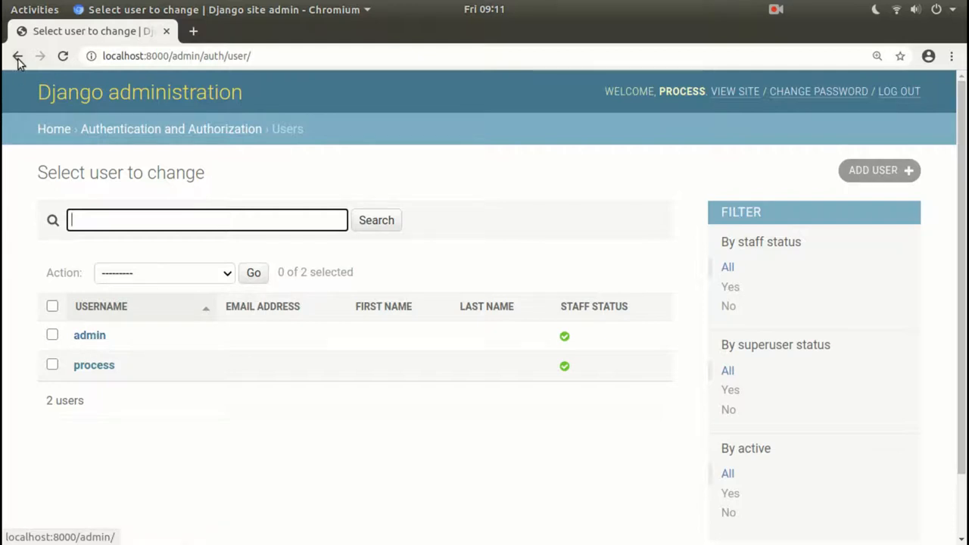
- Go back from the Users list to the admin home page
left_click(18, 56)
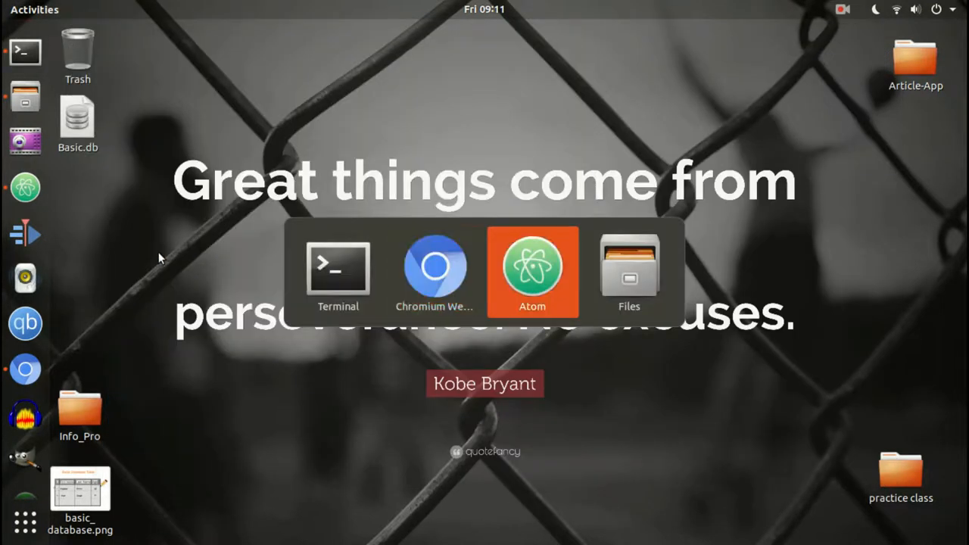
- Bring Atom to the front and close the urls.py tab
left_click(532, 271)
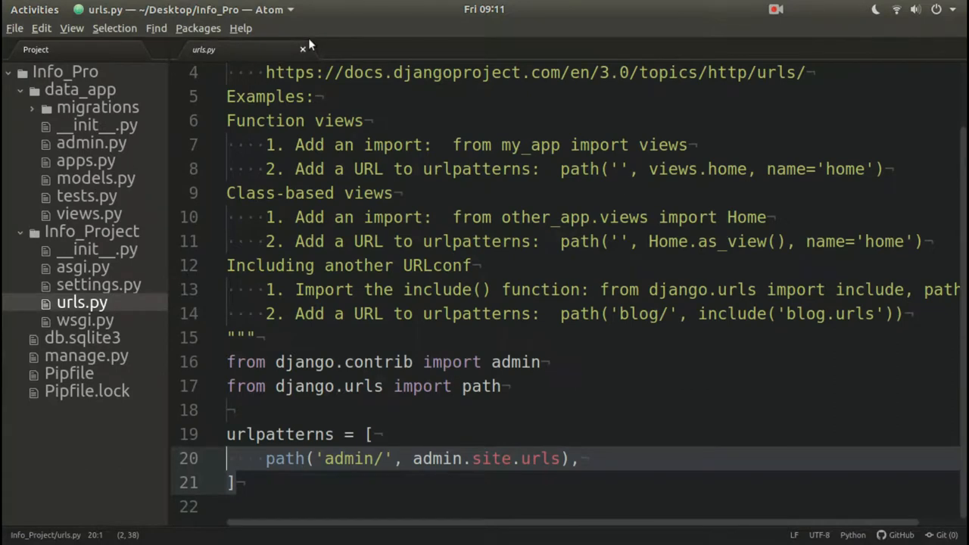
left_click(303, 49)
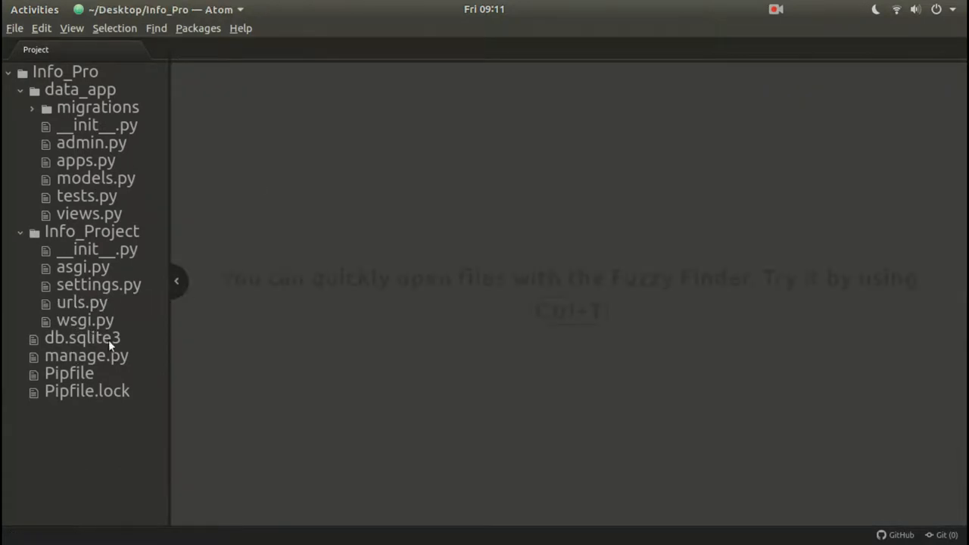
mouse_move(82, 338)
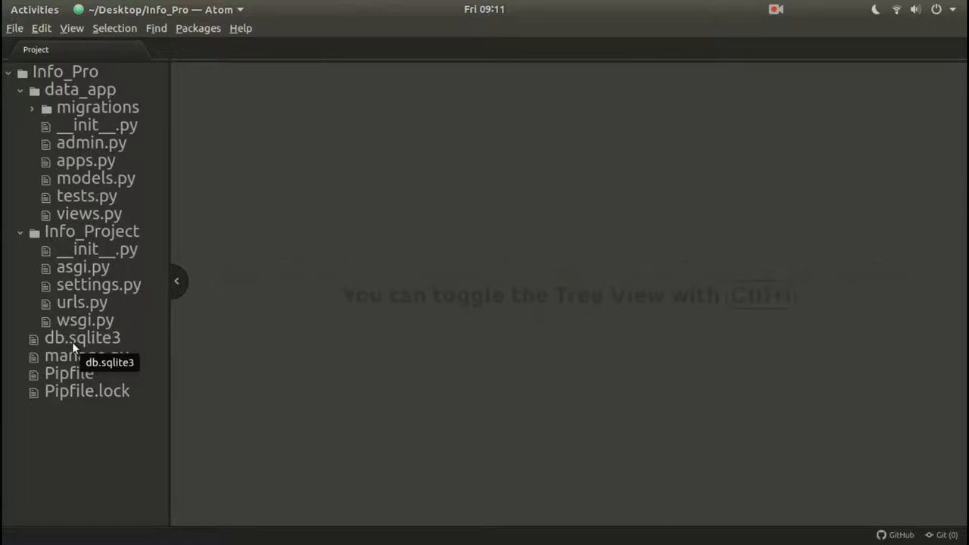
mouse_move(142, 169)
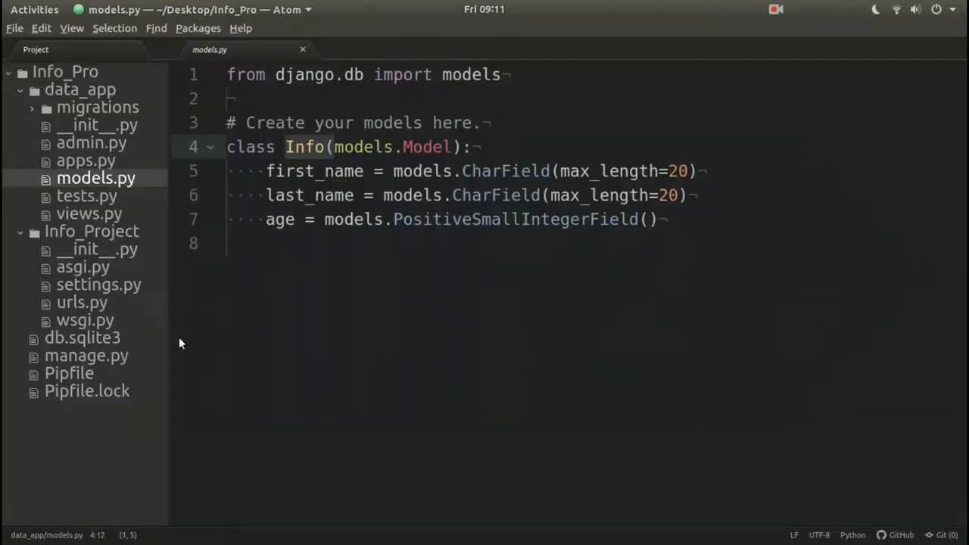
- Open admin.py and models.py, then split admin.py to the right of models.py
left_click(297, 147)
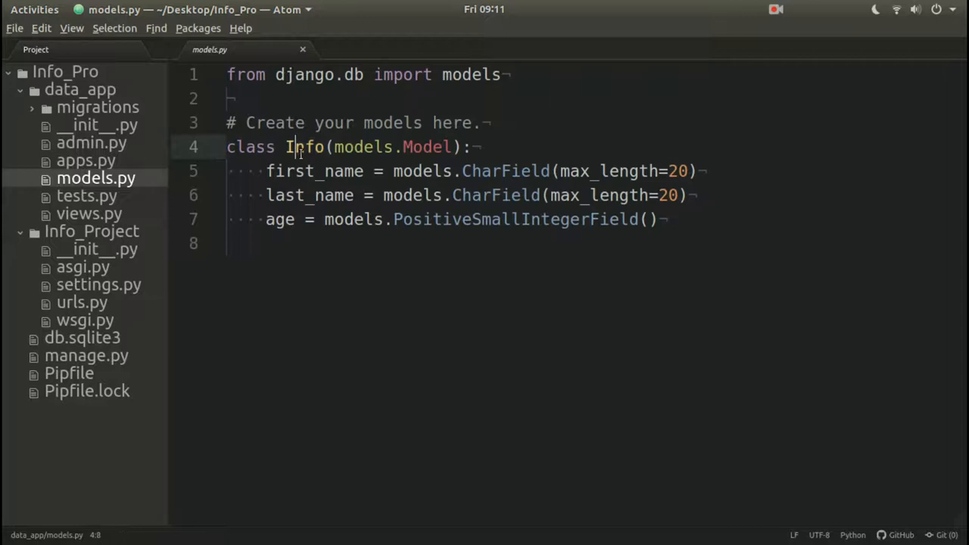
left_click(20, 90)
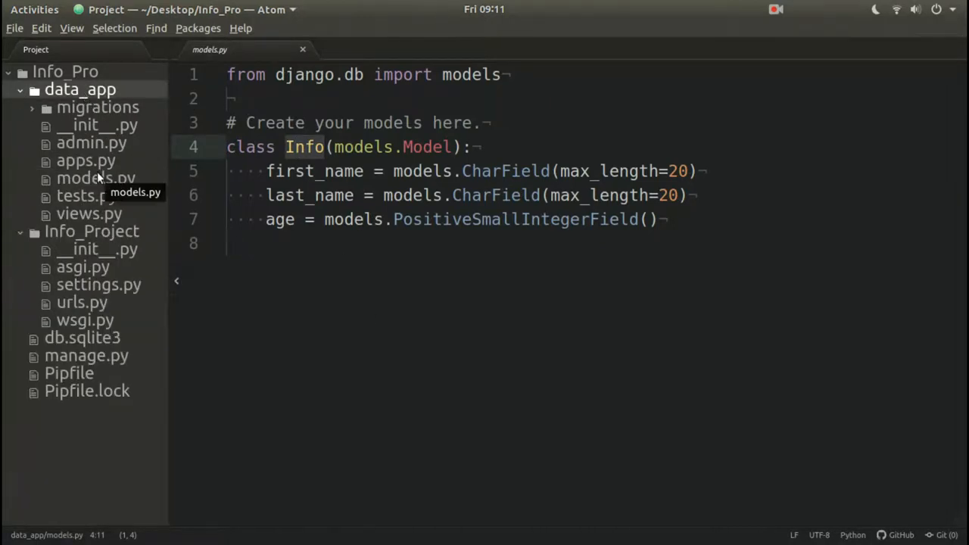
left_click(91, 142)
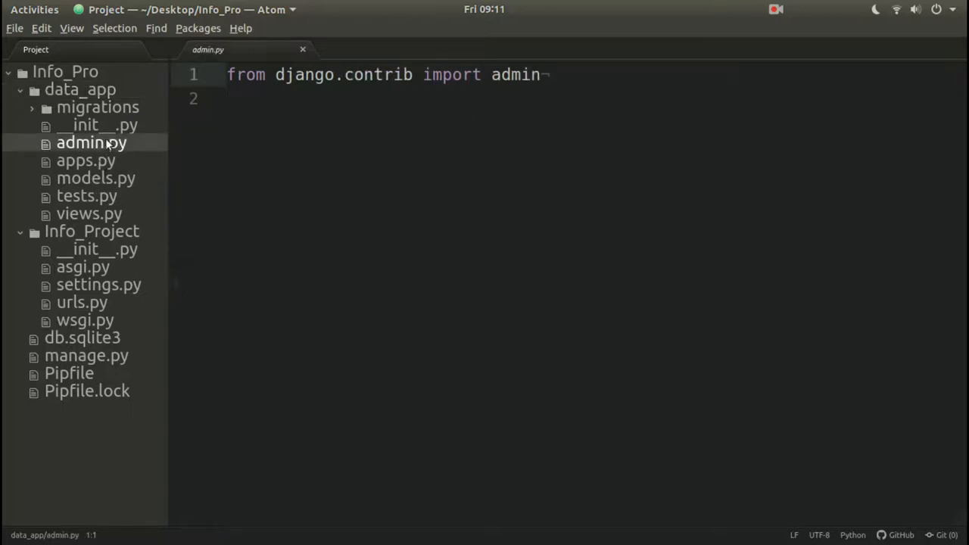
mouse_move(96, 177)
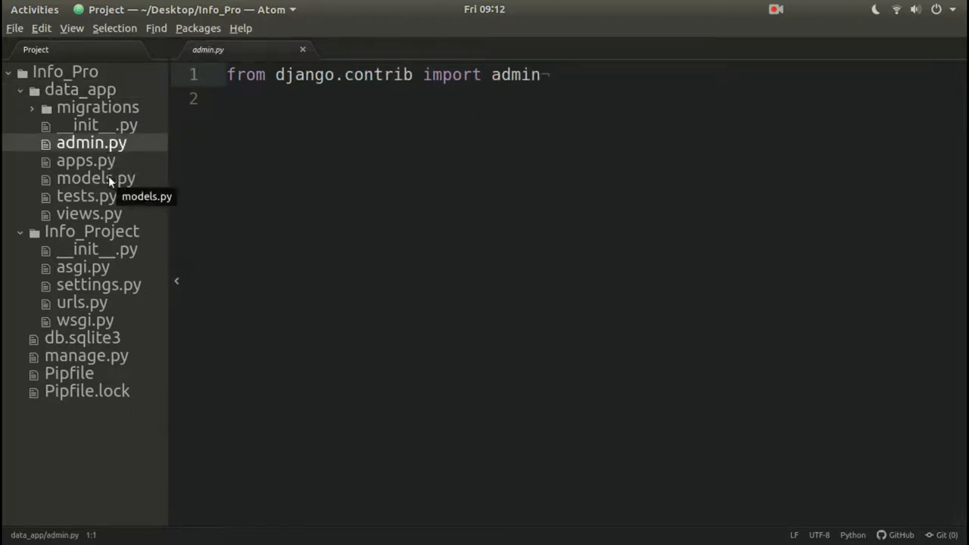
left_click(96, 177)
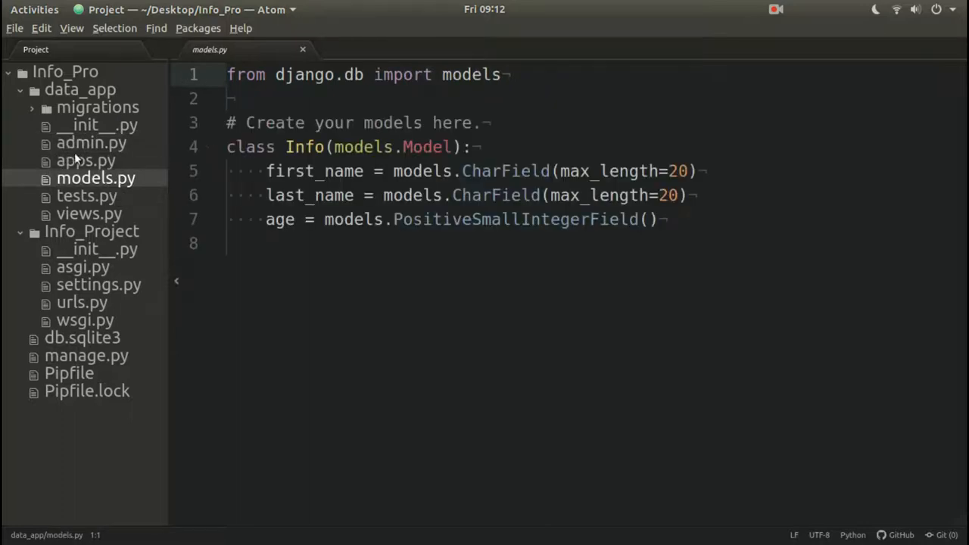
right_click(90, 142)
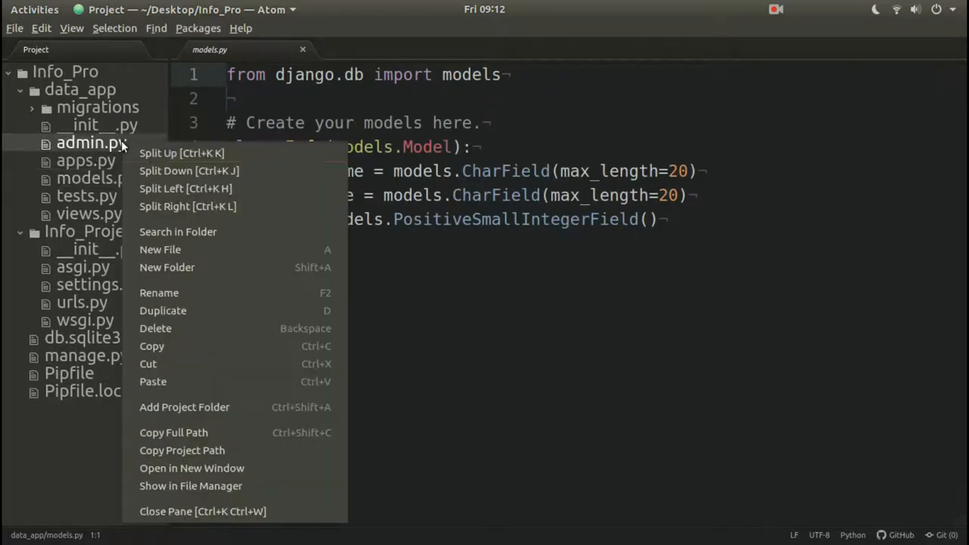
left_click(187, 206)
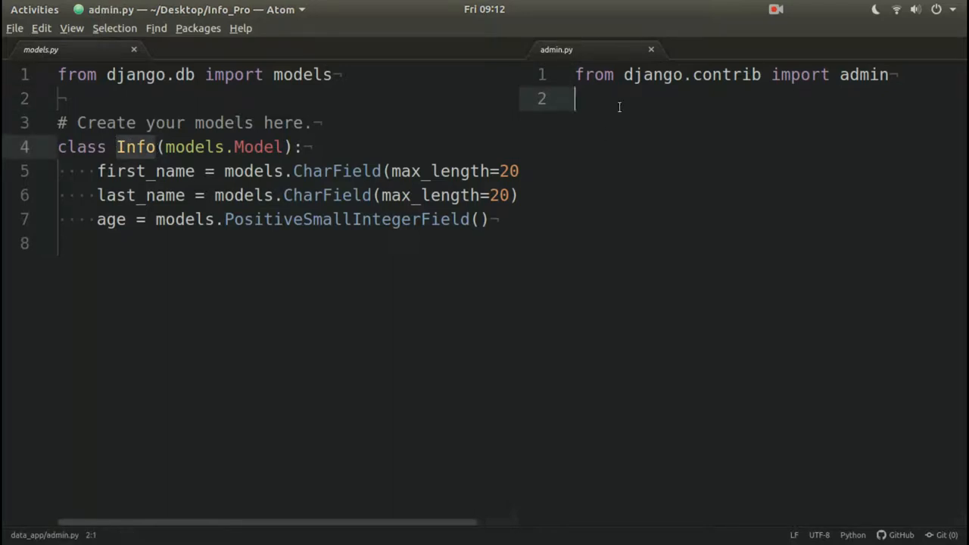
- Add admin.site.register(Info) on line 3 of admin.py, leaving it unsaved
type("admin.")
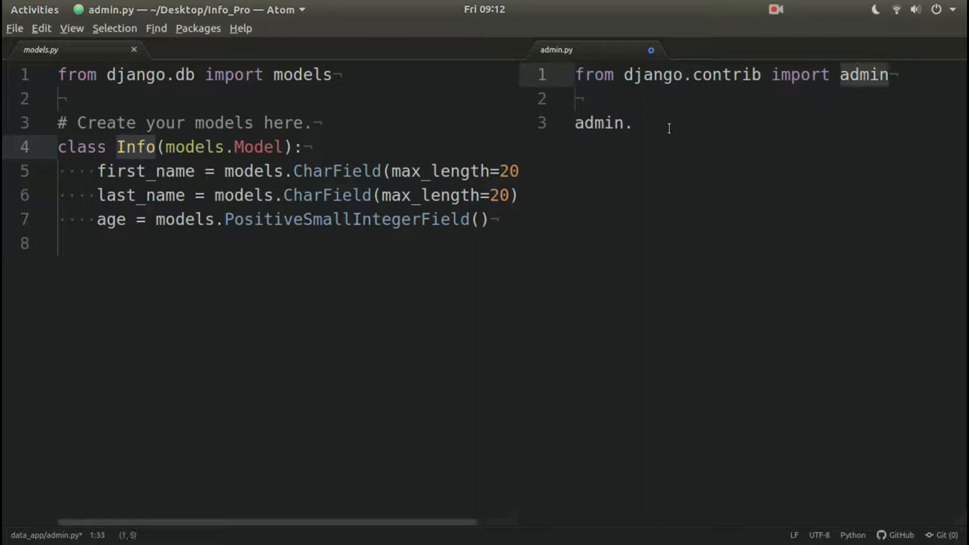
type("site")
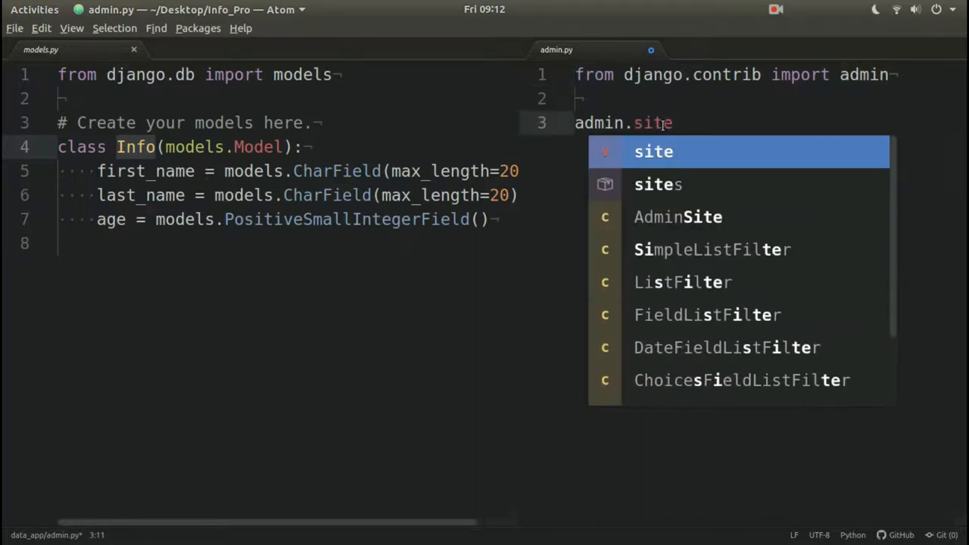
type(".registe")
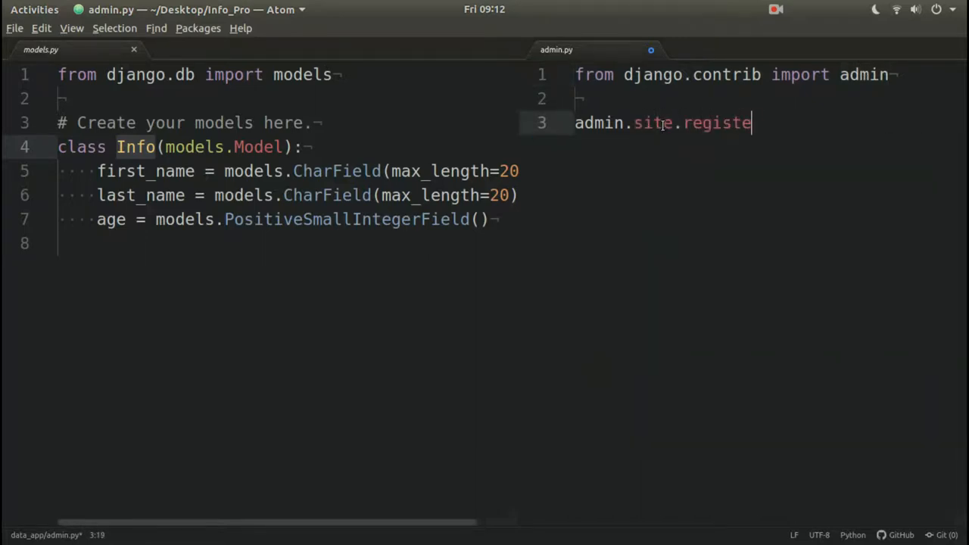
type("r()")
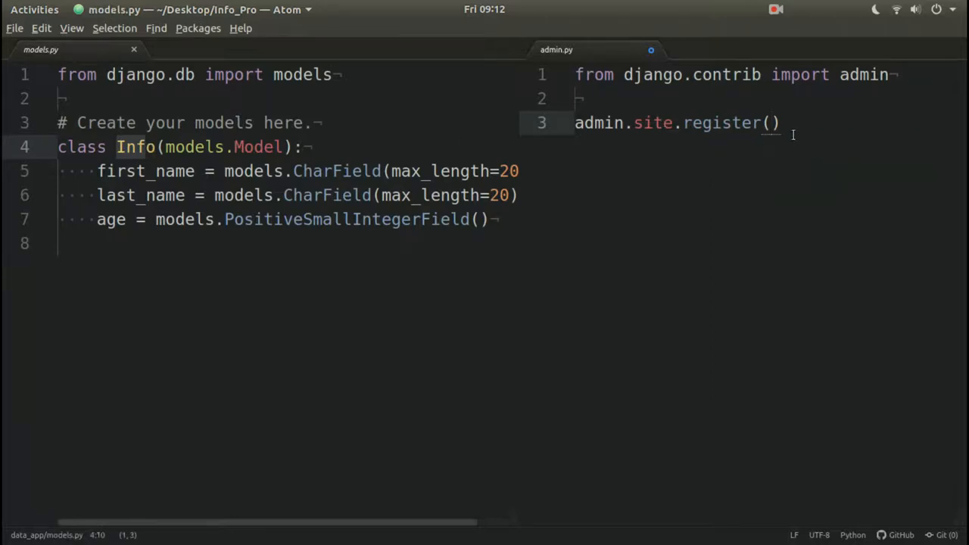
type("I")
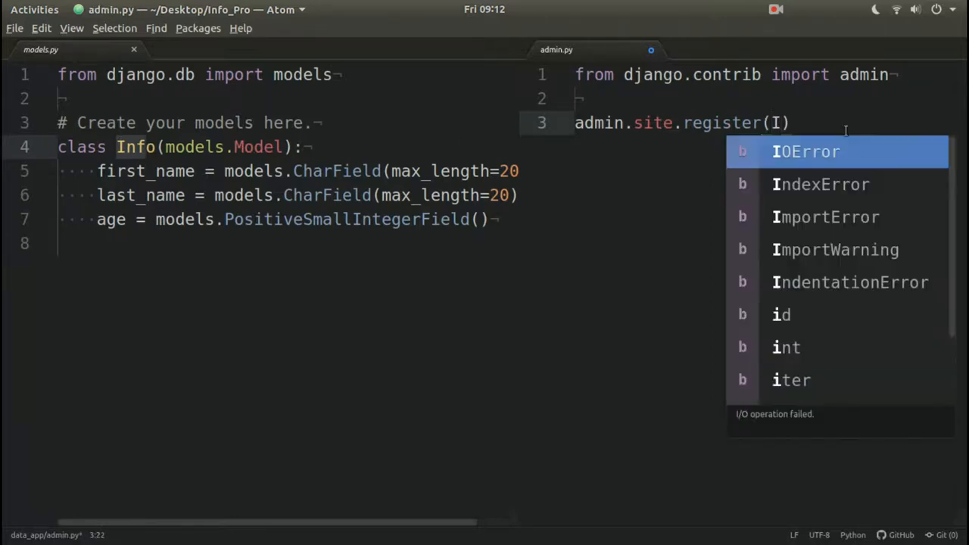
type("nfo")
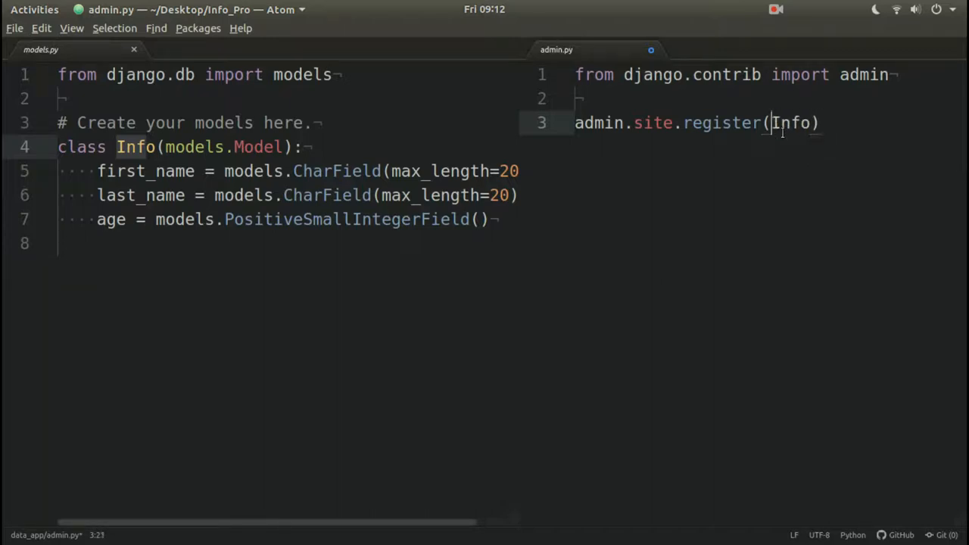
left_click(152, 110)
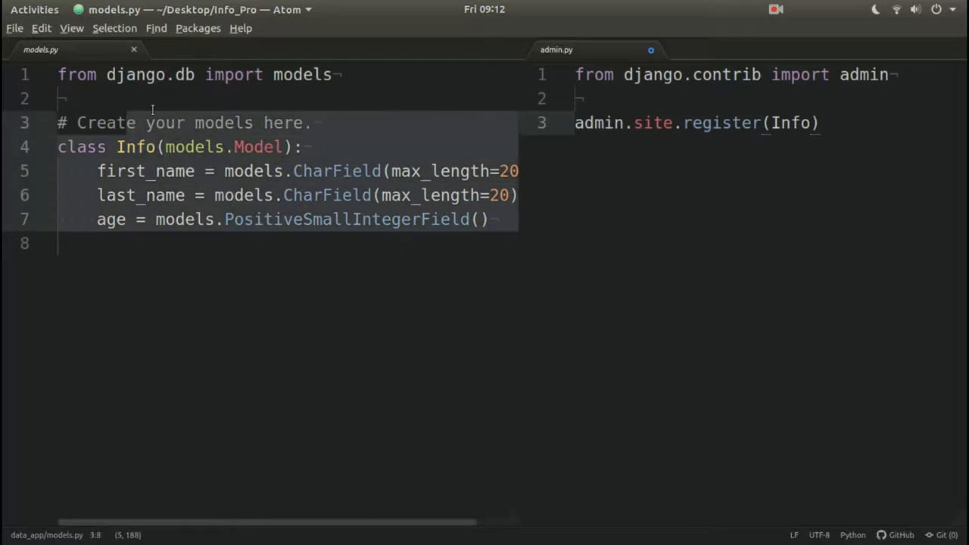
left_click(589, 74)
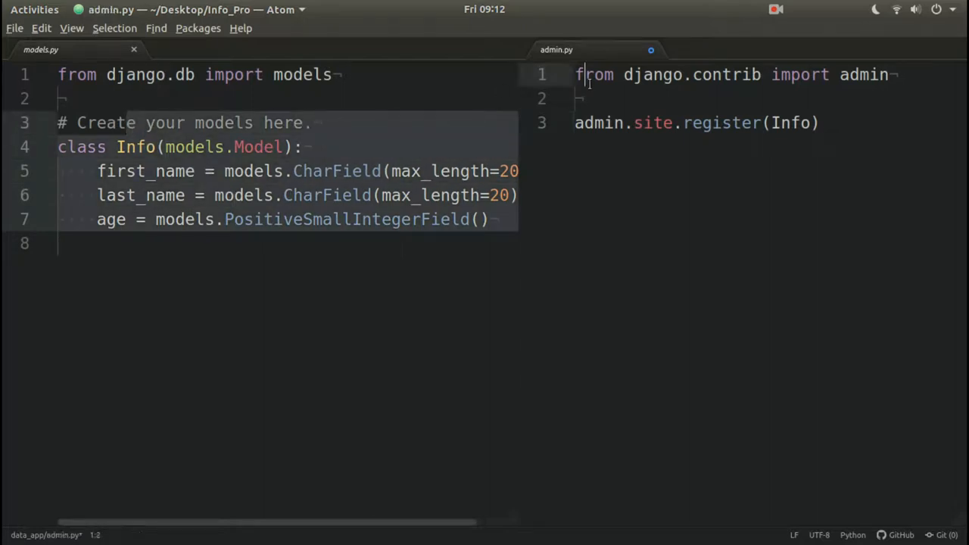
- Add 'from models import Info' as line 2 of admin.py, autocompleting Info
type("from <--paht")
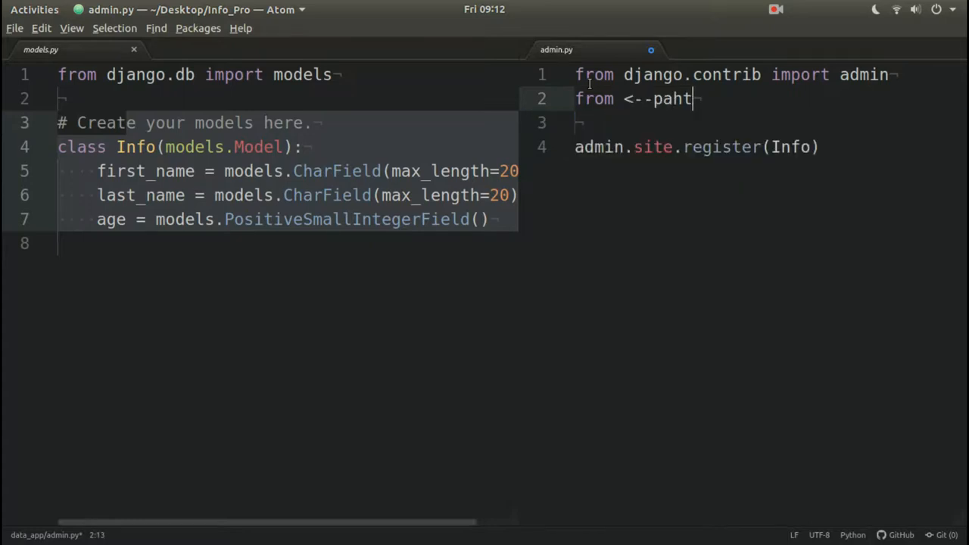
type("h-->·")
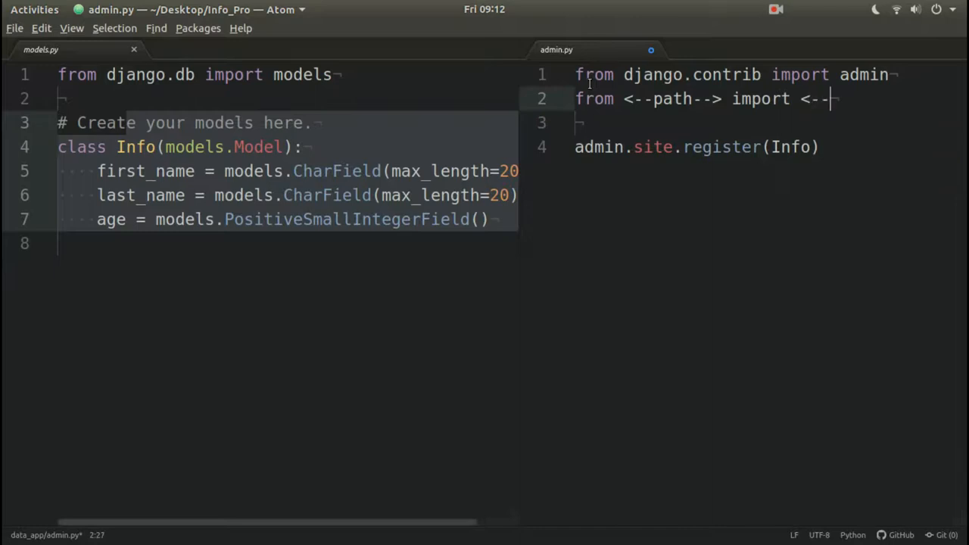
type("class-name-->")
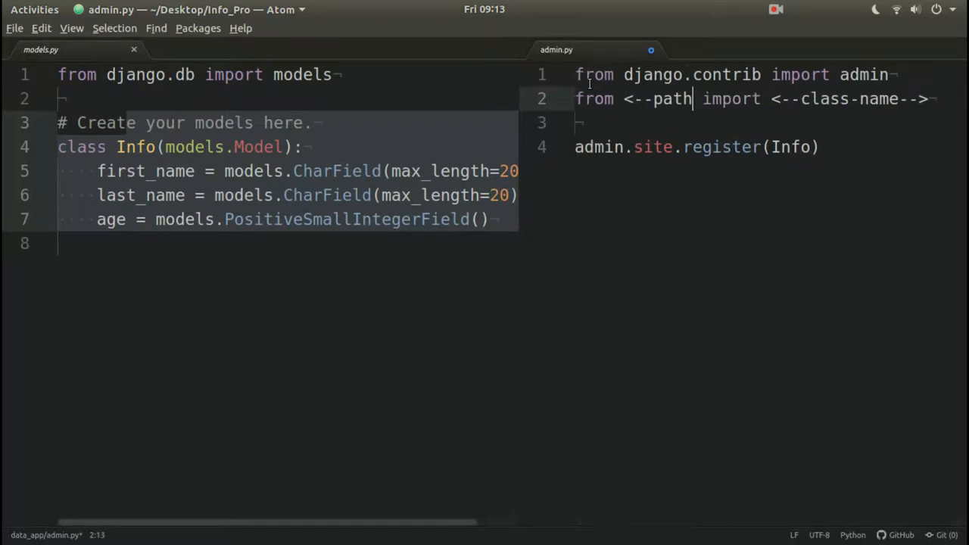
key("BackSpace")
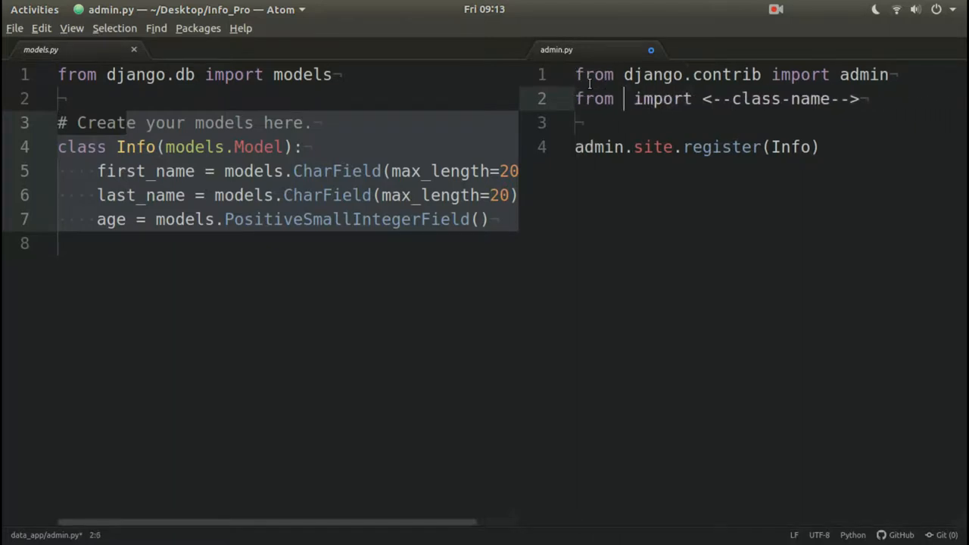
type("models")
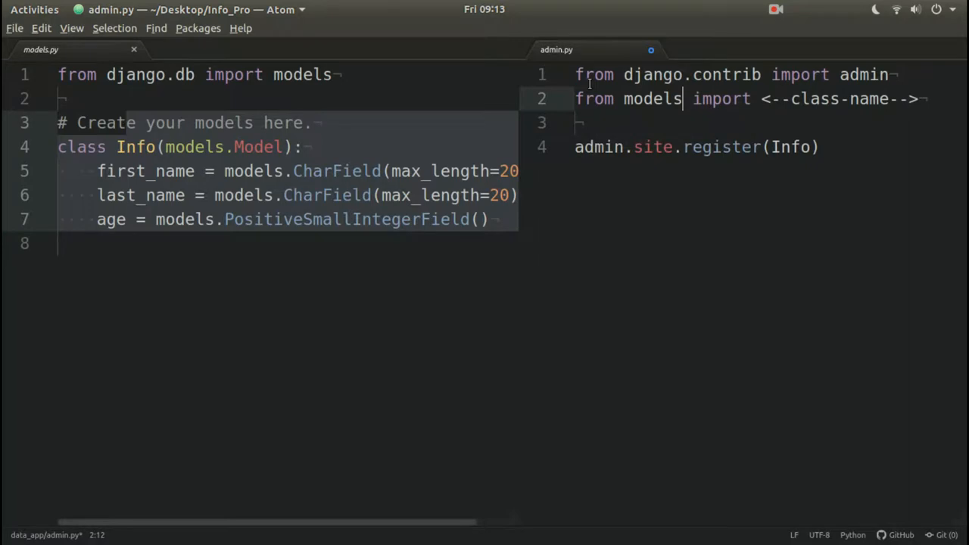
mouse_move(575, 62)
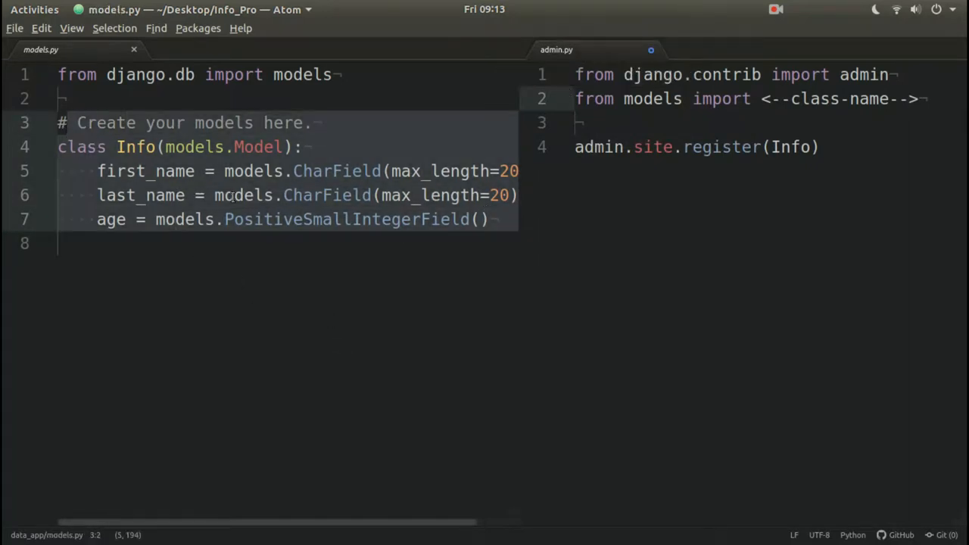
left_click(636, 98)
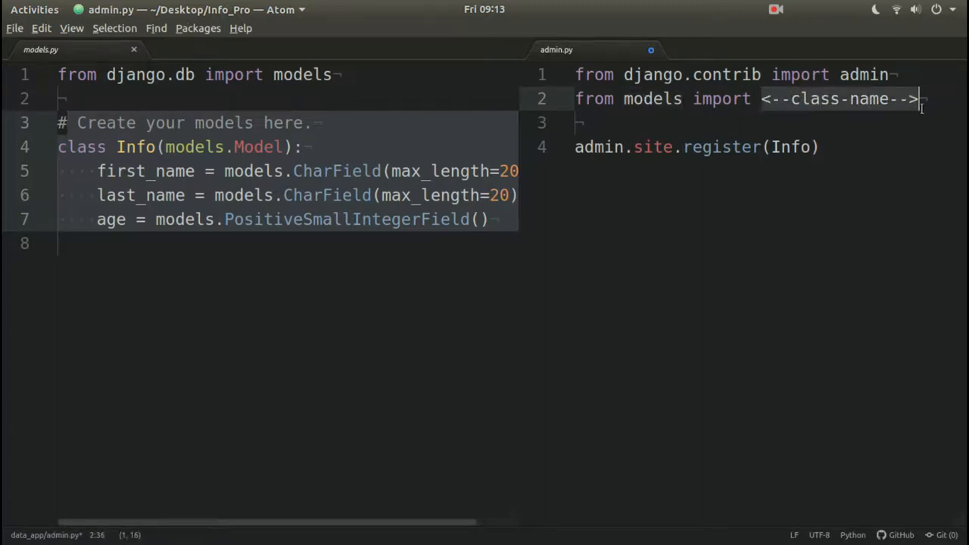
type("Info")
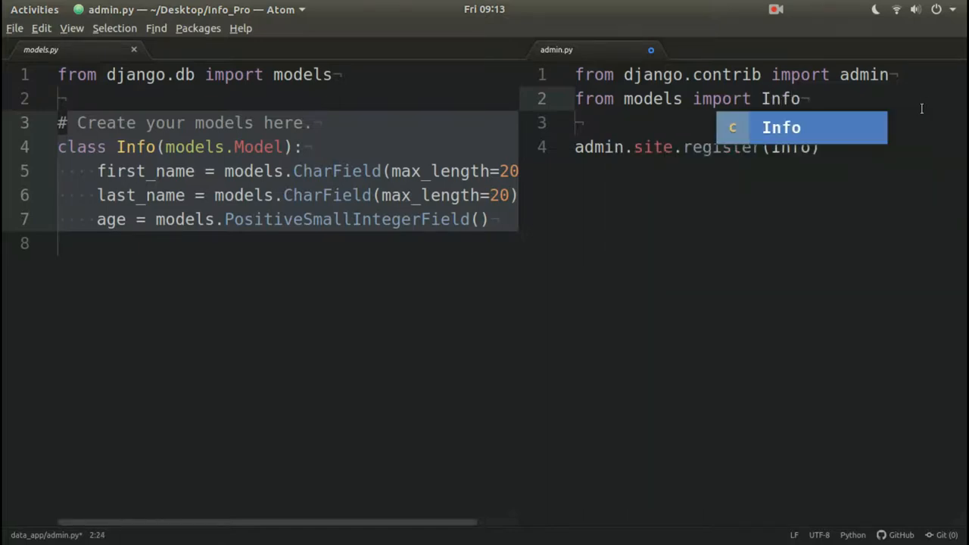
key("enter")
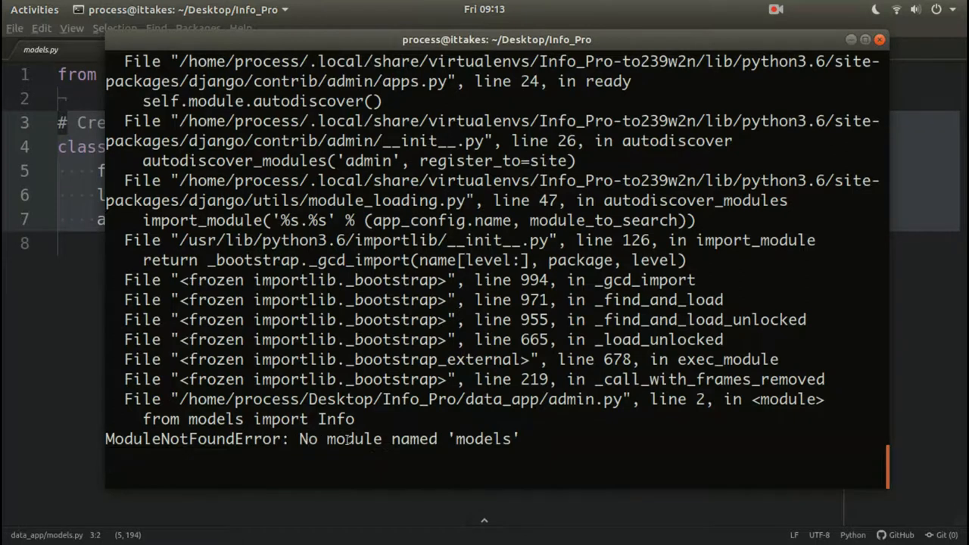
mouse_move(779, 433)
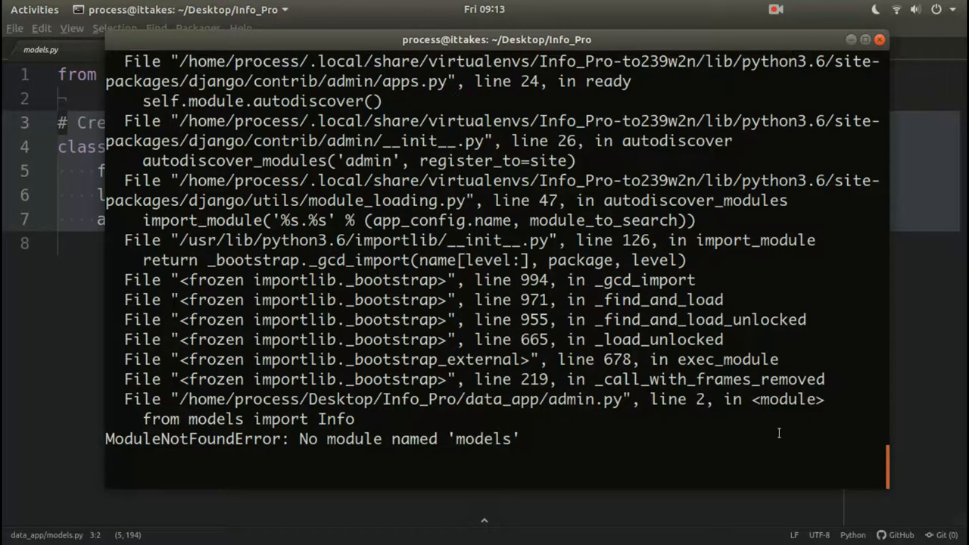
- Return to Atom after the 'No module named models' traceback in Terminal
double_click(584, 399)
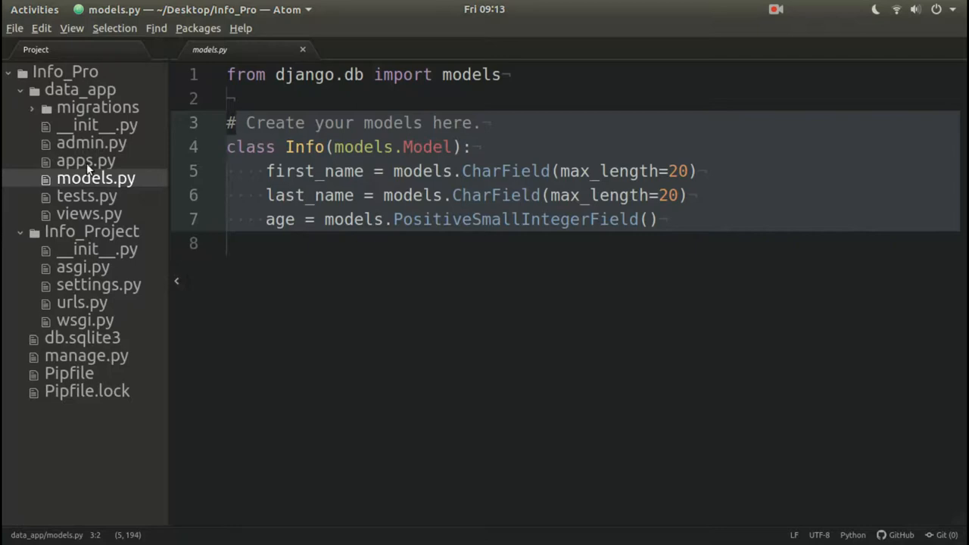
- Change the admin.py import line to 'from .models import Info'
left_click(91, 142)
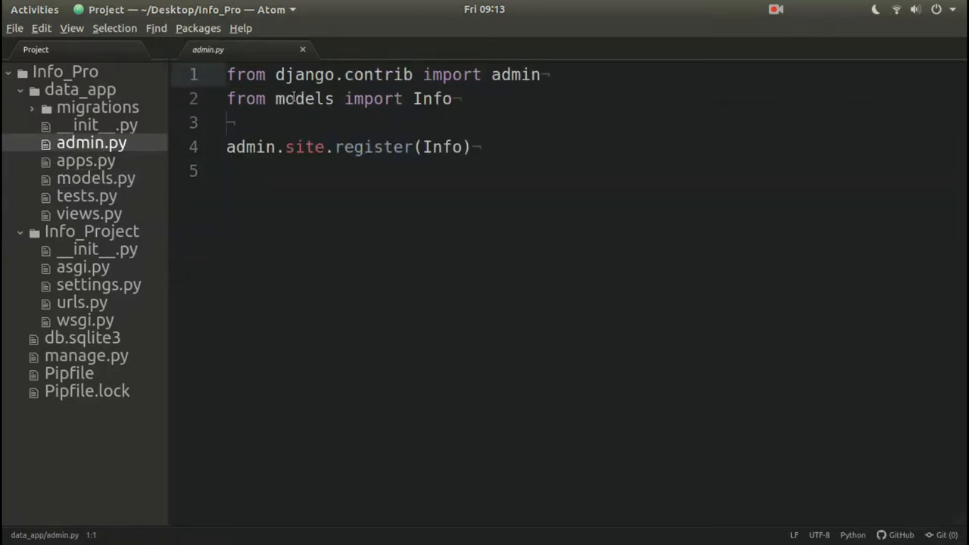
left_click(268, 99)
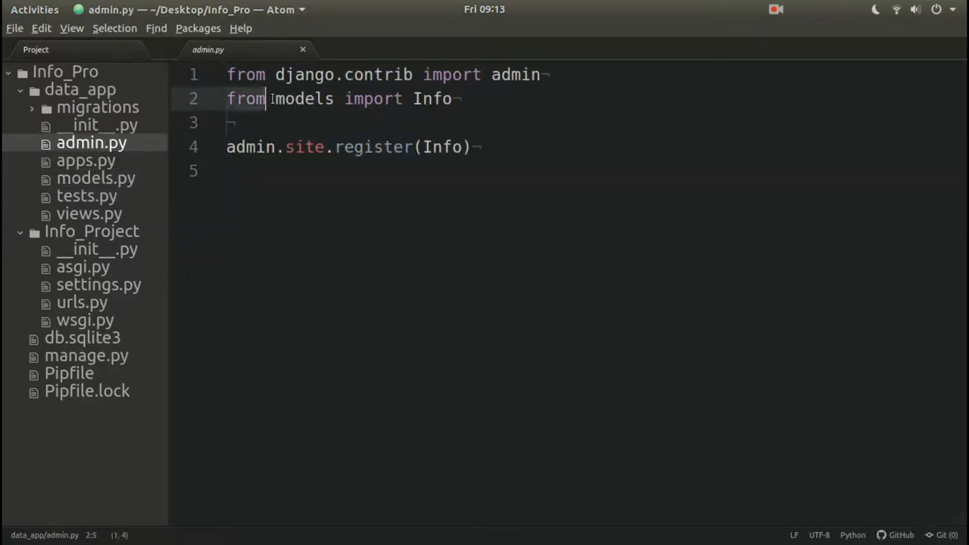
type(".")
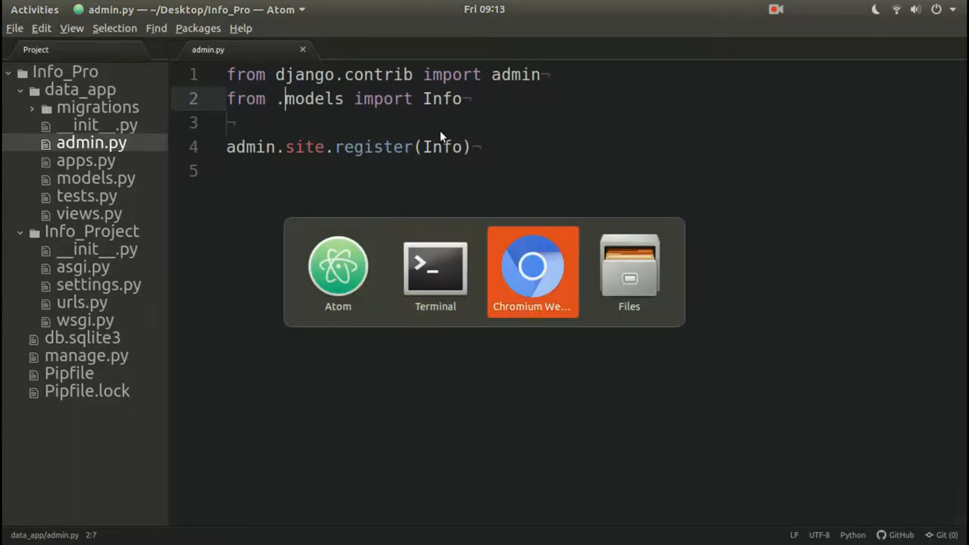
left_click(435, 267)
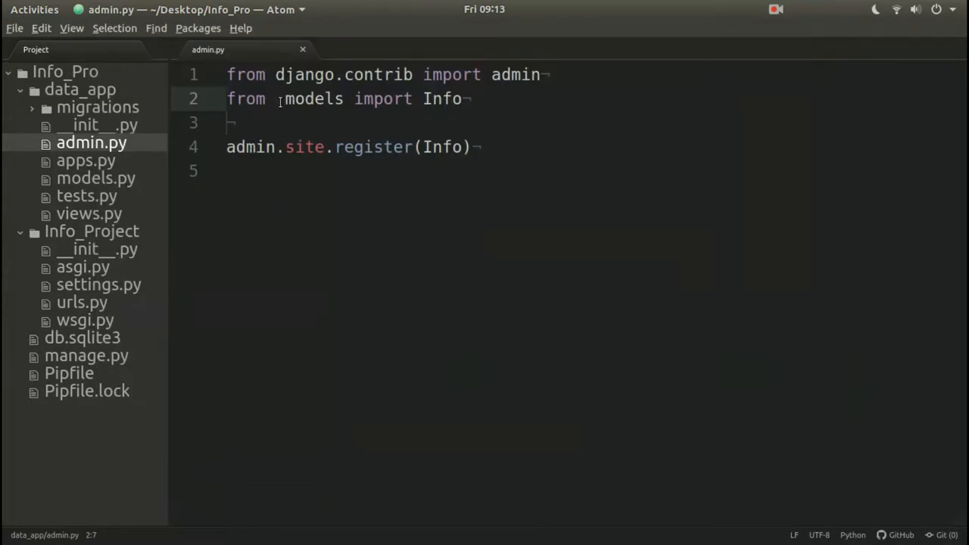
type(".")
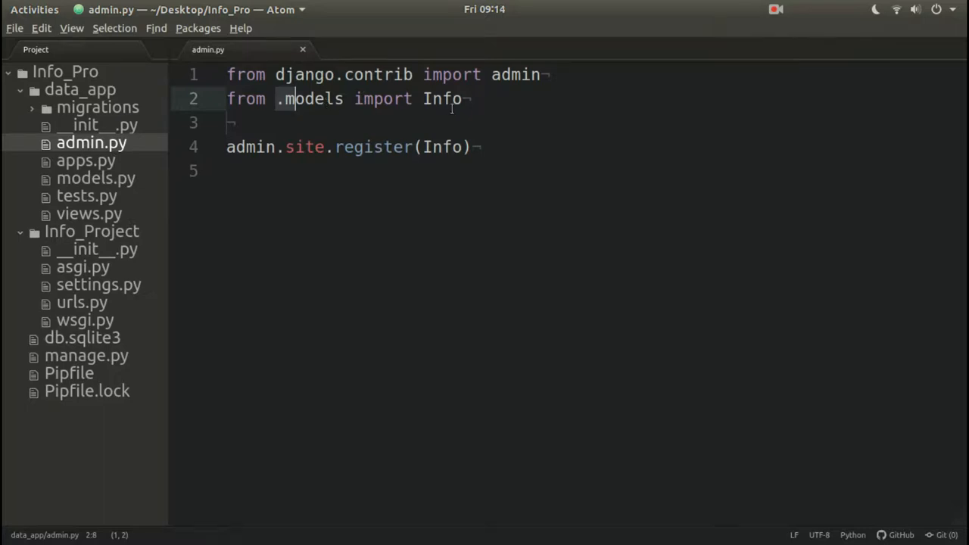
type("f")
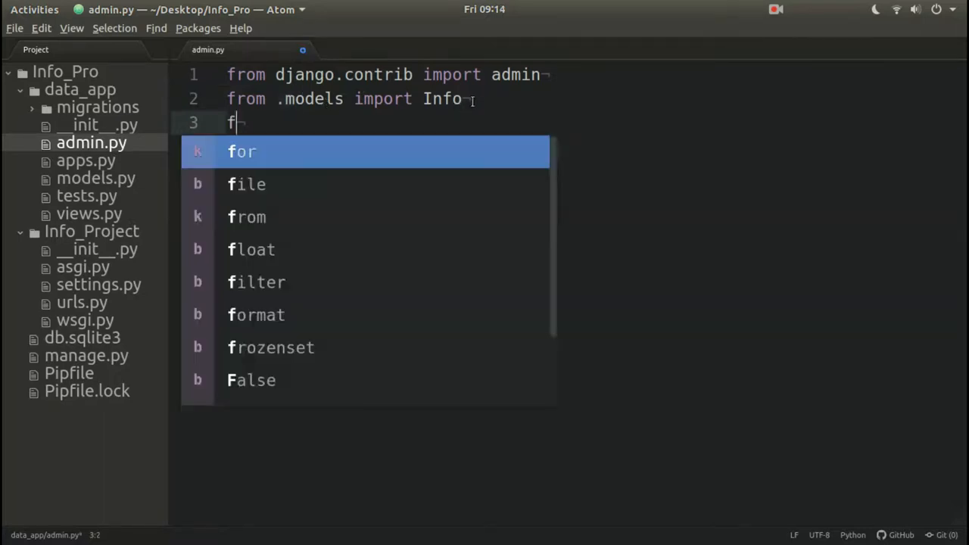
type("rom . import models")
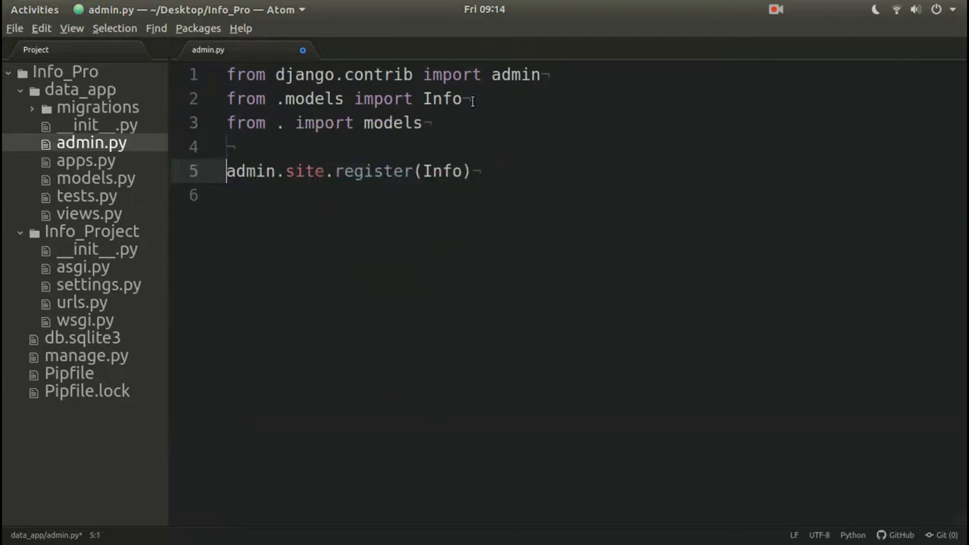
type("models.")
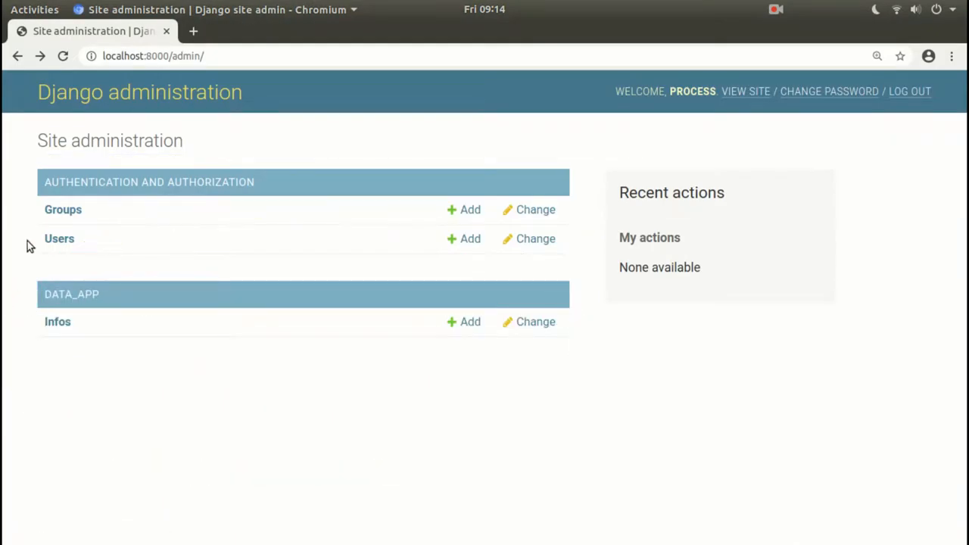
mouse_move(185, 430)
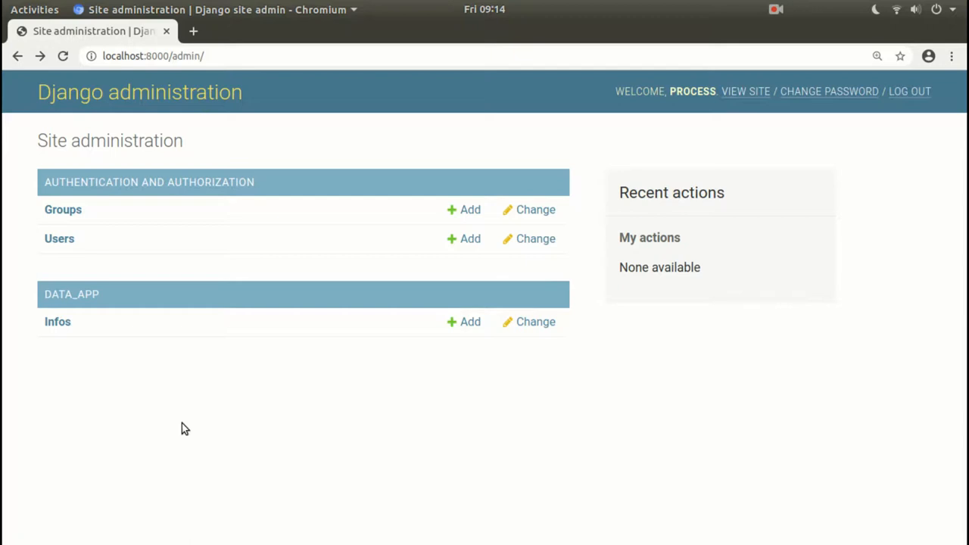
mouse_move(25, 330)
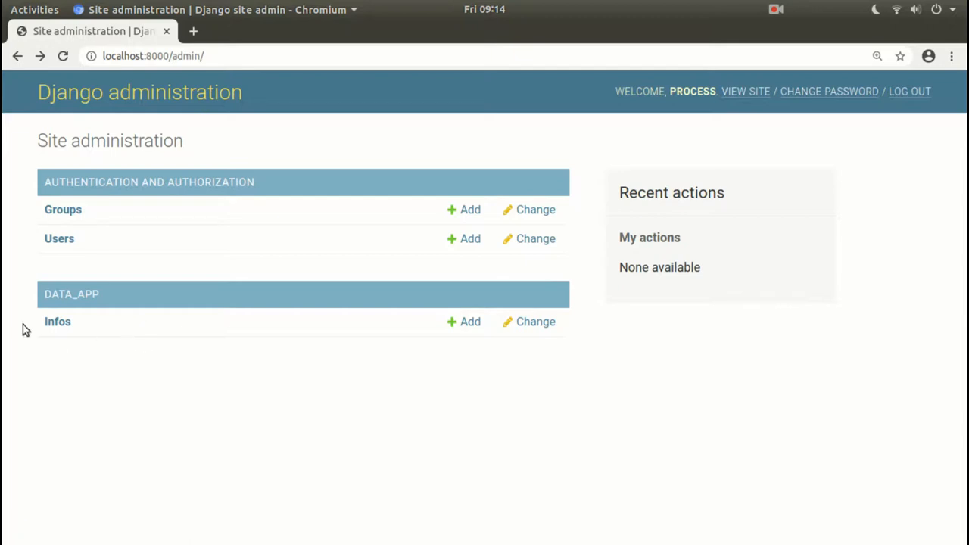
mouse_move(72, 295)
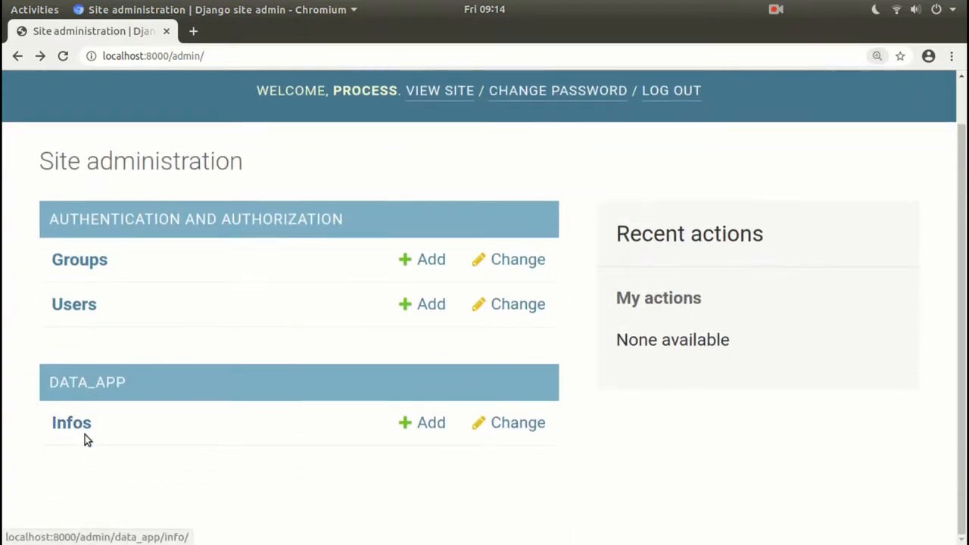
- Open the Infos list under DATA_APP, showing the single Info object (1)
key("ctrl+minus")
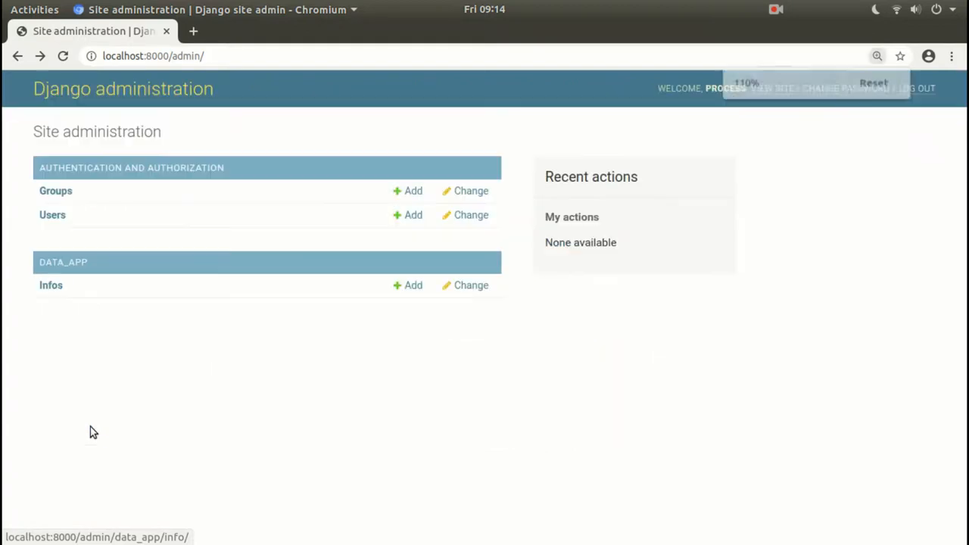
key("ctrl+plus")
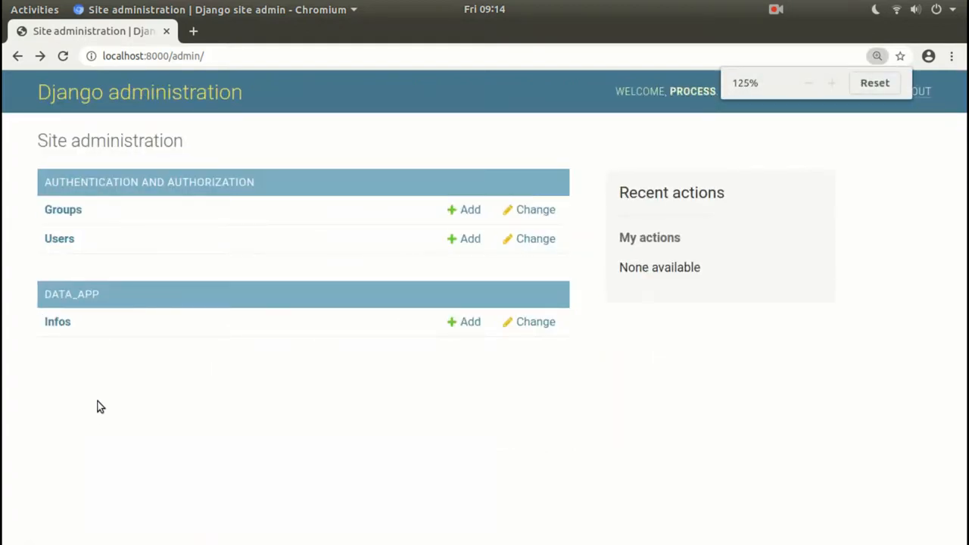
left_click(877, 56)
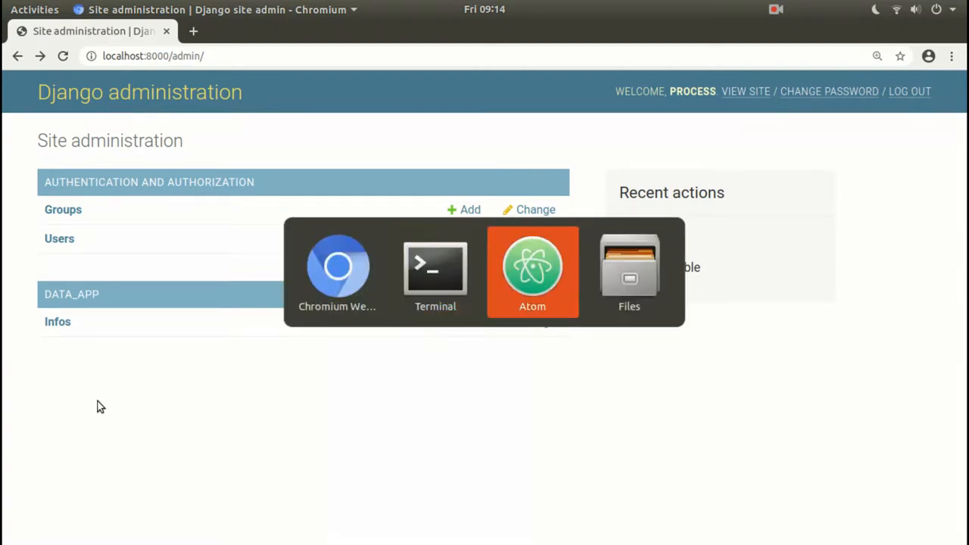
left_click(532, 271)
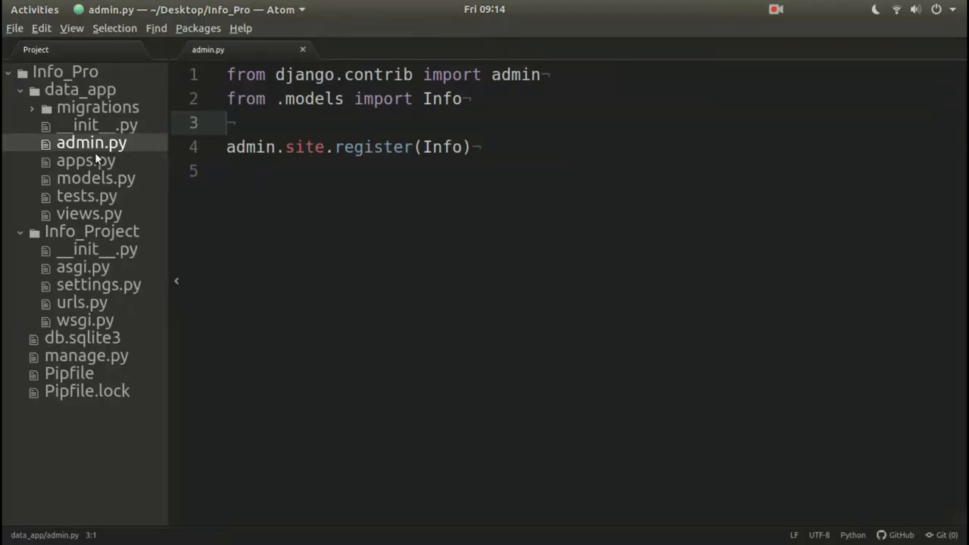
left_click(97, 178)
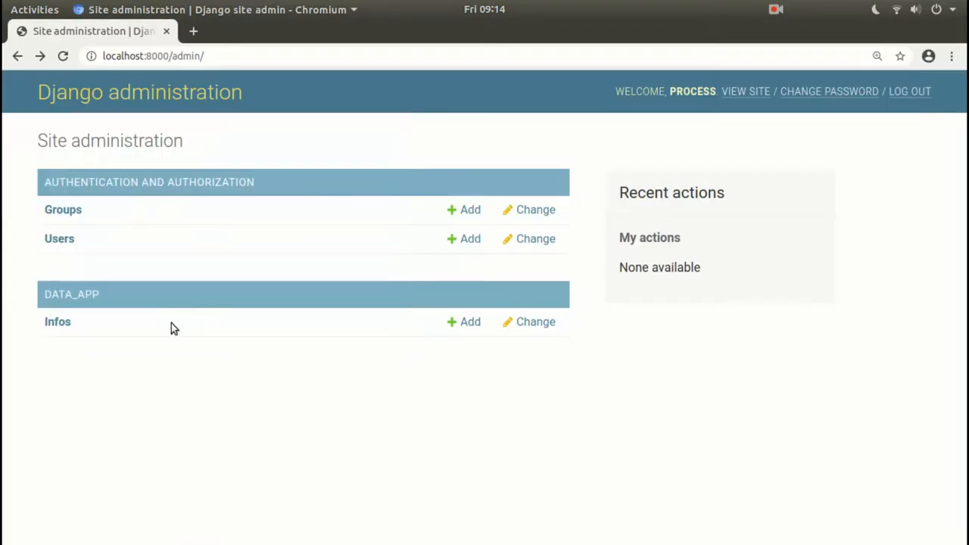
left_click(57, 321)
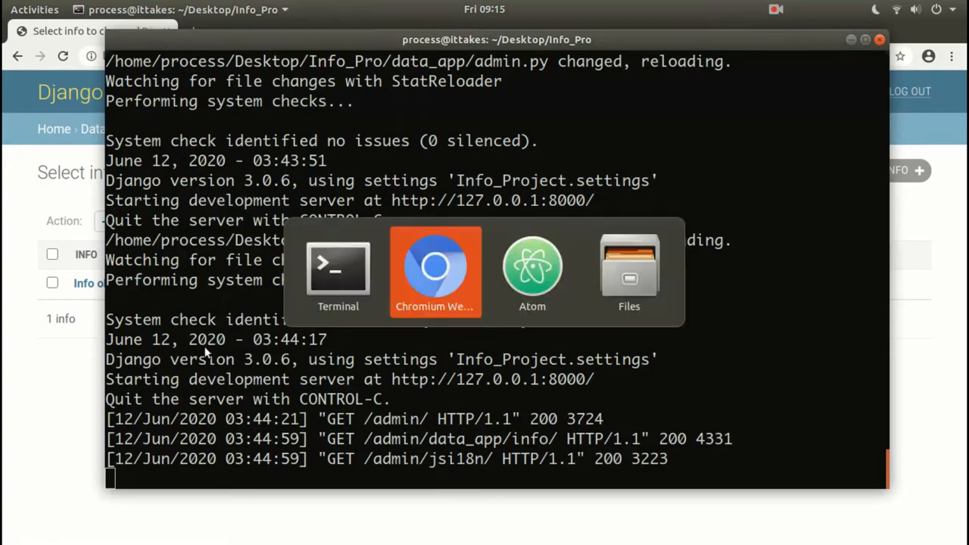
- Give the Info model def __str__(self) returning '.) ' + str(self.first_name), and save
left_click(533, 273)
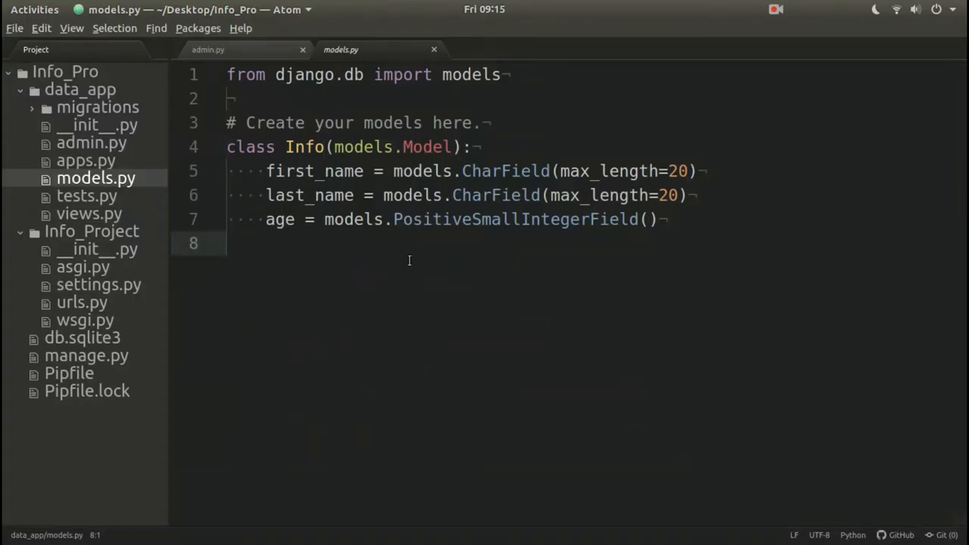
type("def __")
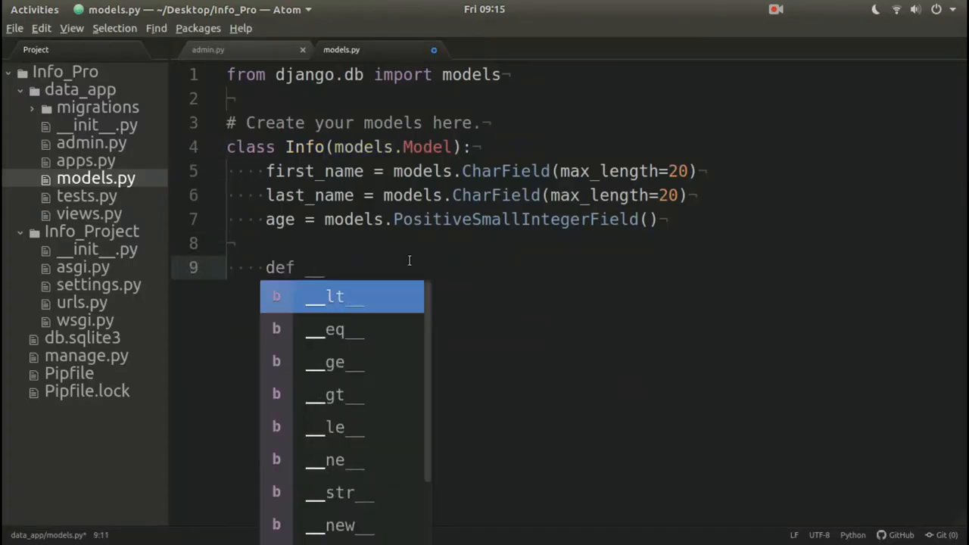
type("__str__(self):")
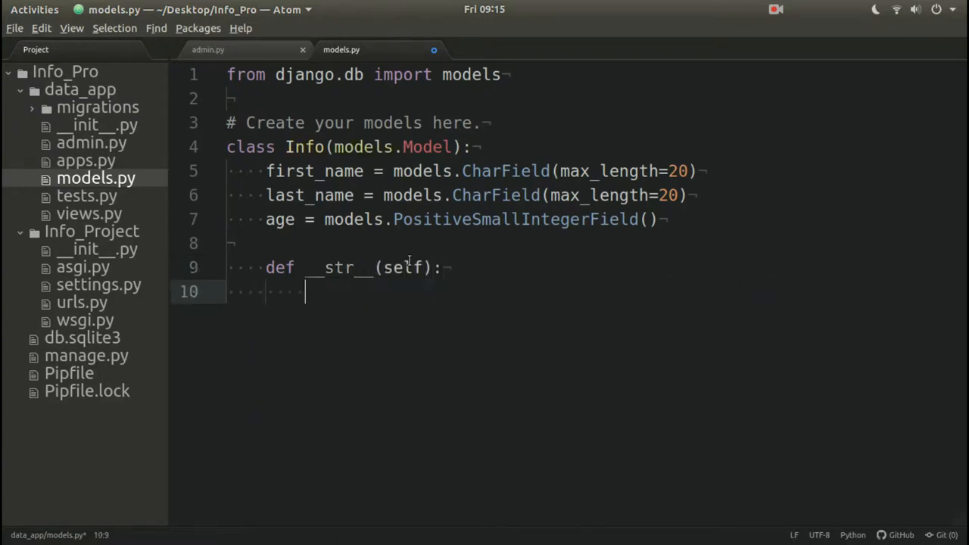
type("return self.")
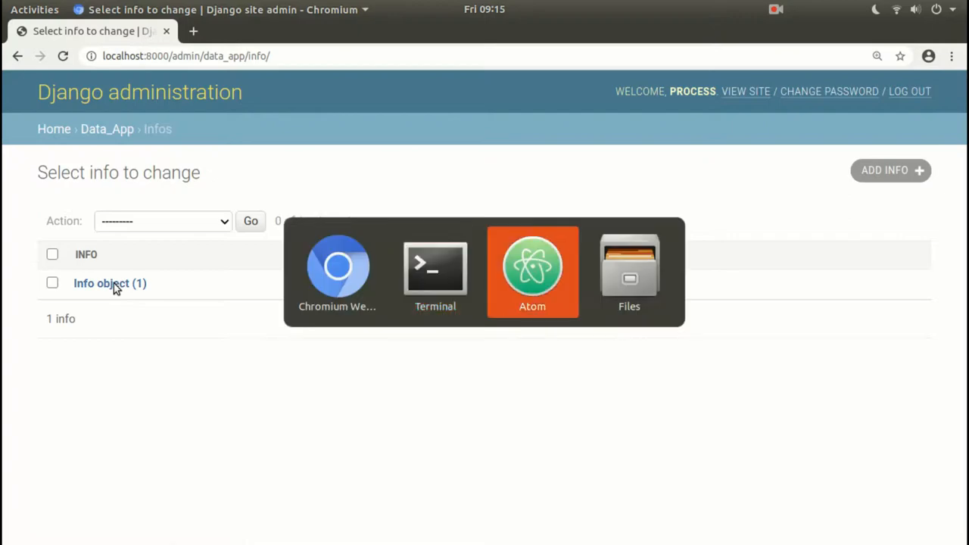
left_click(533, 269)
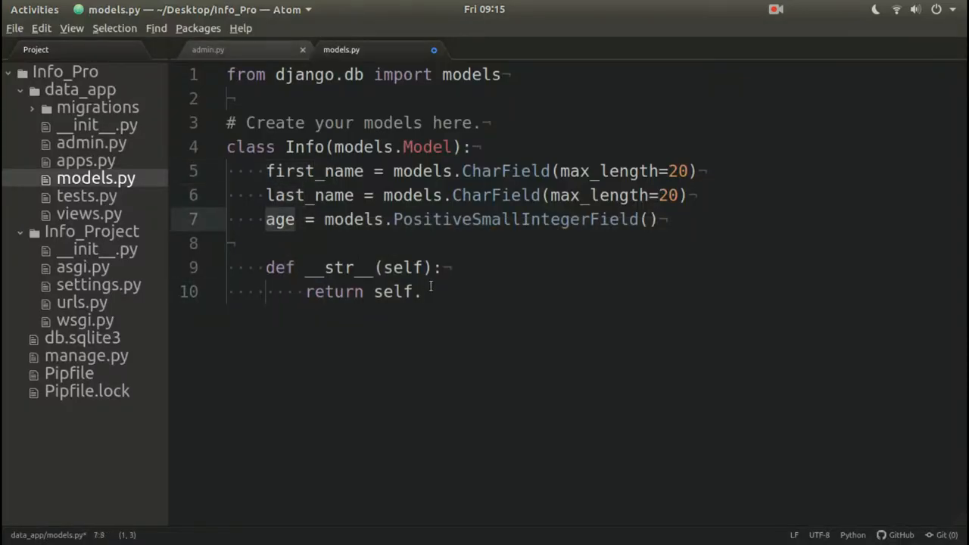
left_click(424, 292)
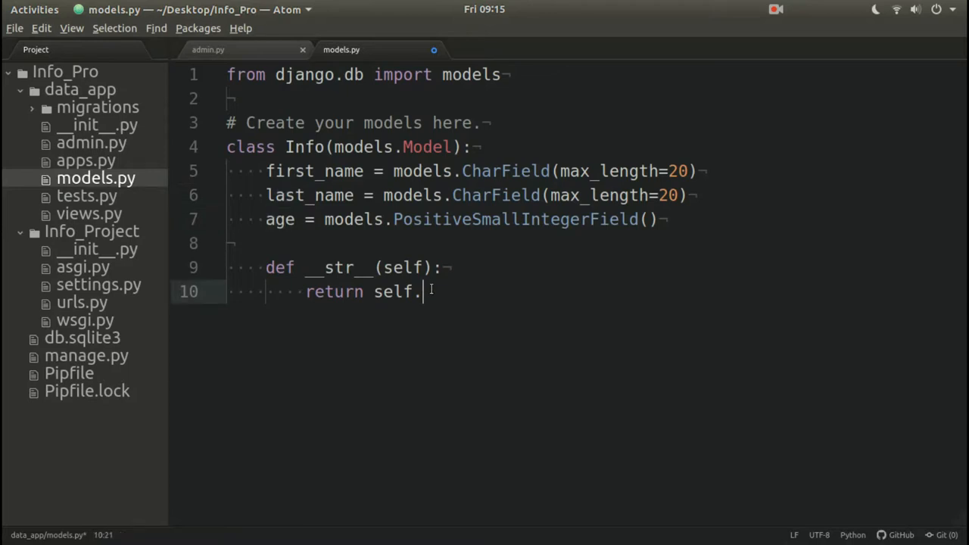
type("first_name")
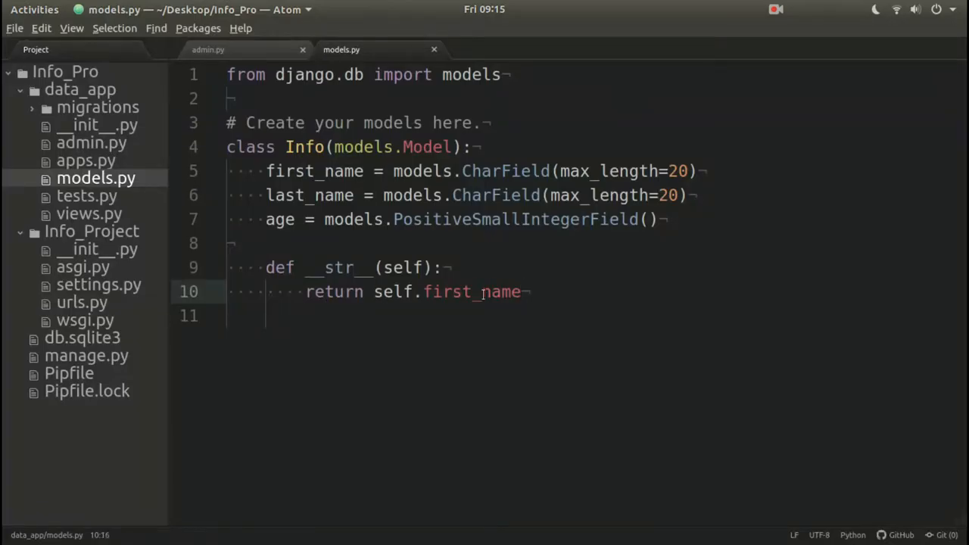
type("str(")
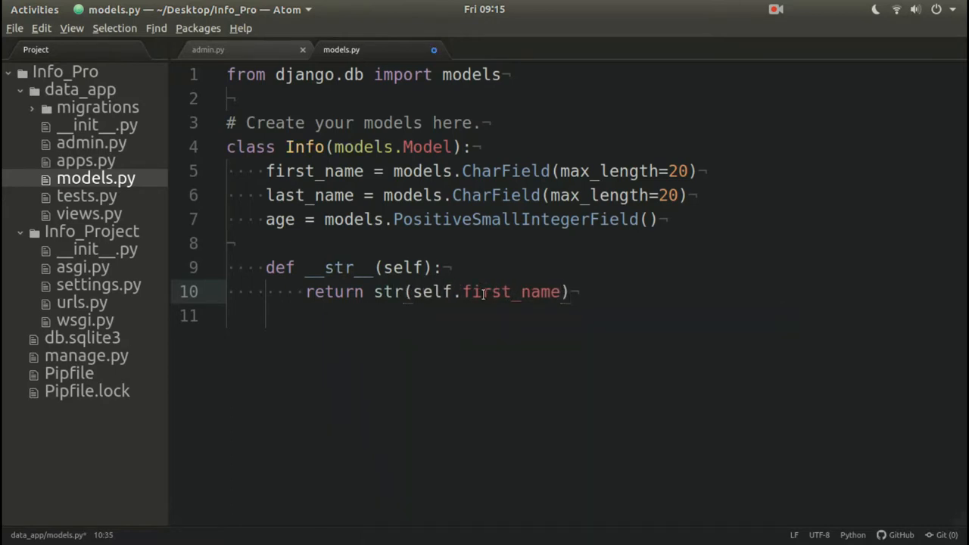
type("'.) ' +")
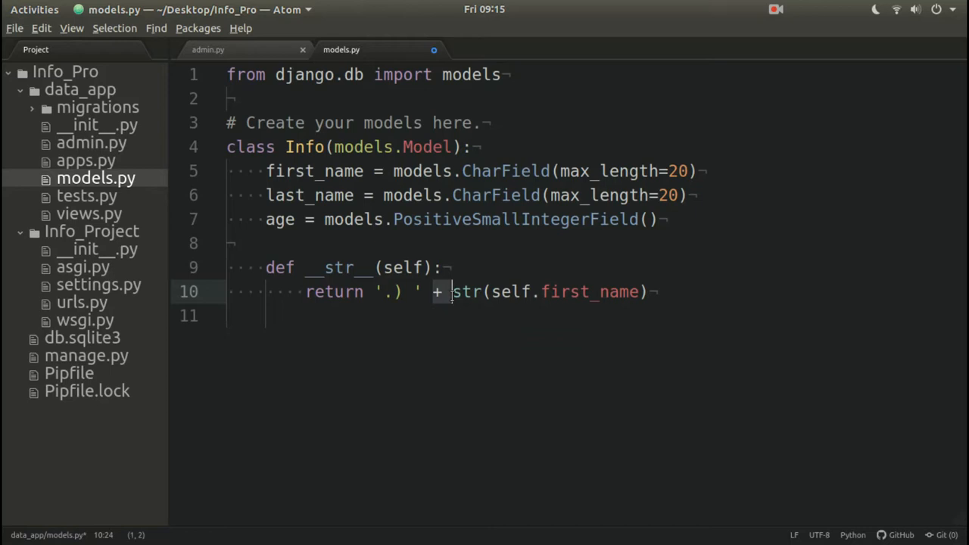
left_click(650, 291)
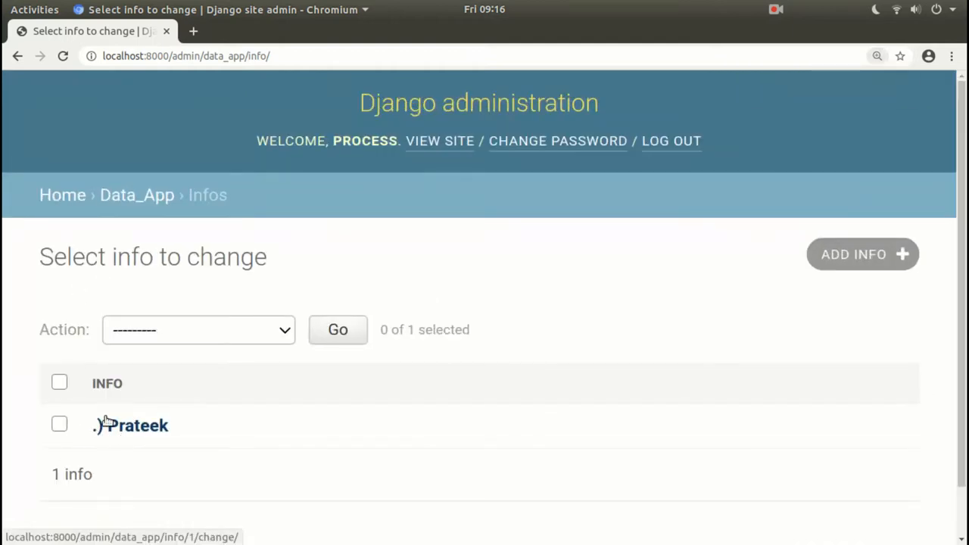
- Reset the browser zoom and open the '.) Prateek' record's change form
key("ctrl+minus")
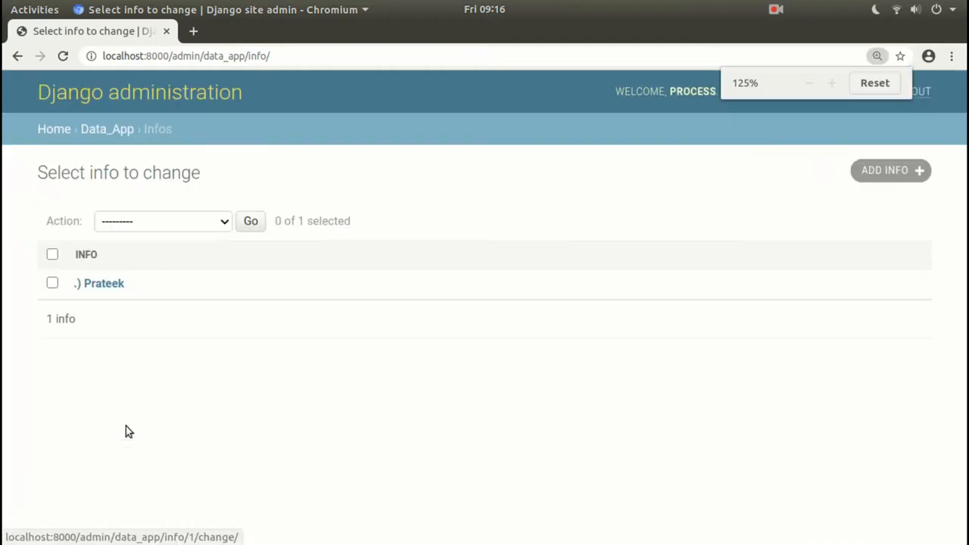
left_click(98, 283)
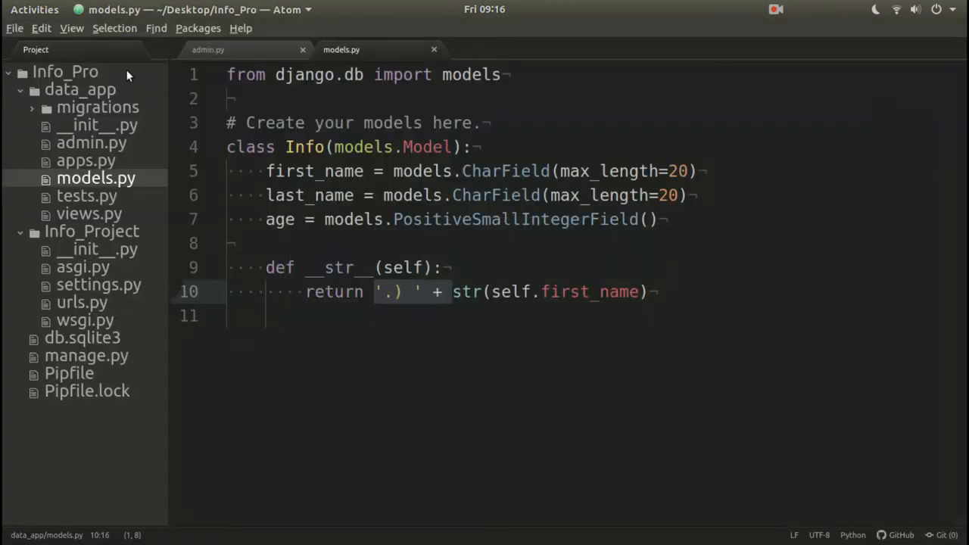
left_click(261, 171)
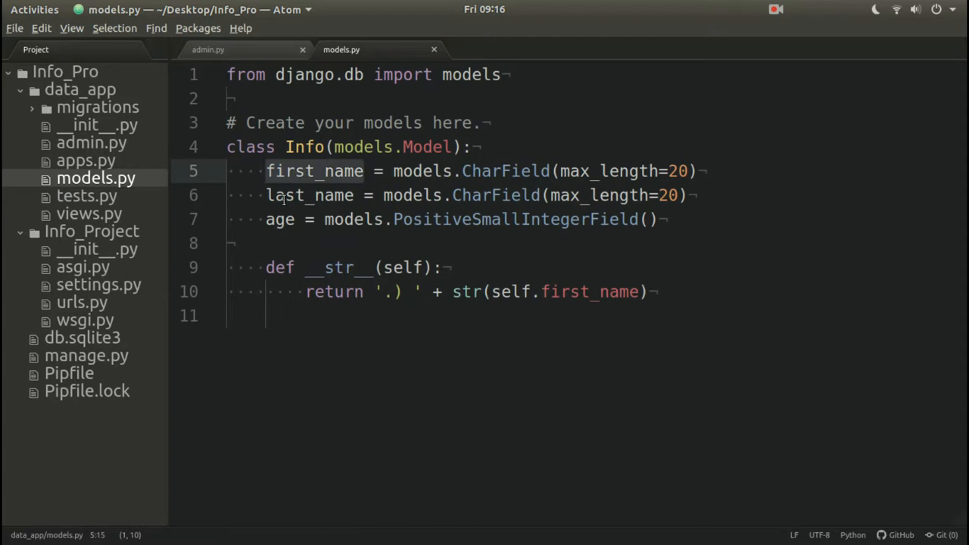
left_click(280, 219)
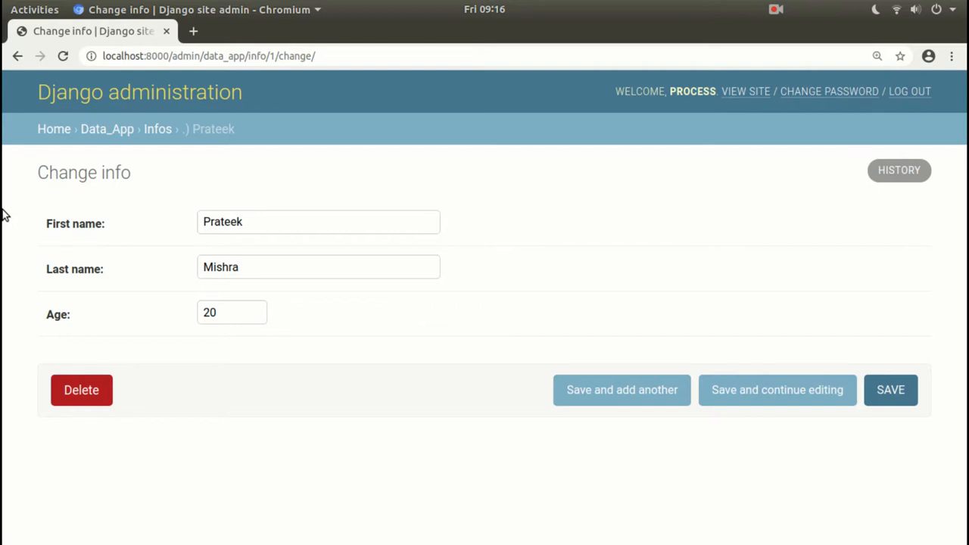
left_click(318, 267)
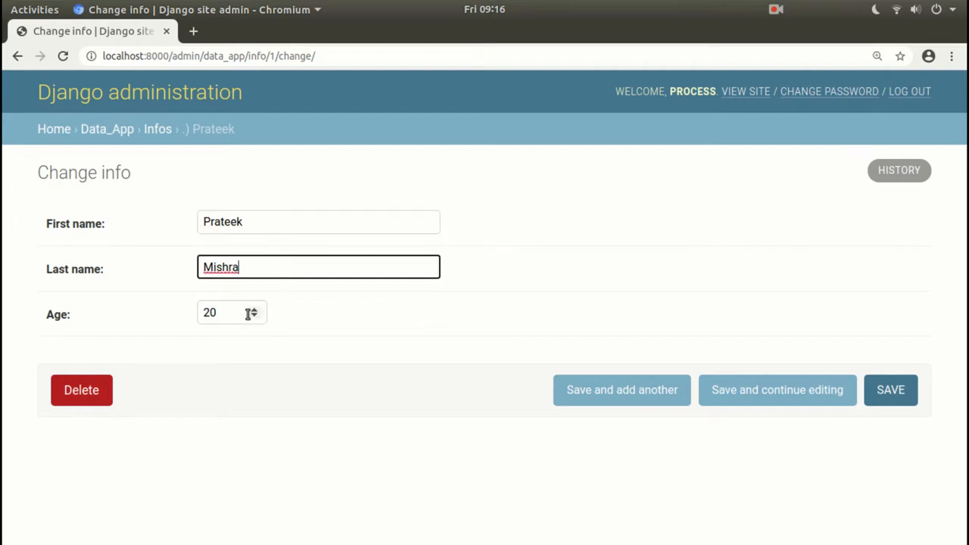
left_click(232, 313)
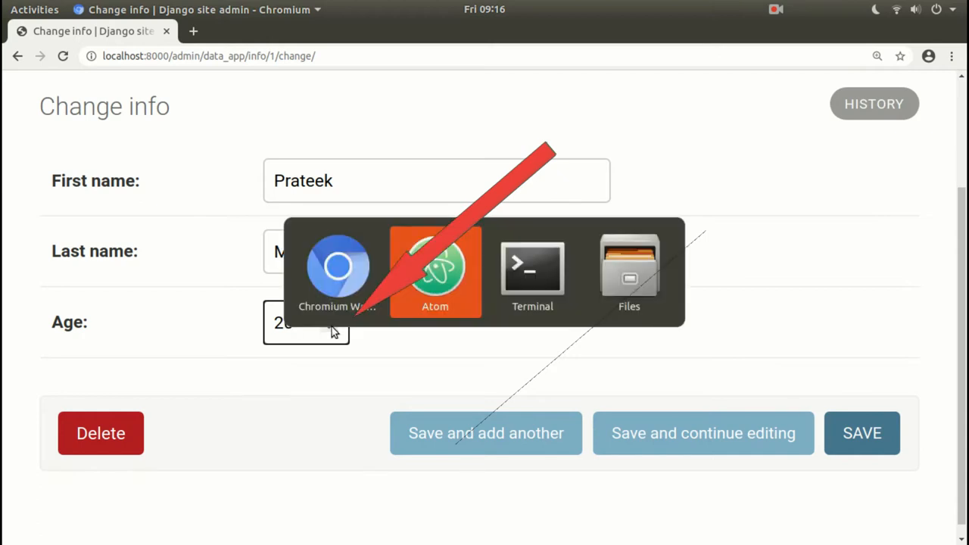
left_click(435, 268)
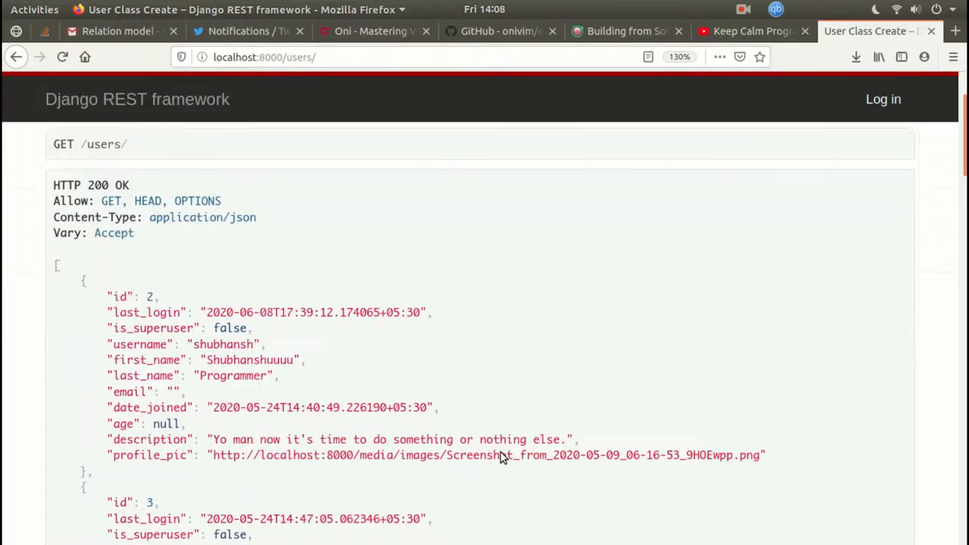
- Switch the /users/ response format to json and scroll through the output
left_click(903, 204)
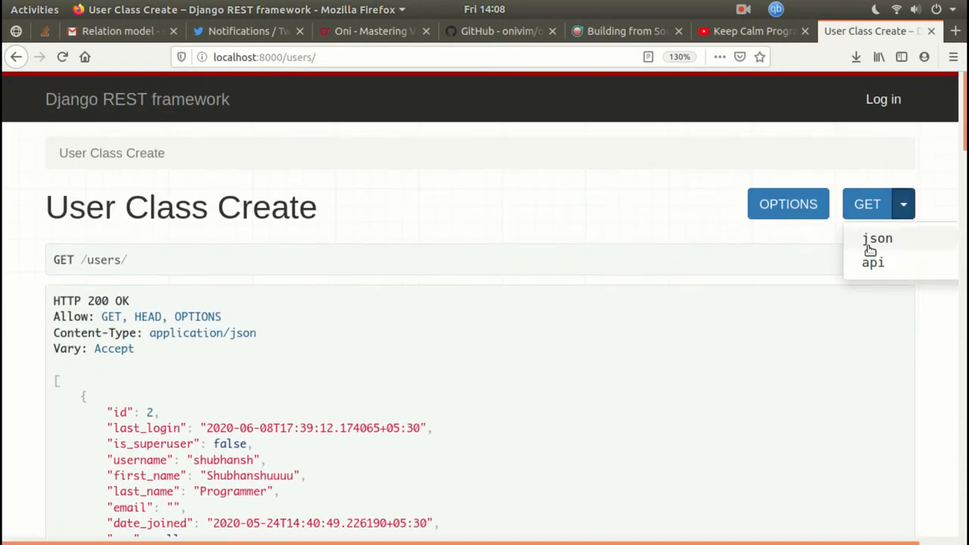
left_click(878, 237)
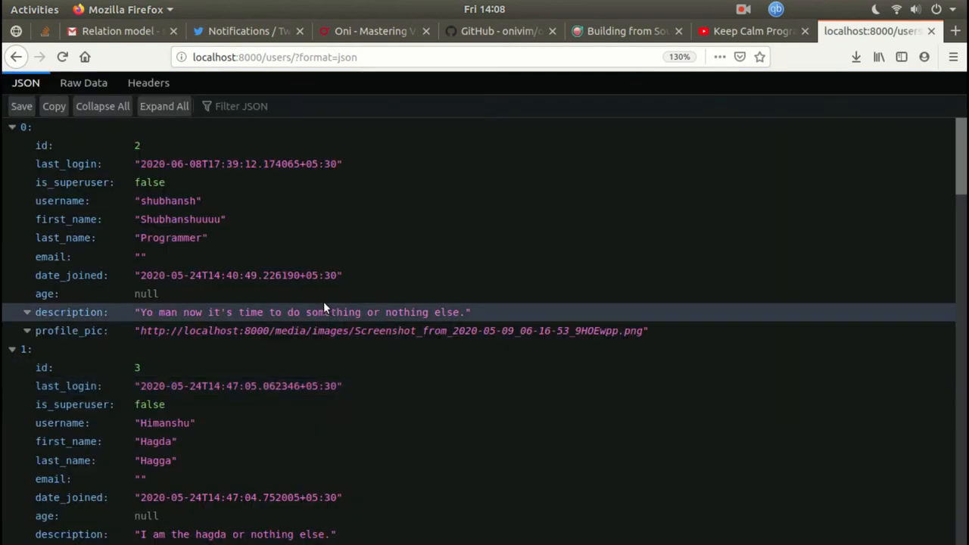
scroll("down", 3)
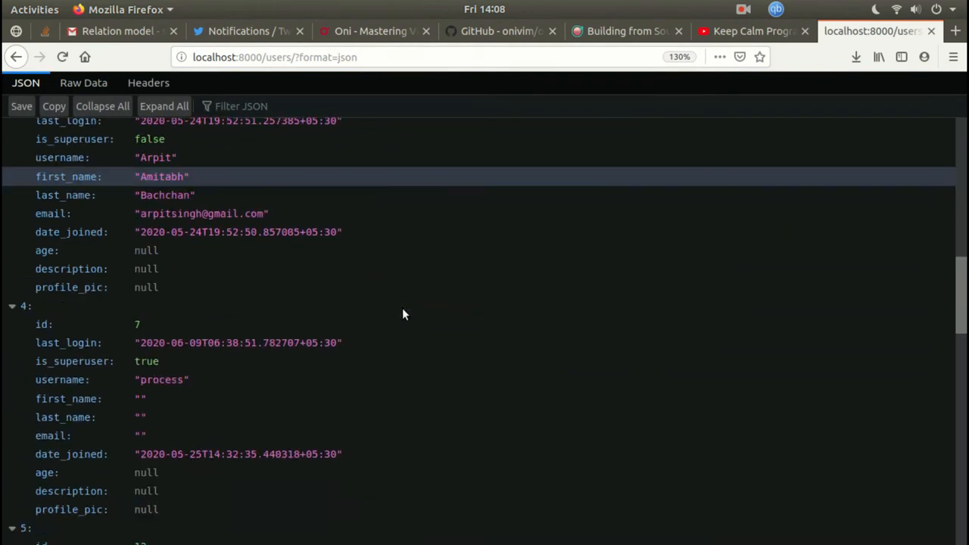
scroll("up", 3)
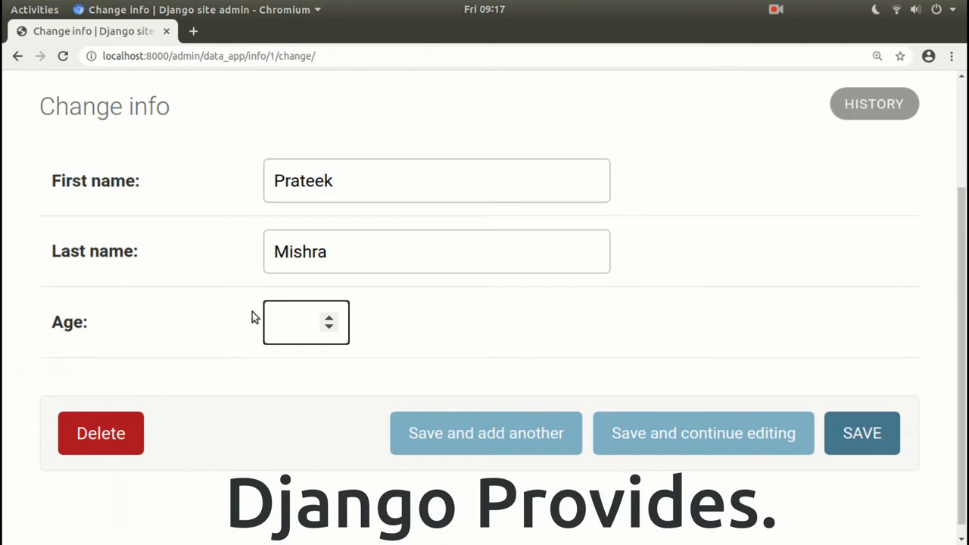
- Re-enter Age 20 on the Prateek change form, checking the Info model in models.py
type("20)")
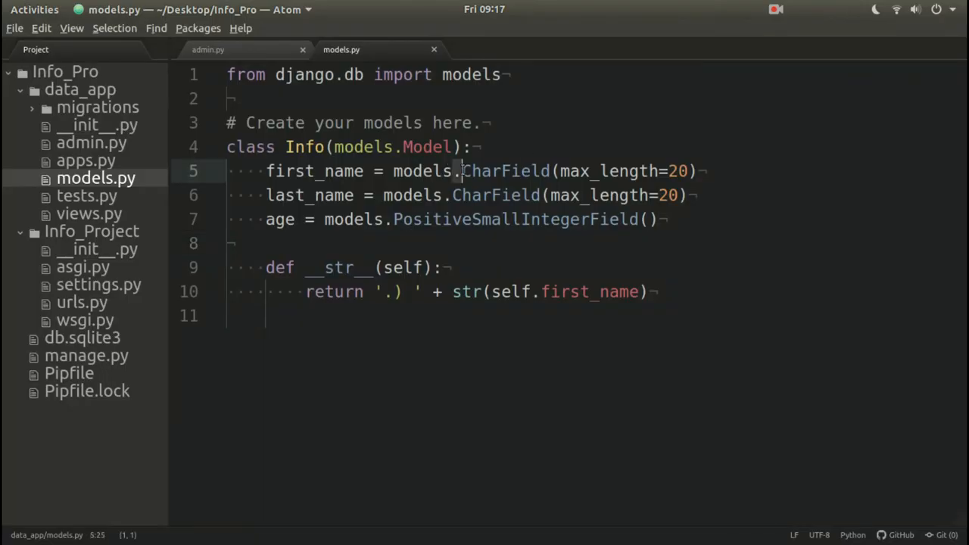
left_click(393, 220)
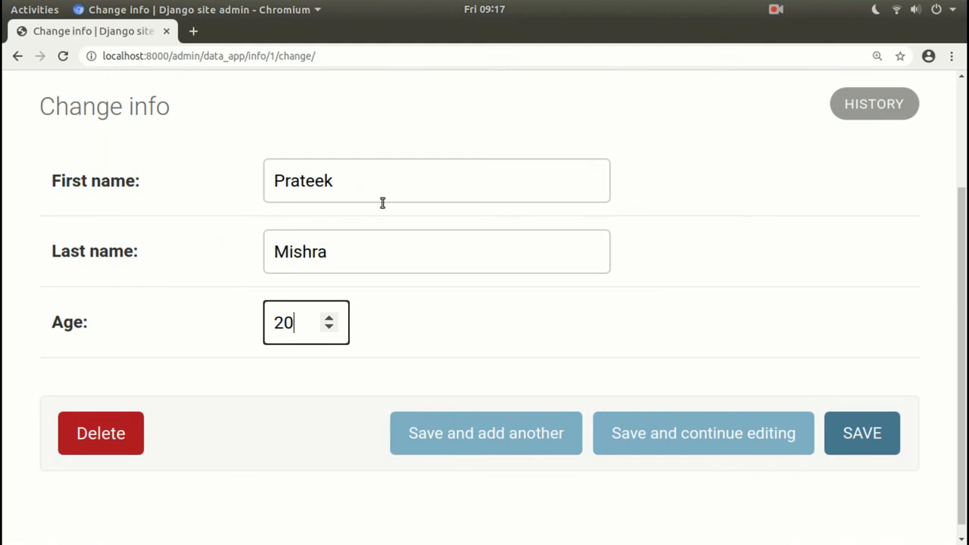
scroll("up", 3)
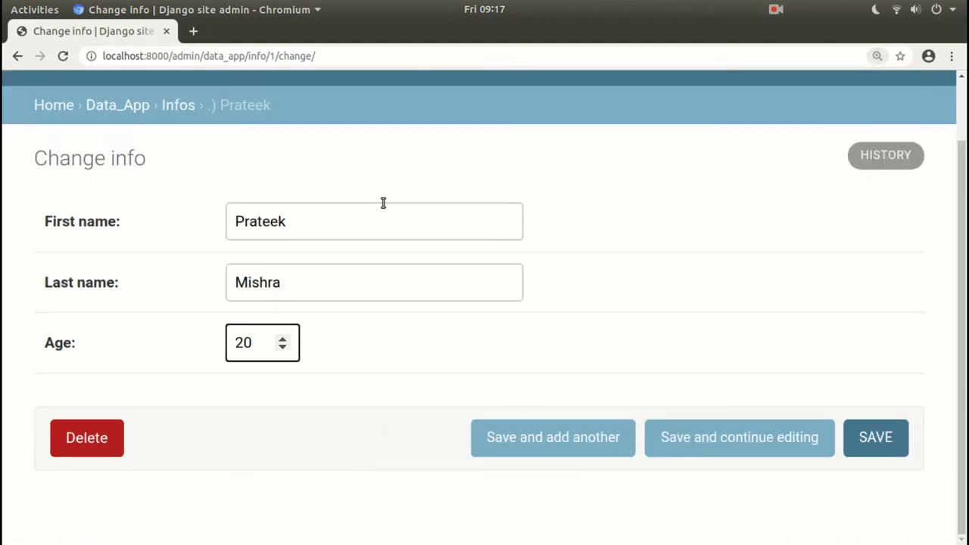
left_click(257, 342)
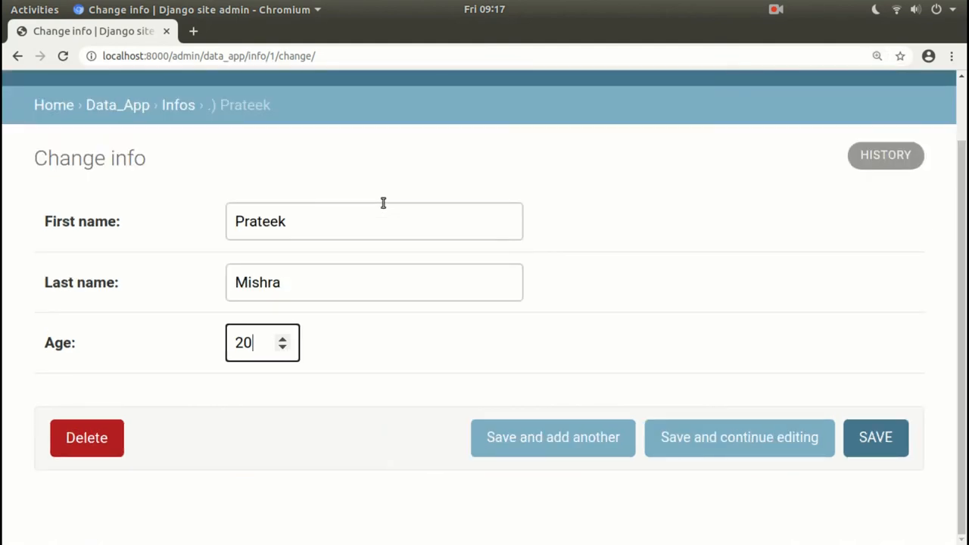